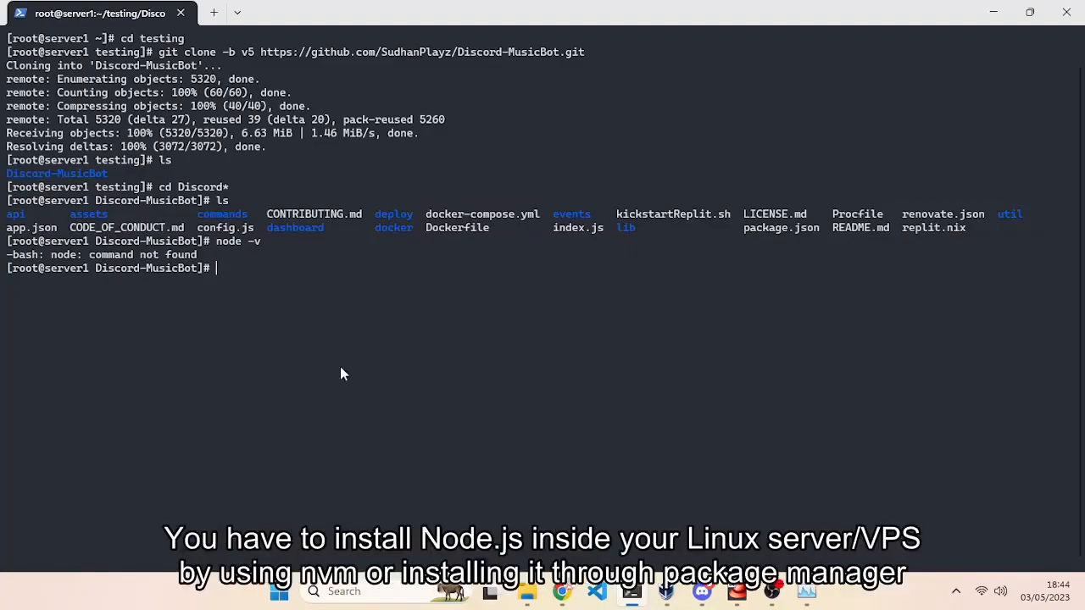
mouse_move(338, 151)
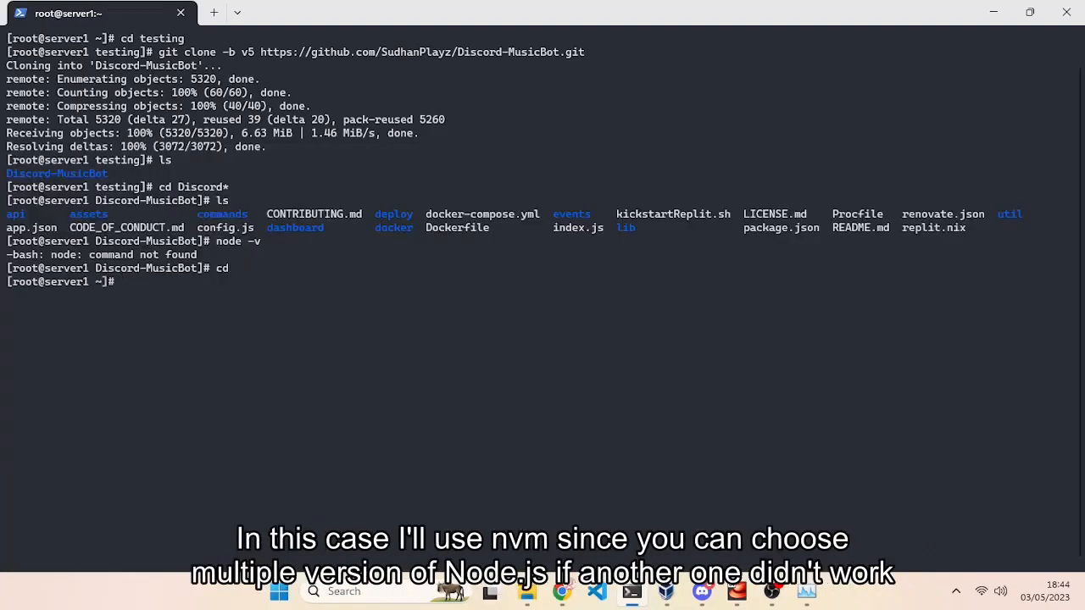
- Begin a git clone of the nvm repository from the home directory
type("git clo")
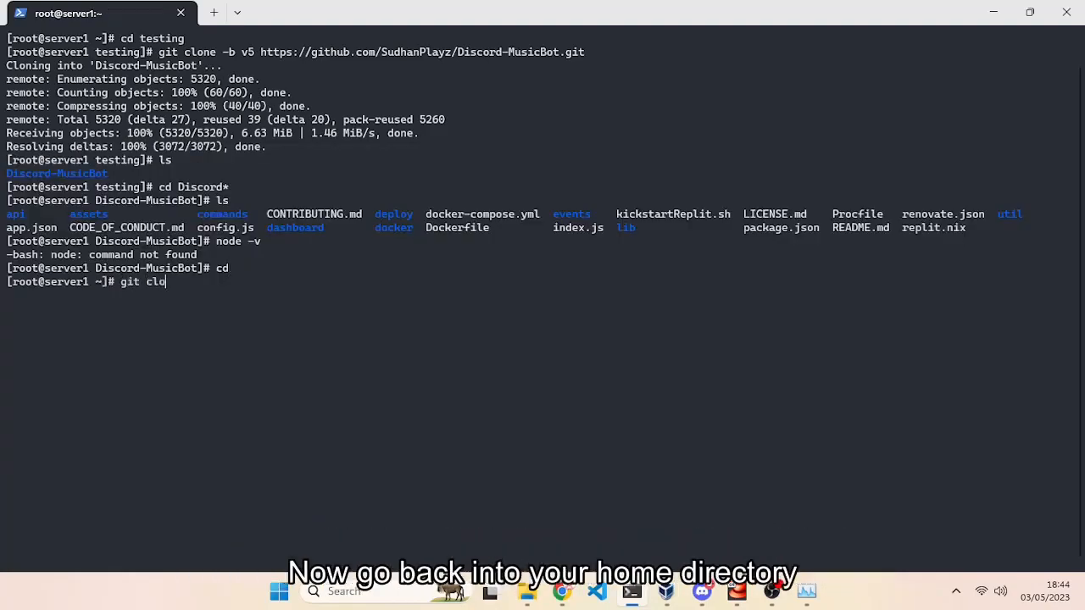
type("ne https://")
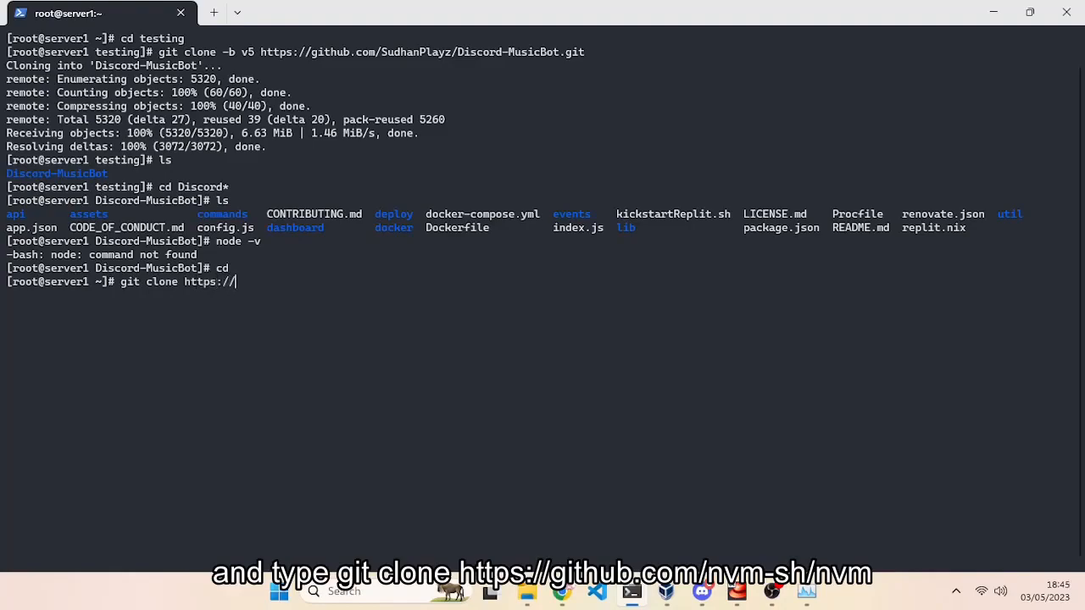
key("Return")
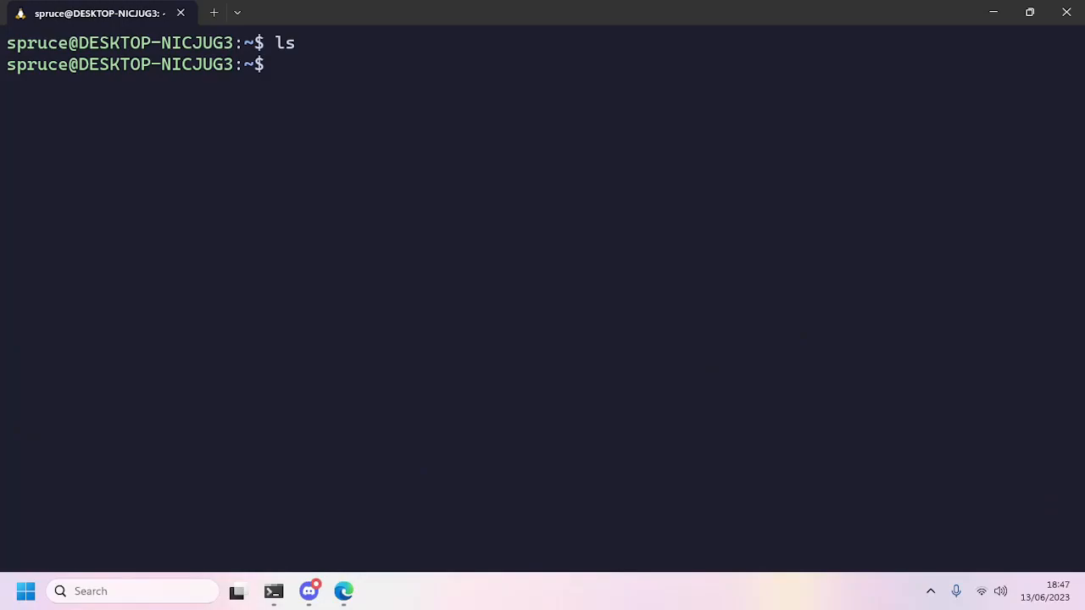
- Refresh the package lists with sudo apt update, supplying the password
type("sudo apt update")
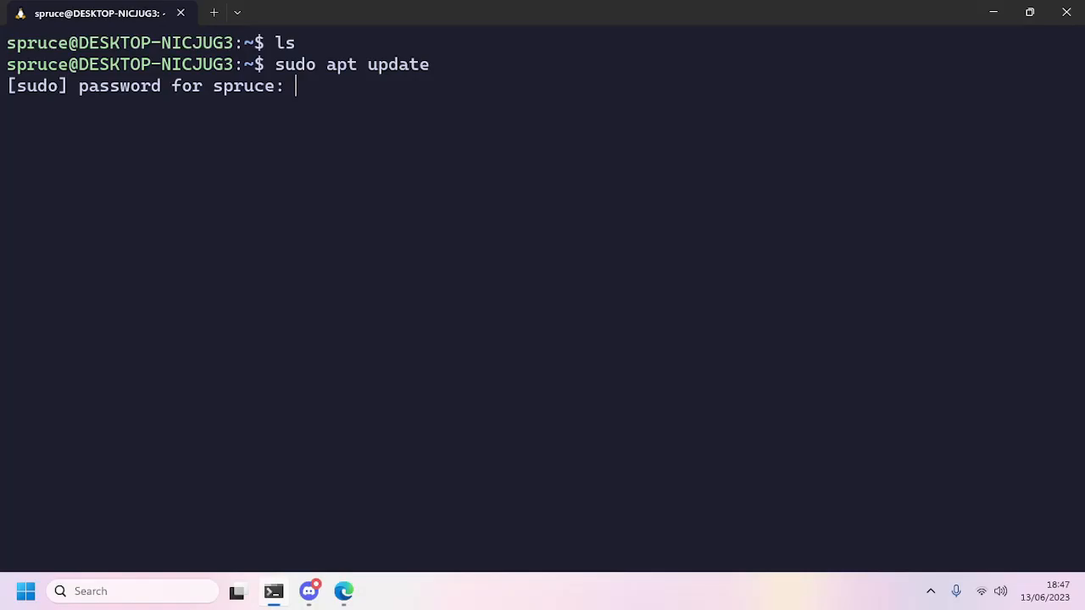
key("Return")
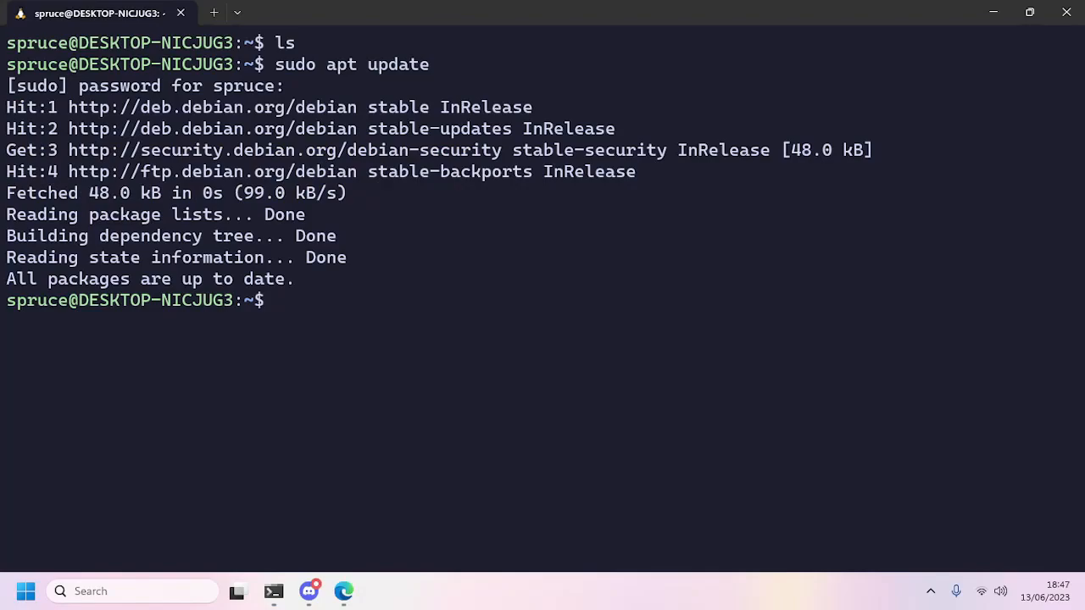
- Install curl and git with sudo apt install
type("sudo")
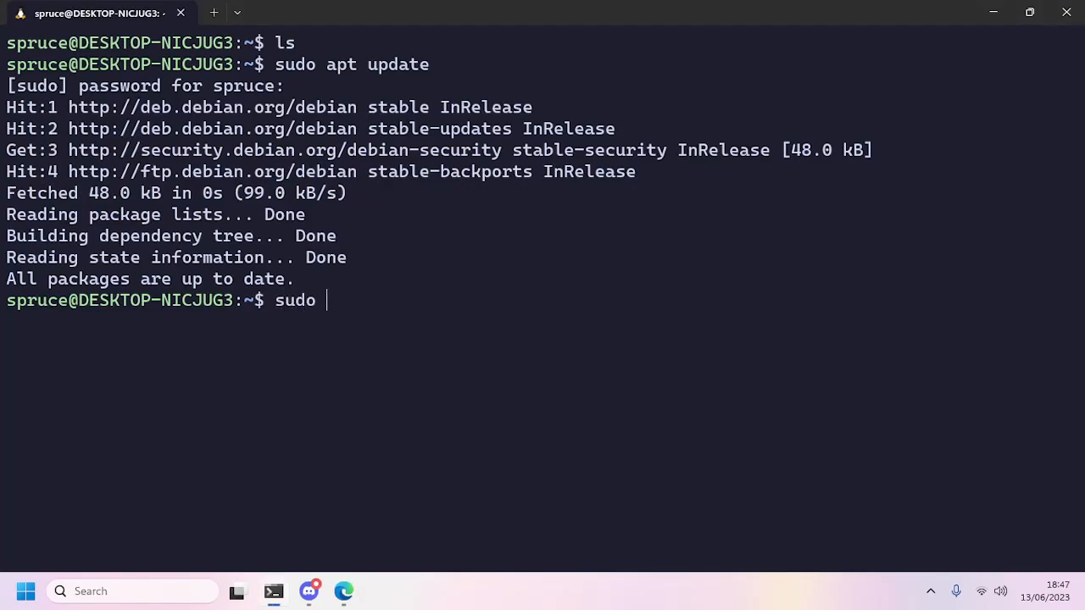
type("apt install curl")
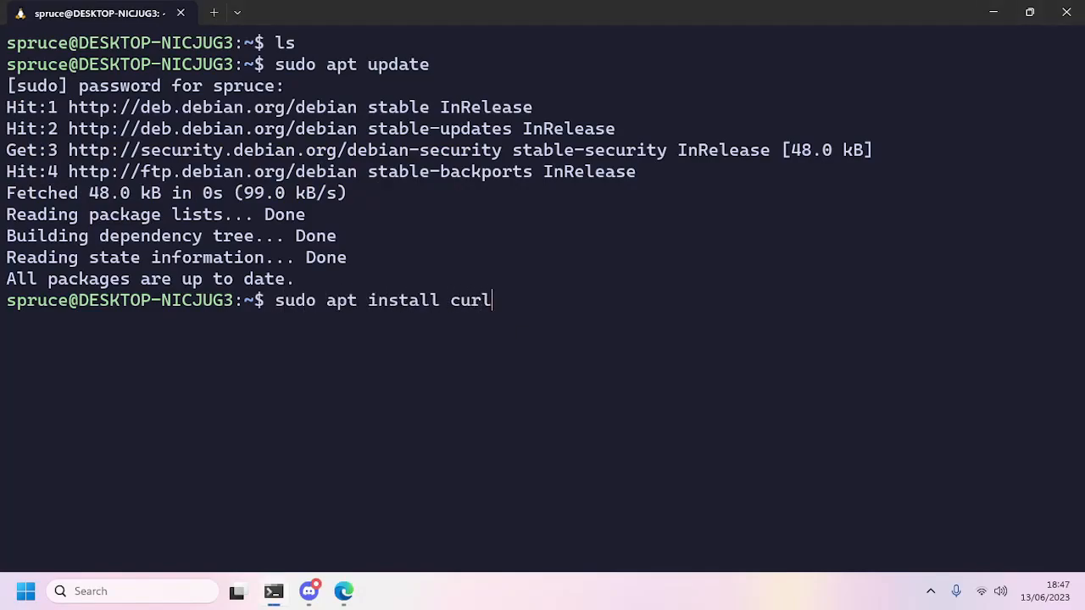
type("git")
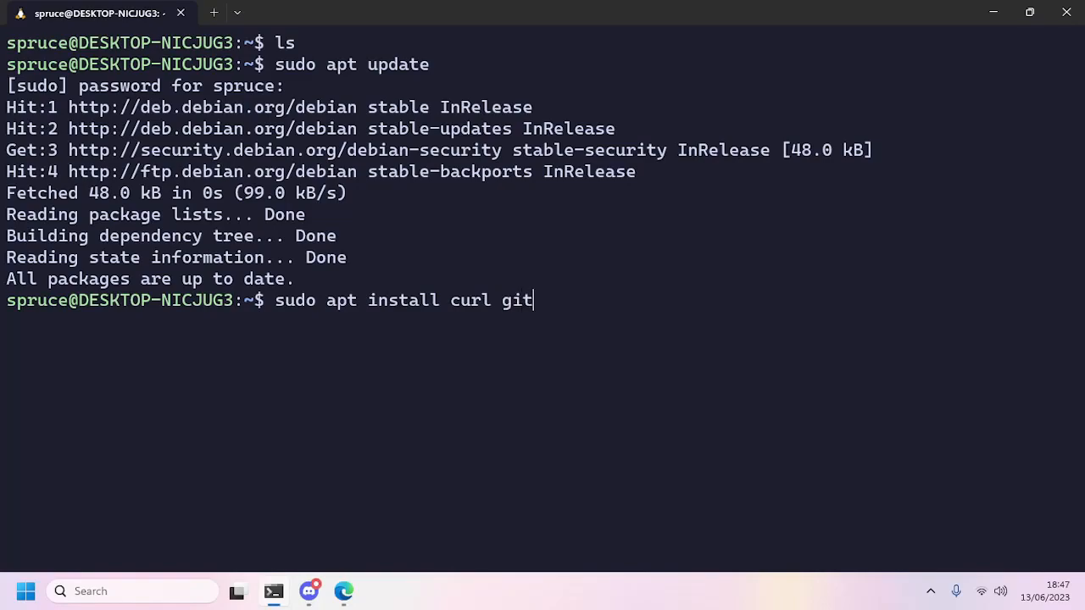
key("Return")
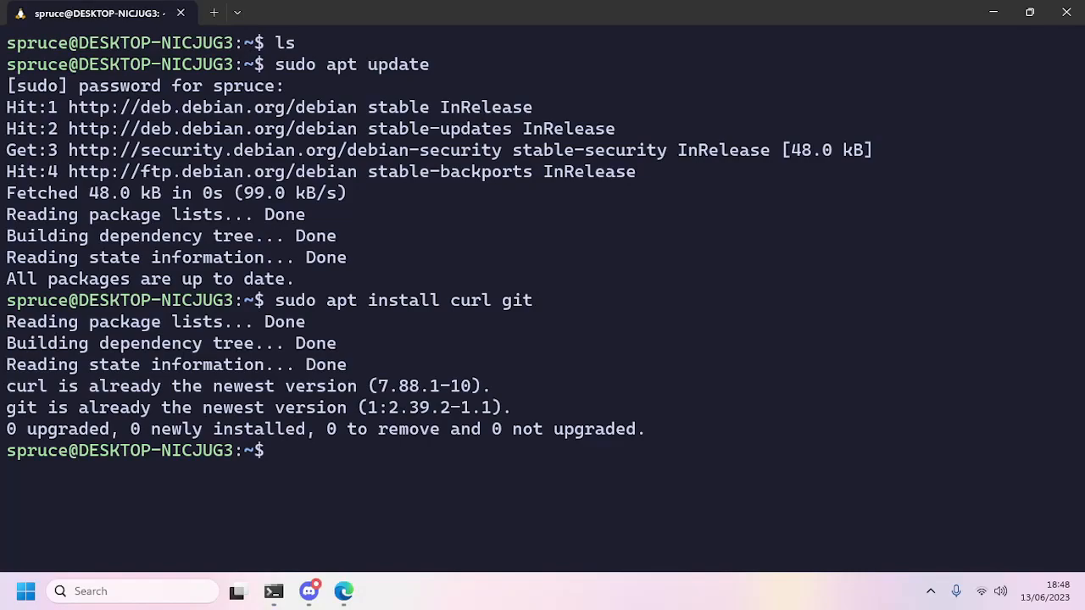
mouse_move(236, 298)
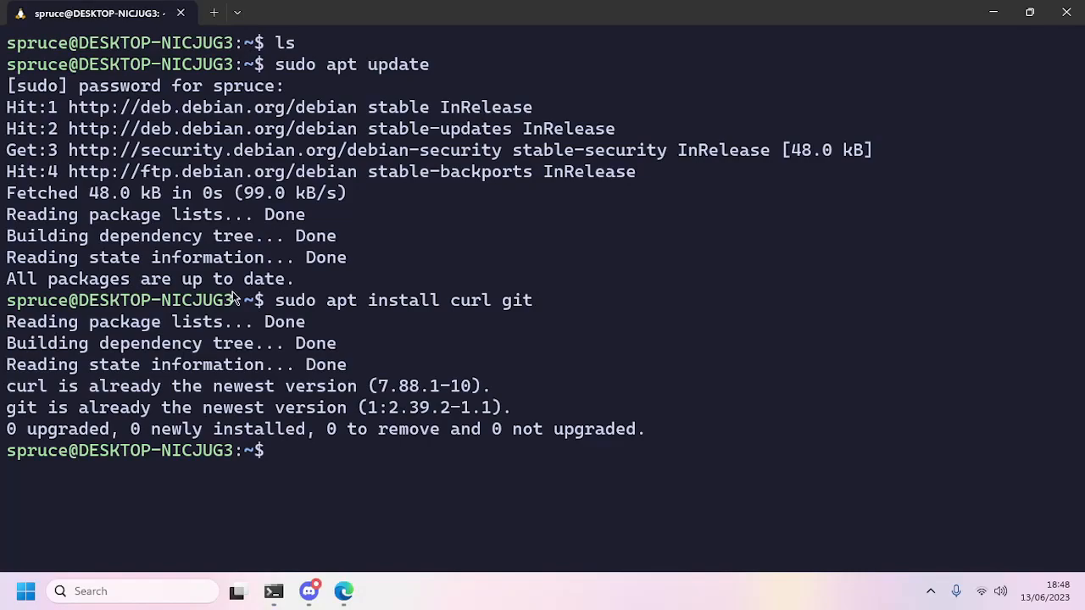
- Run the nvm install script fetched via curl from raw.githubusercontent.com
type("curl -o-https://raw.githubusercontent.com/nvm-sh/nvm/master/install.sh | bash")
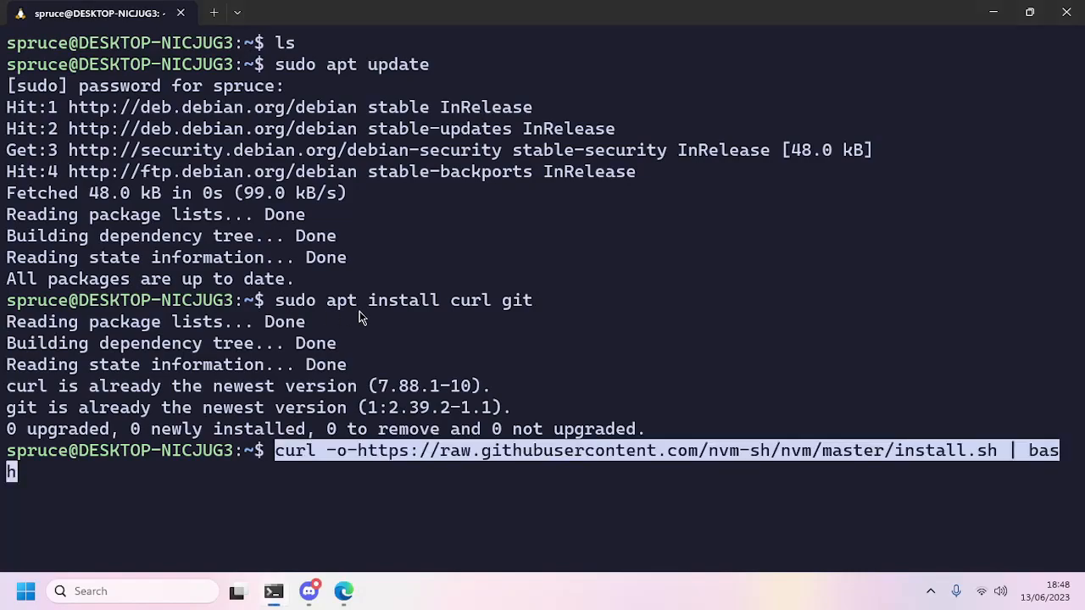
key("Return")
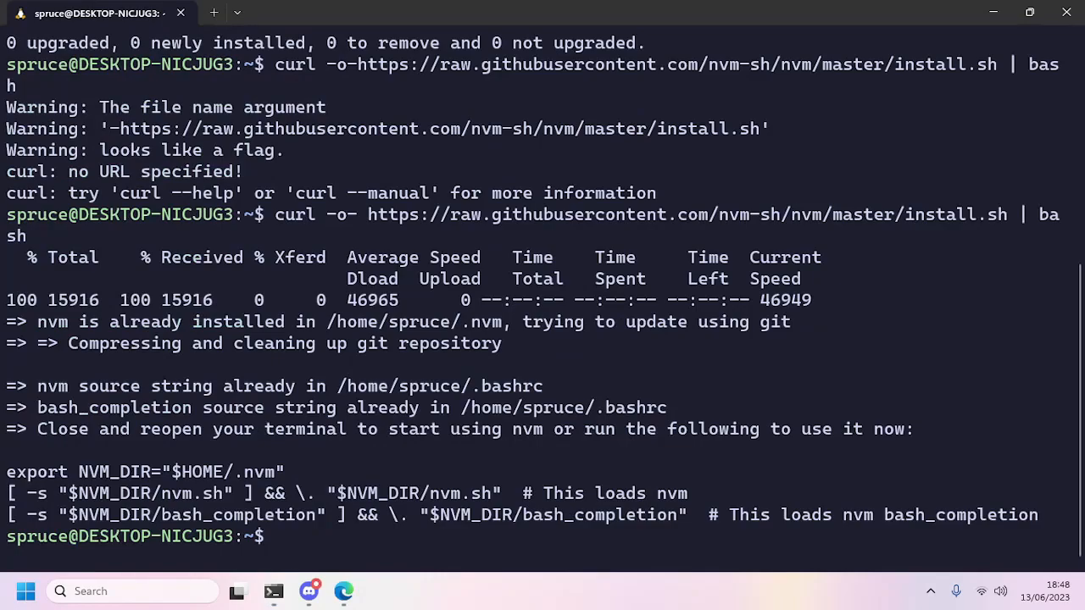
- Reload .bashrc and confirm nvm responds with its help text
type("sourc")
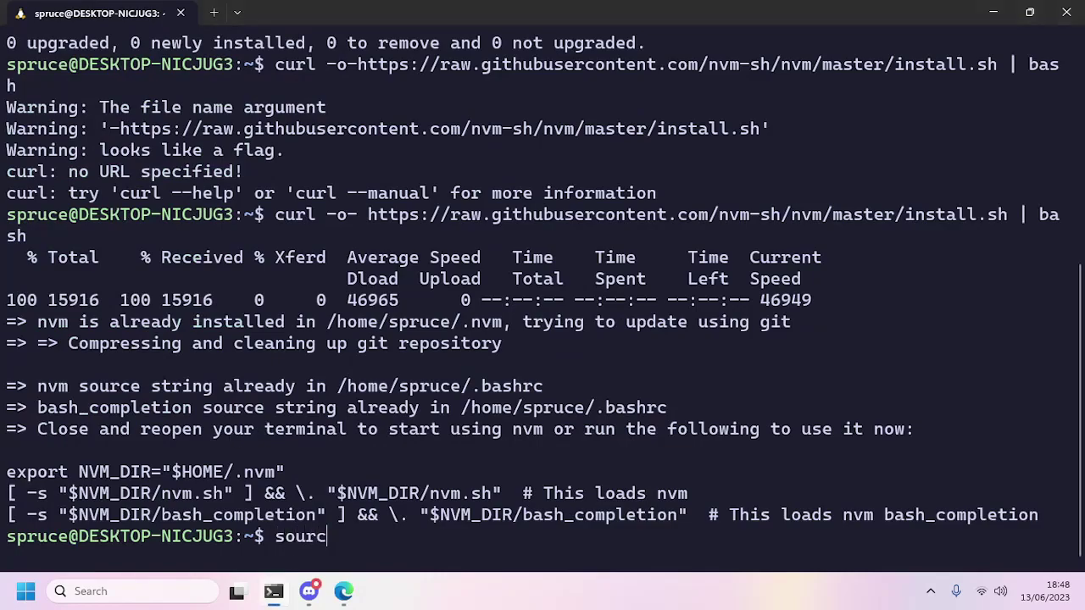
type(".")
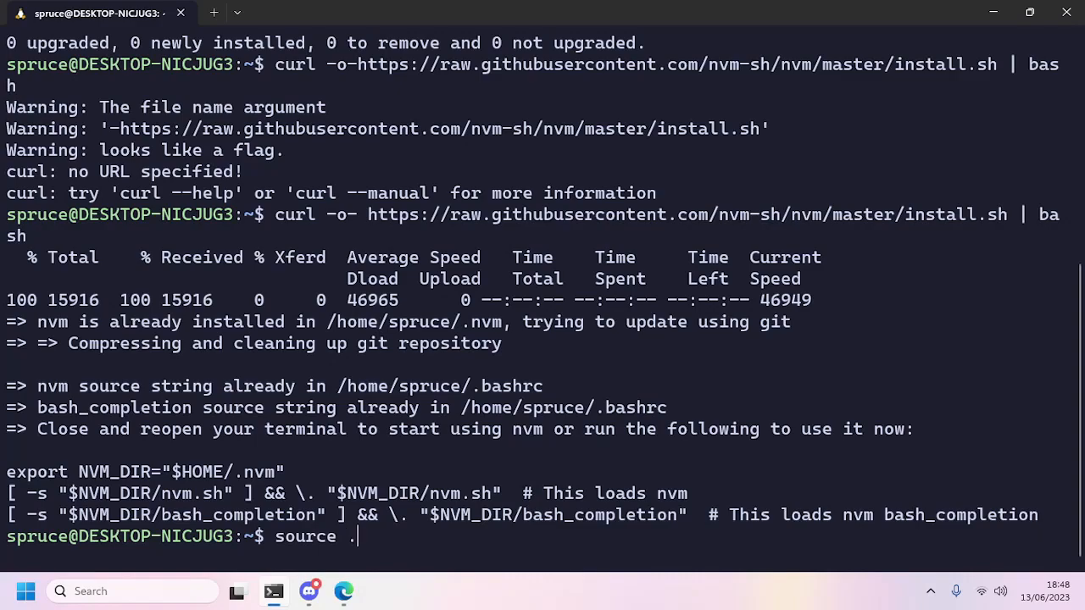
type("bashrc")
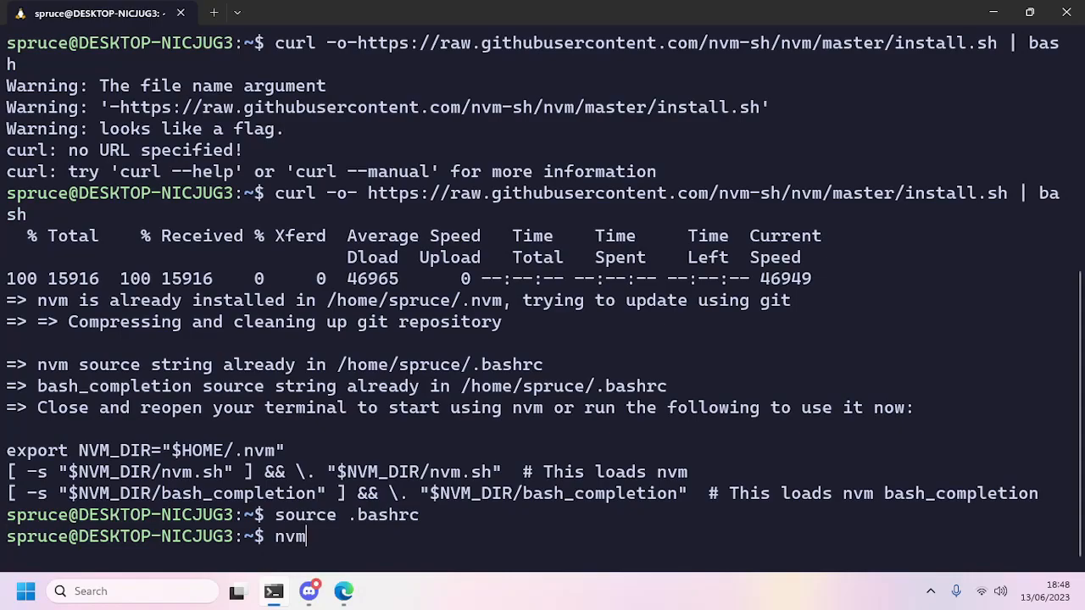
key("Return")
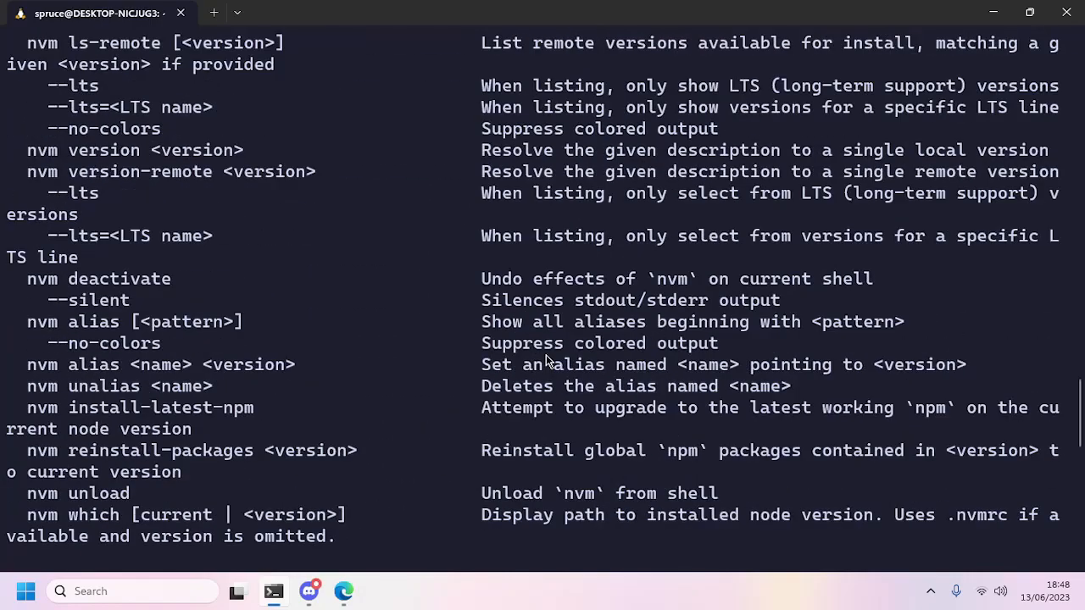
scroll("down", 3)
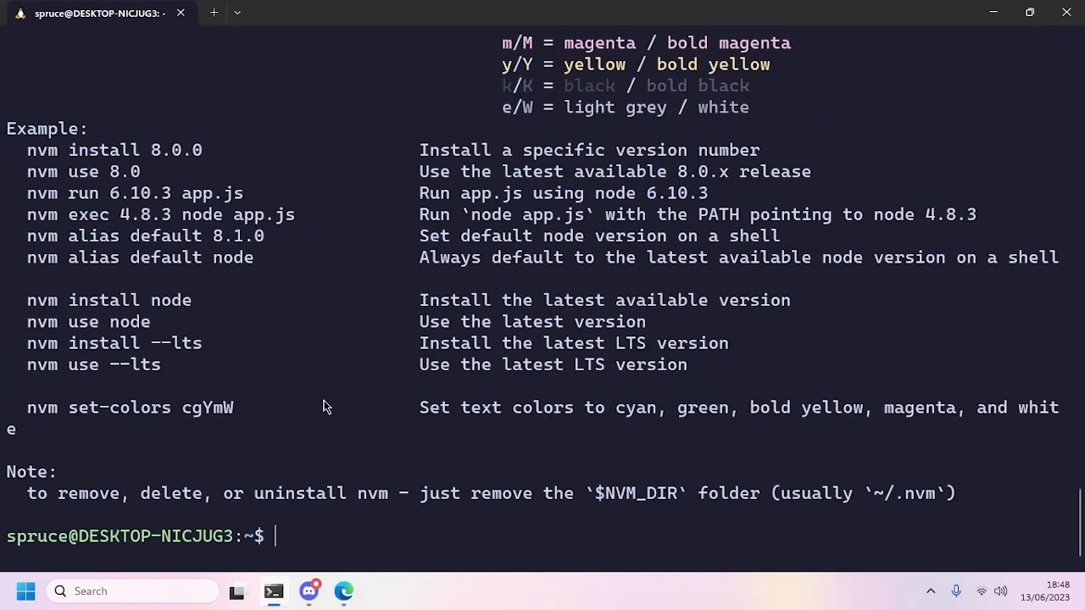
mouse_move(221, 456)
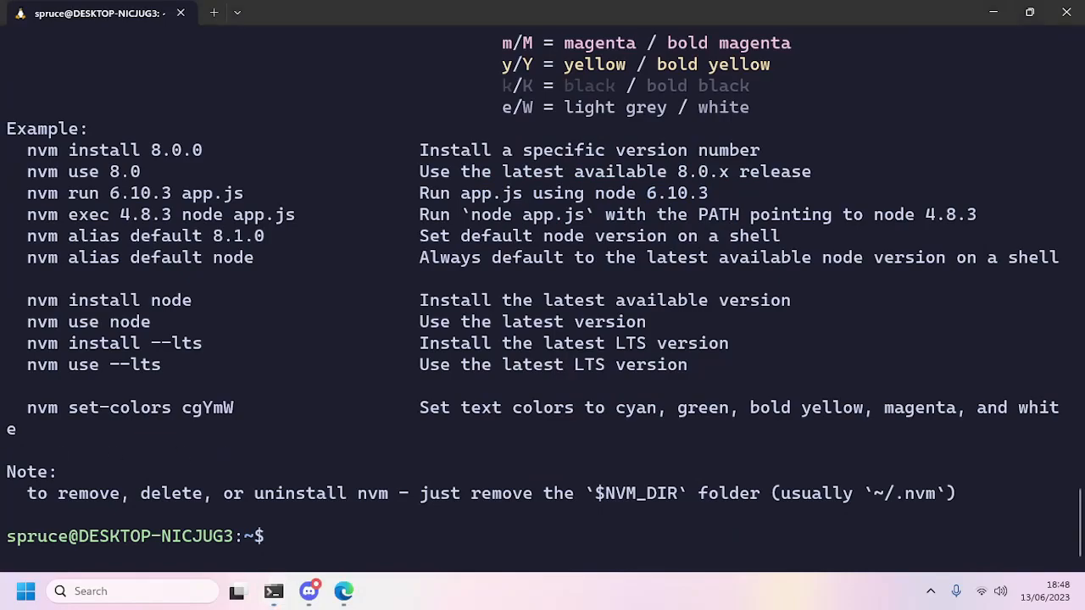
- Clone the v5 branch of SudhanPlayz/Discord-MusicBot
type("git clone -b v5 https://github.com/SudhanPlayz/Discord-MusicBot")
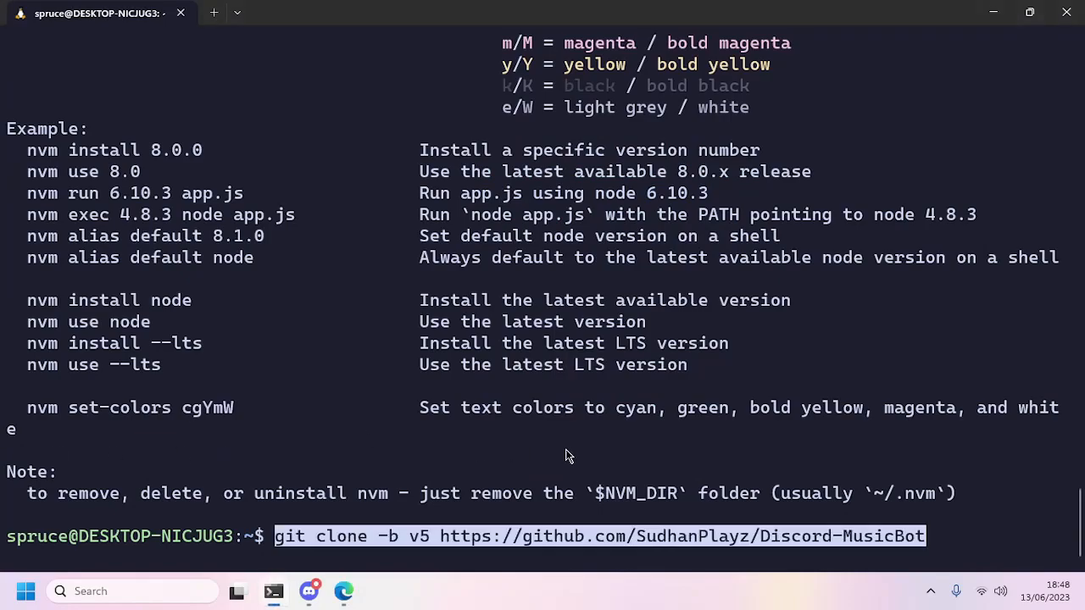
key("Return")
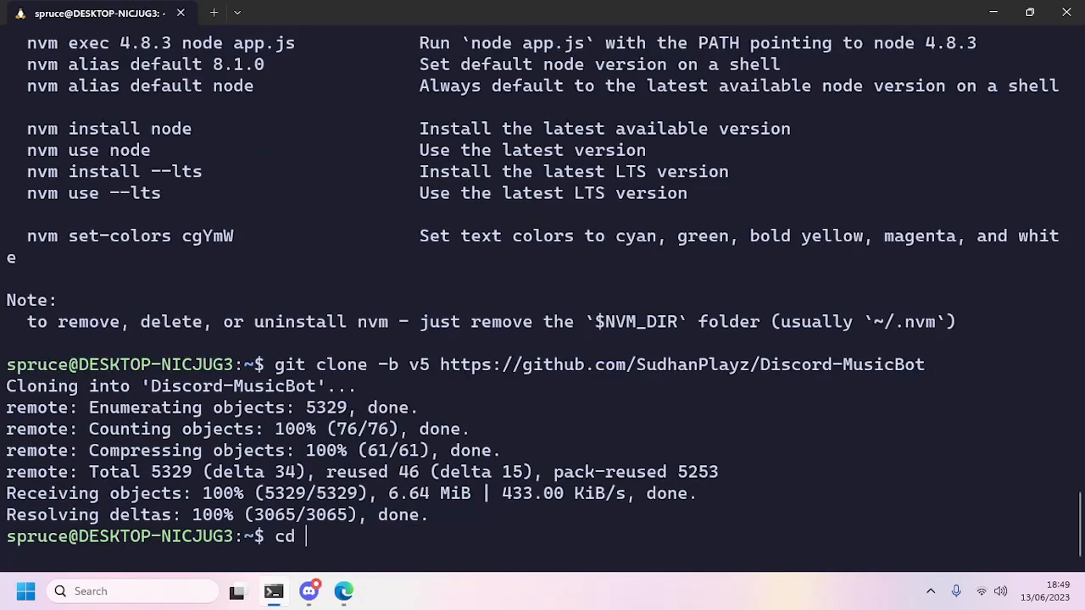
- Enter the Discord-MusicBot folder and install its 213 npm packages
type("Disoc")
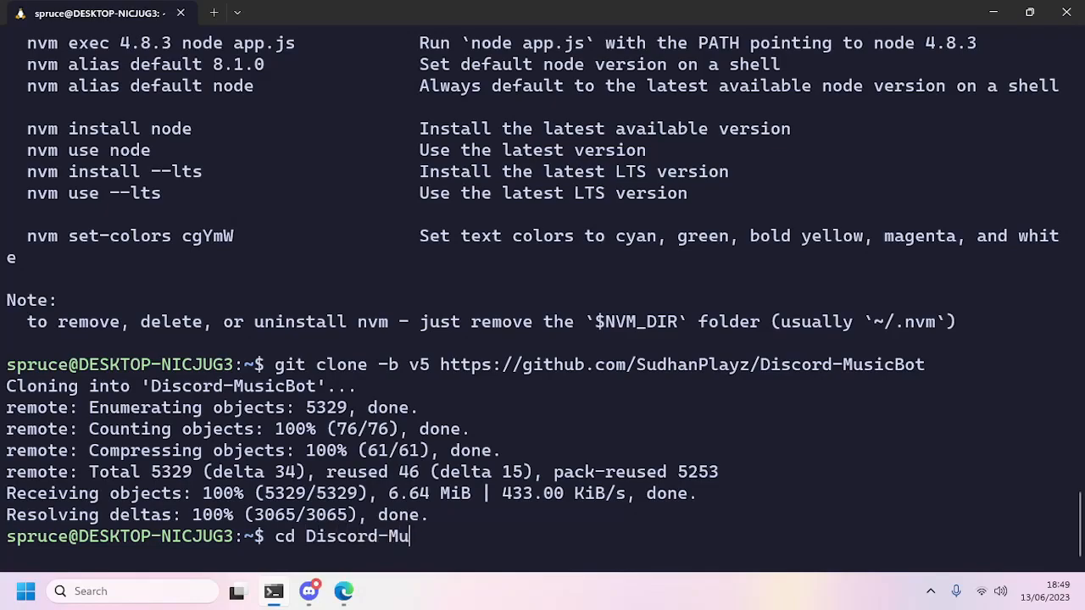
key("Return")
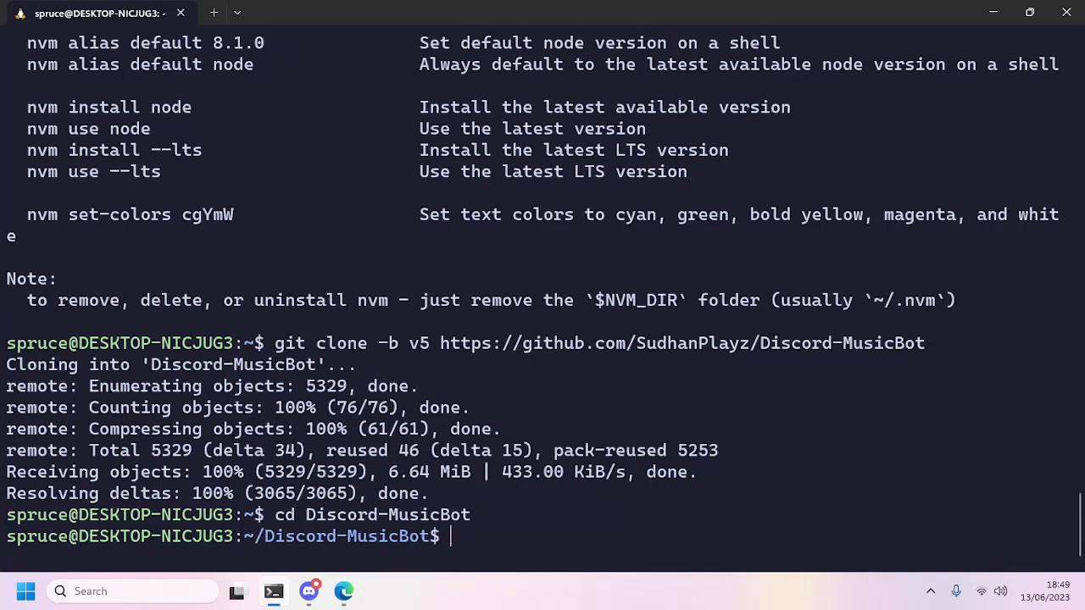
type("npm i")
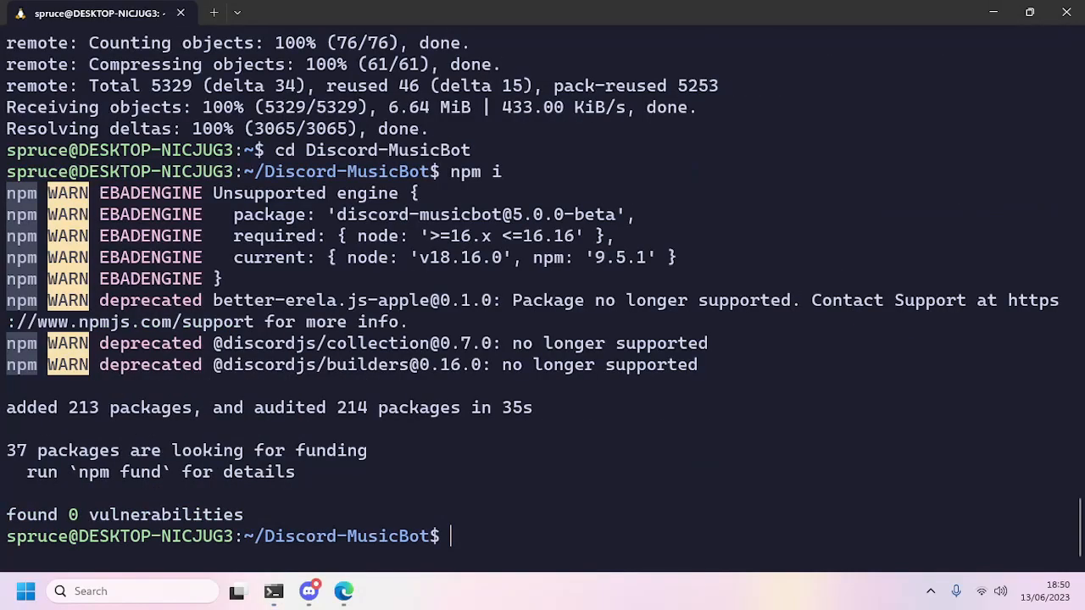
mouse_move(185, 325)
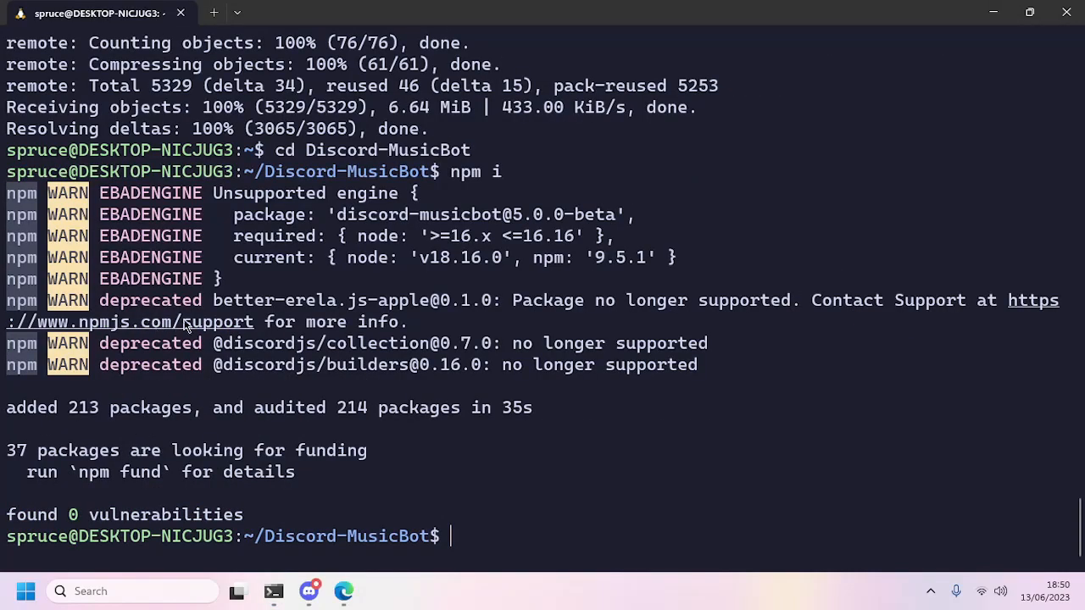
mouse_move(251, 318)
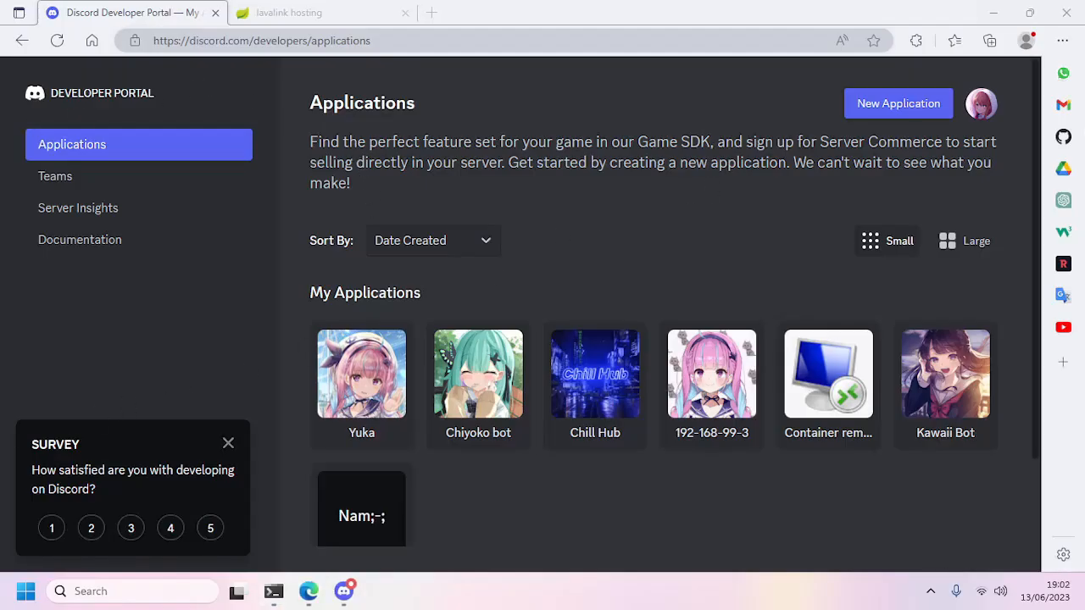
- Create a new application named 'Not a melody', accepting the developer terms
left_click(898, 103)
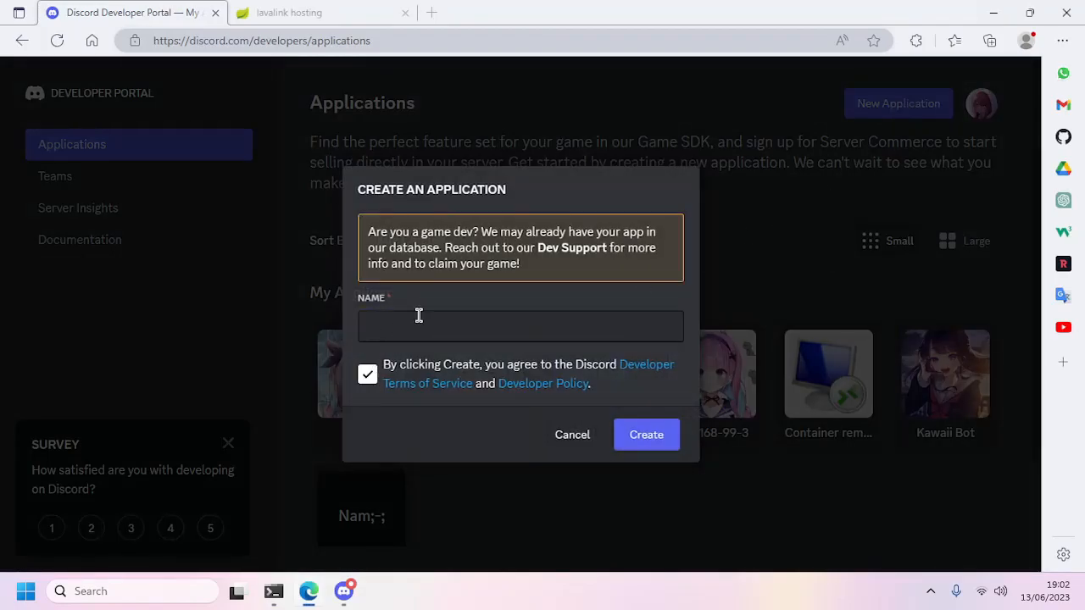
left_click(521, 325)
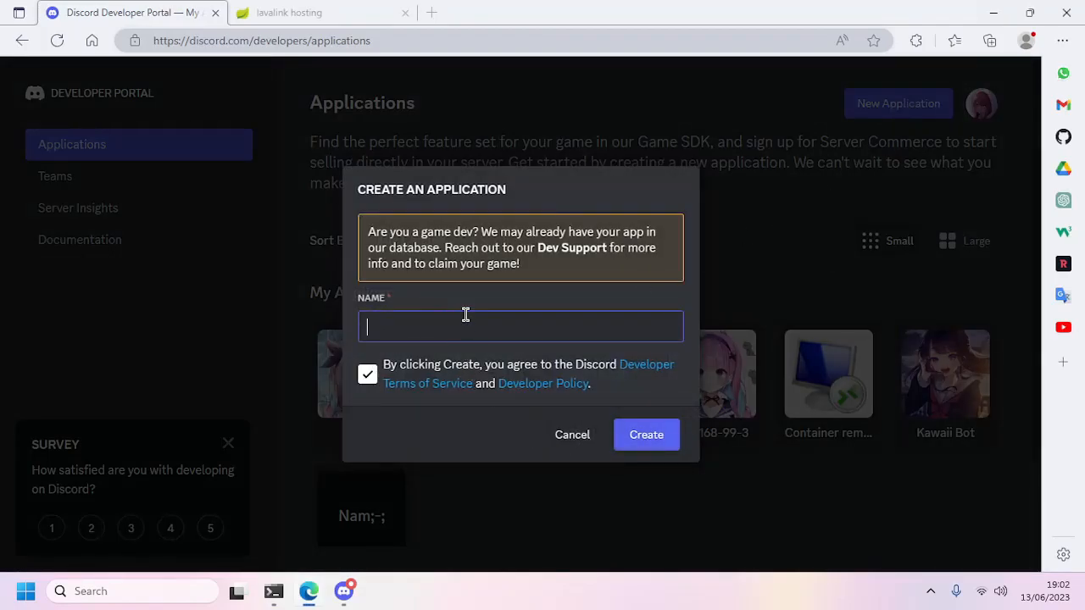
type("Not a m")
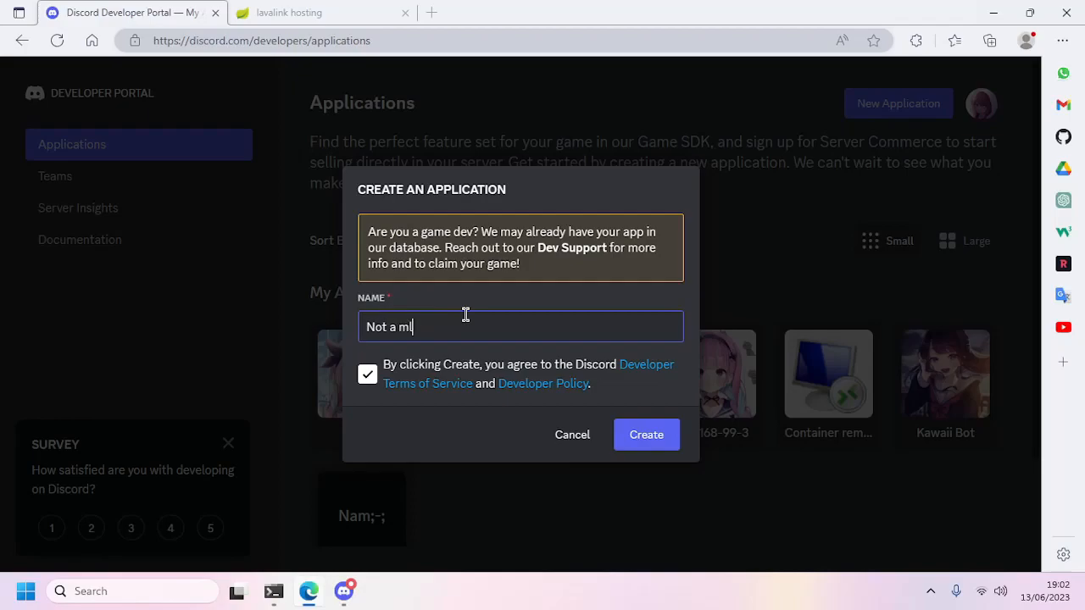
type("elody")
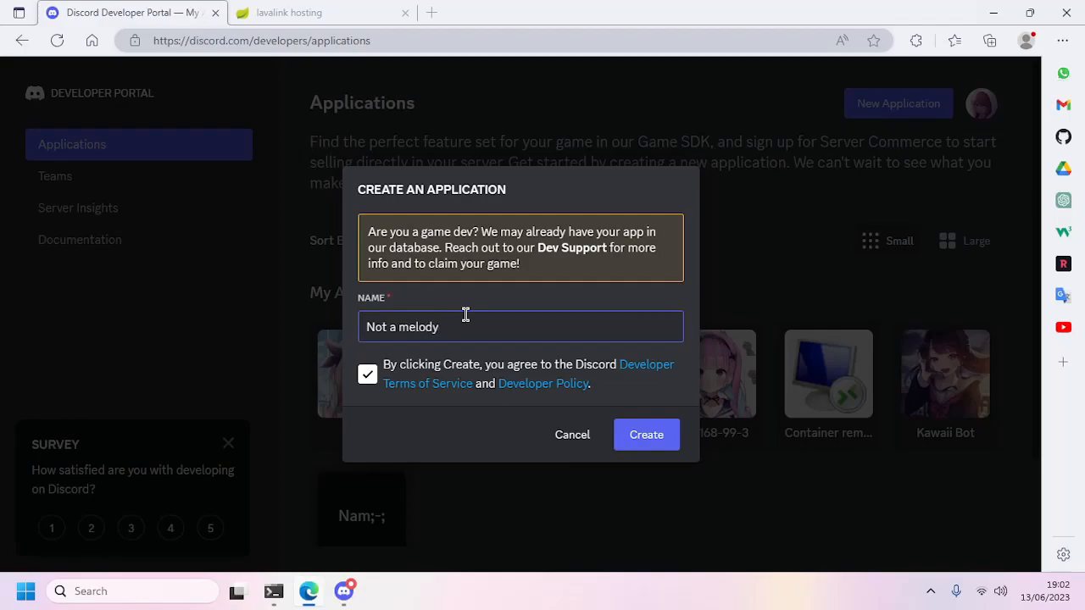
left_click(366, 374)
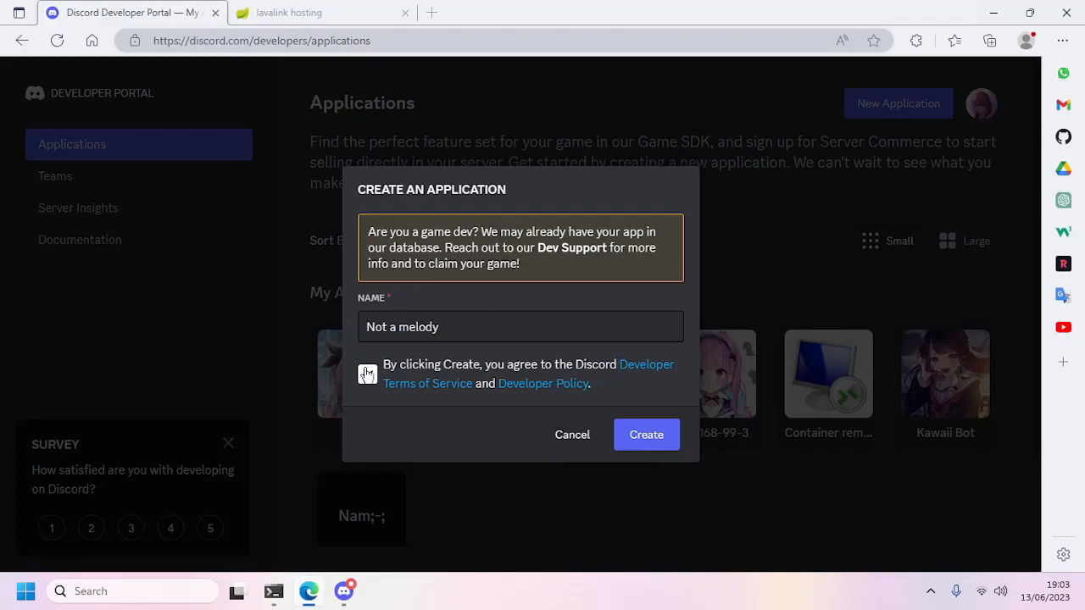
left_click(366, 375)
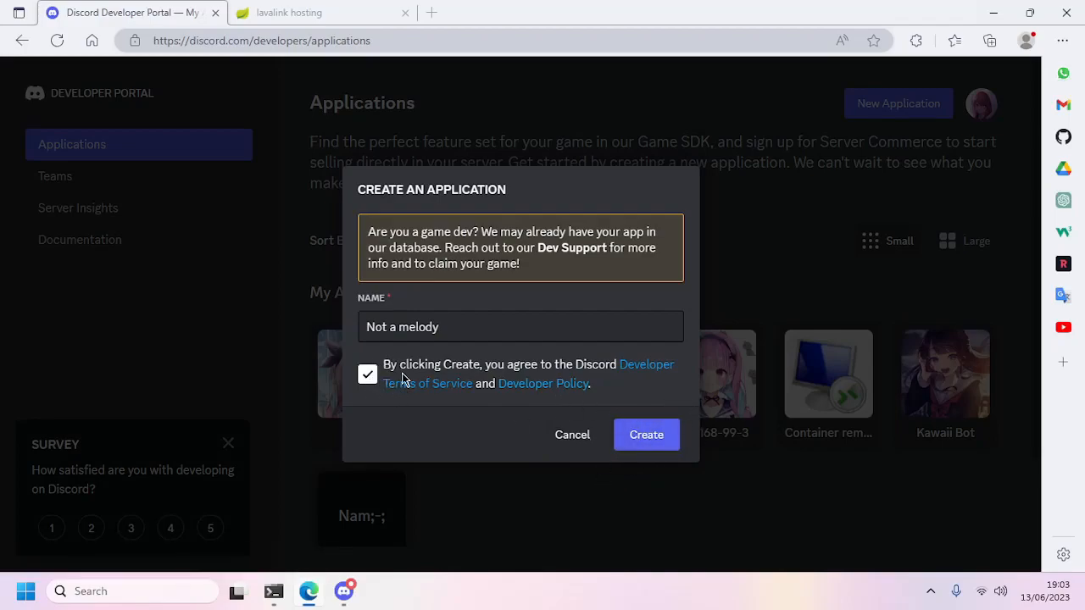
left_click(645, 434)
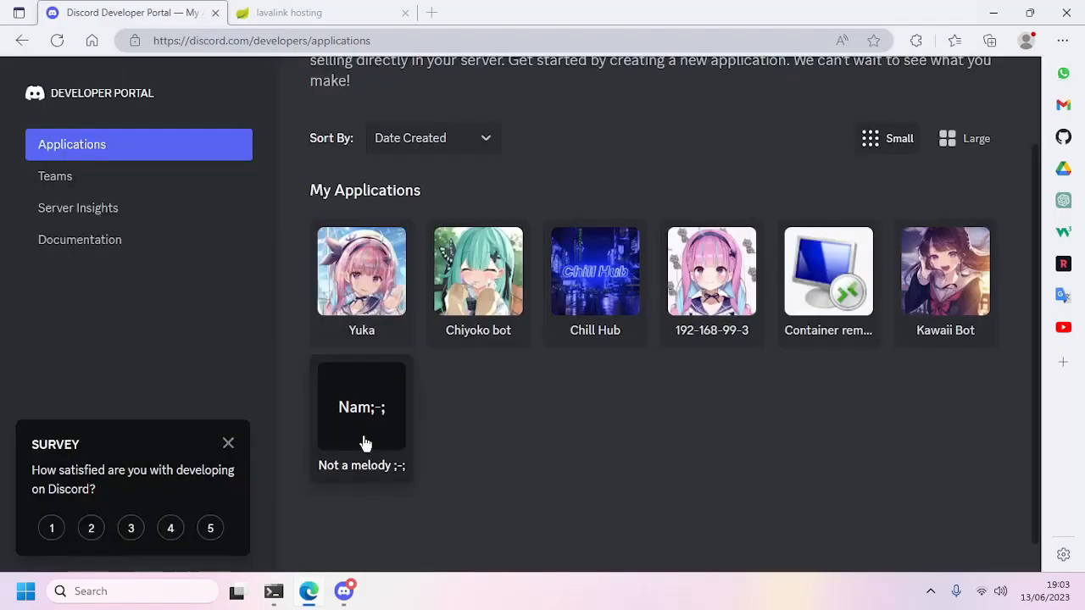
- Reset the Not a melody ;-; bot token and copy the new token
left_click(361, 405)
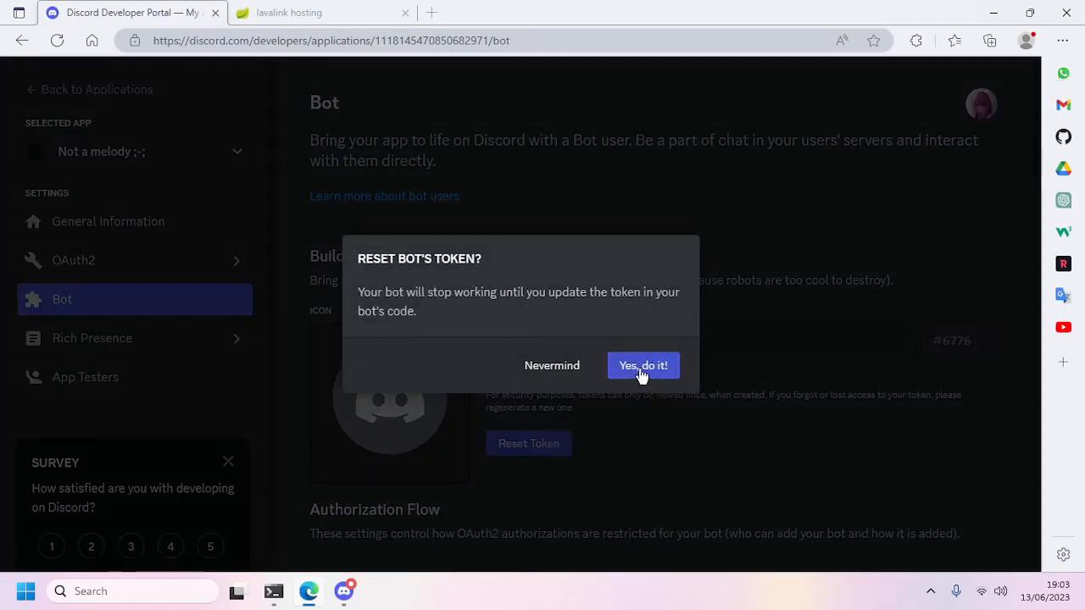
left_click(642, 366)
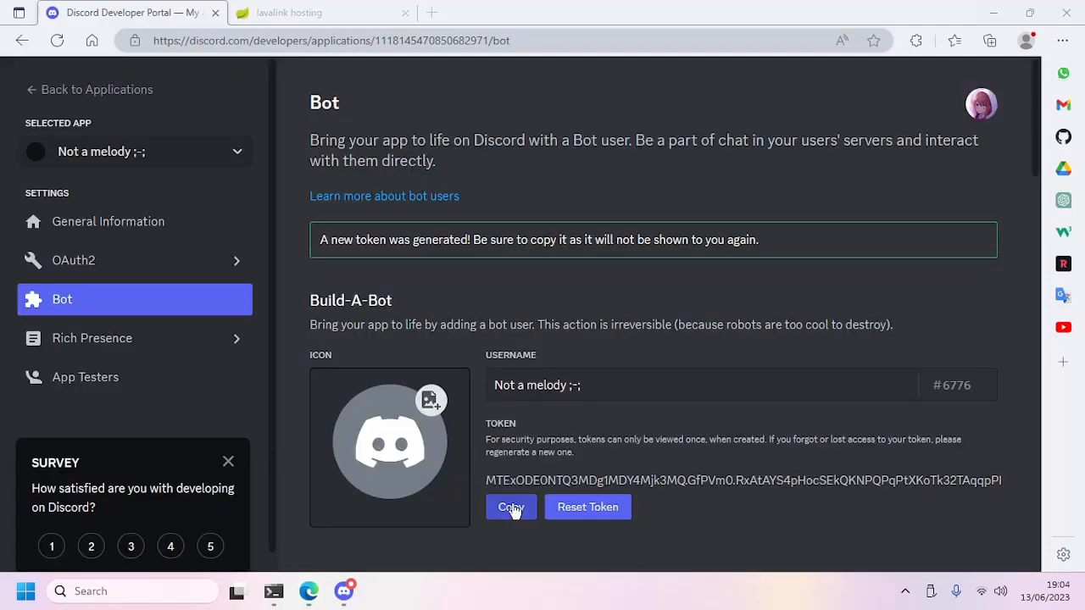
left_click(511, 507)
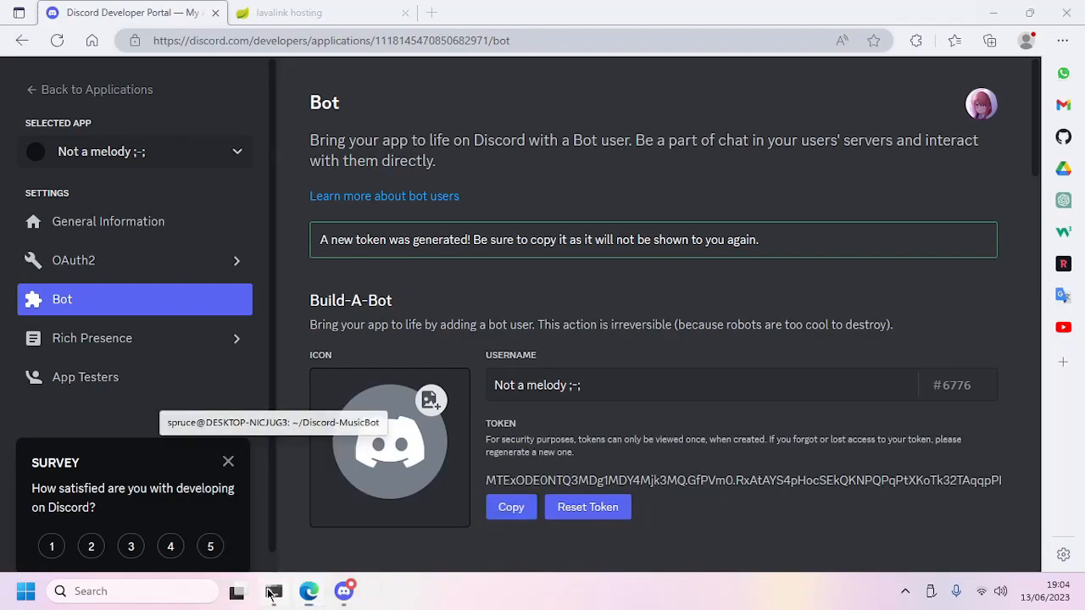
left_click(272, 590)
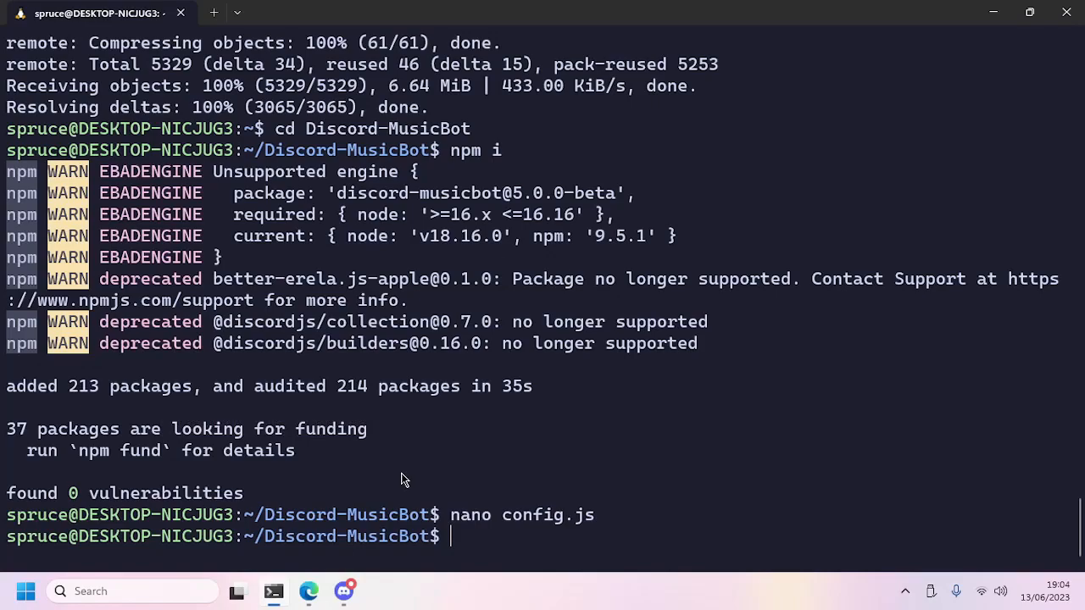
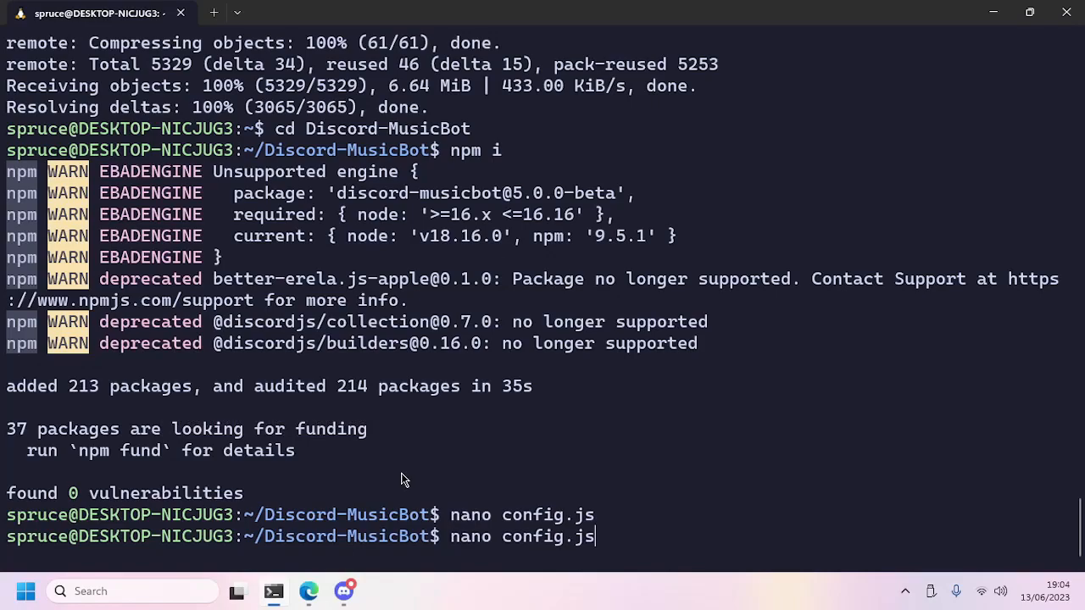
key("Return")
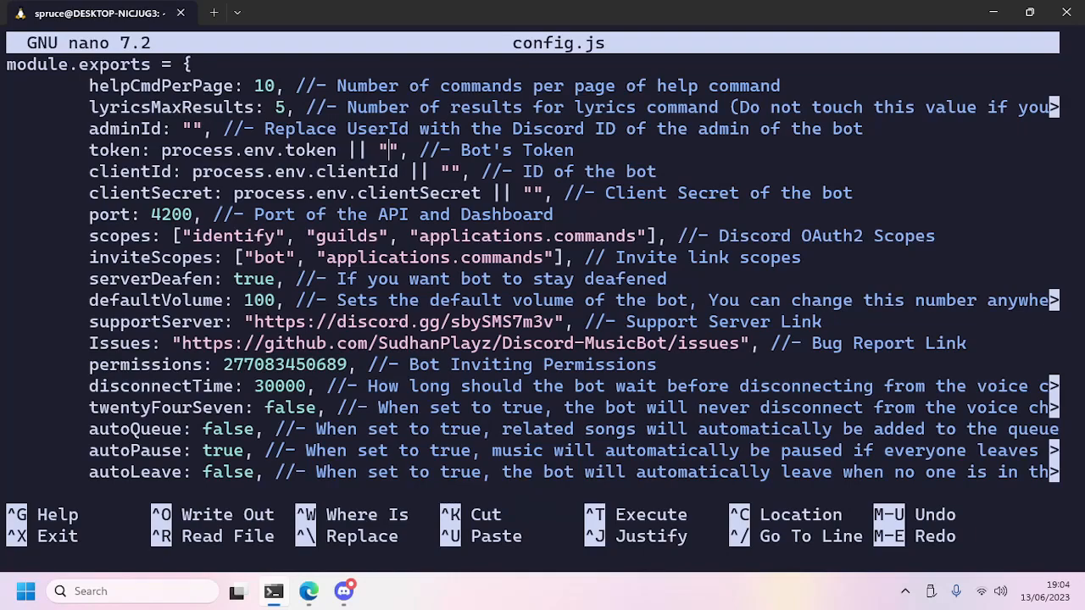
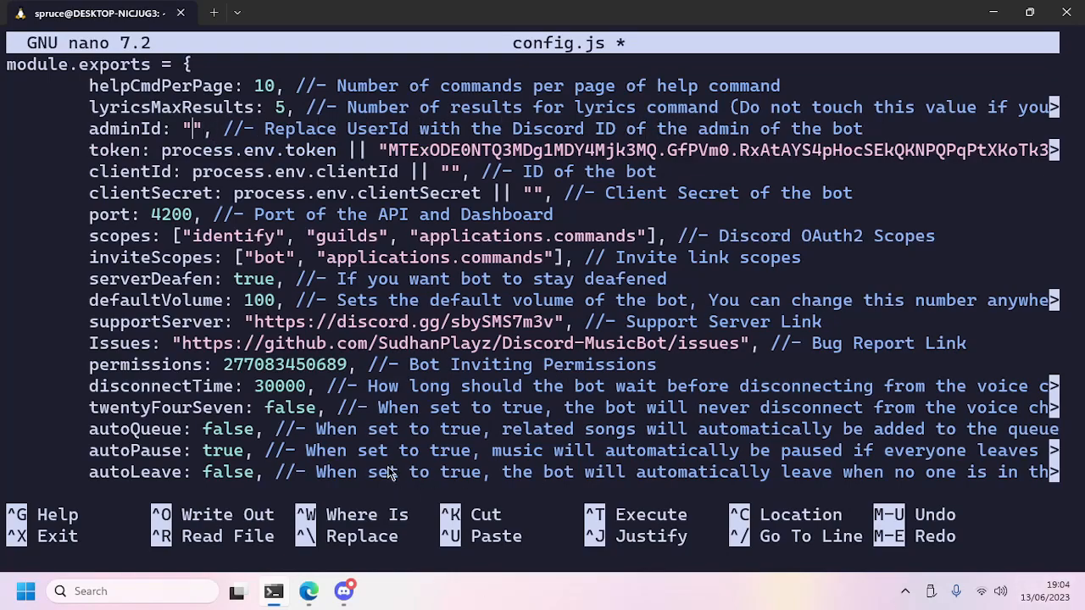
left_click(342, 590)
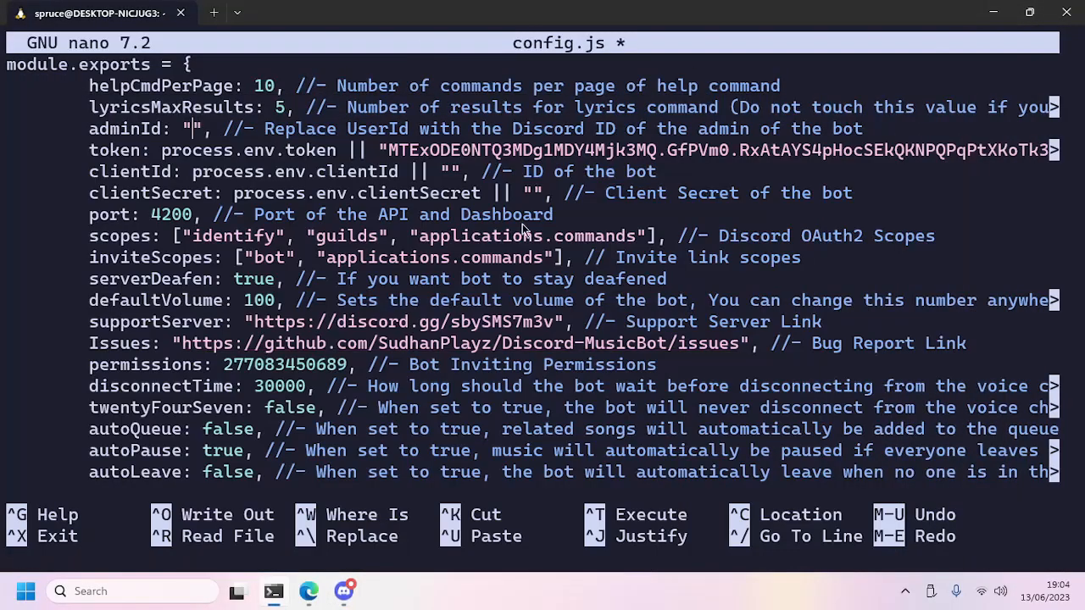
type("899869470145802260")
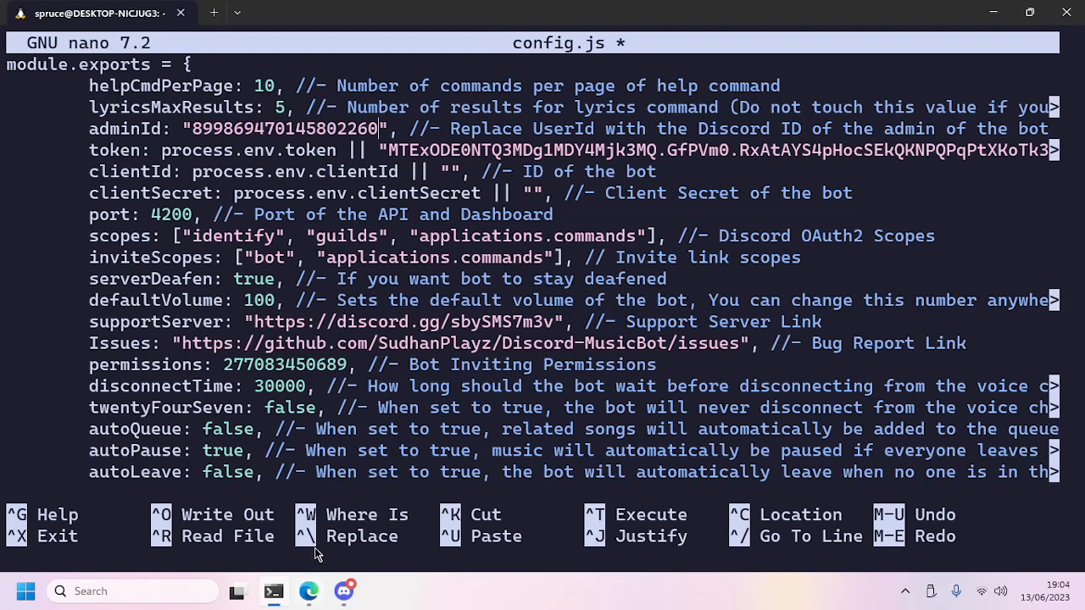
- Verify Discord developer mode is on and view own profile card for the user ID
left_click(343, 590)
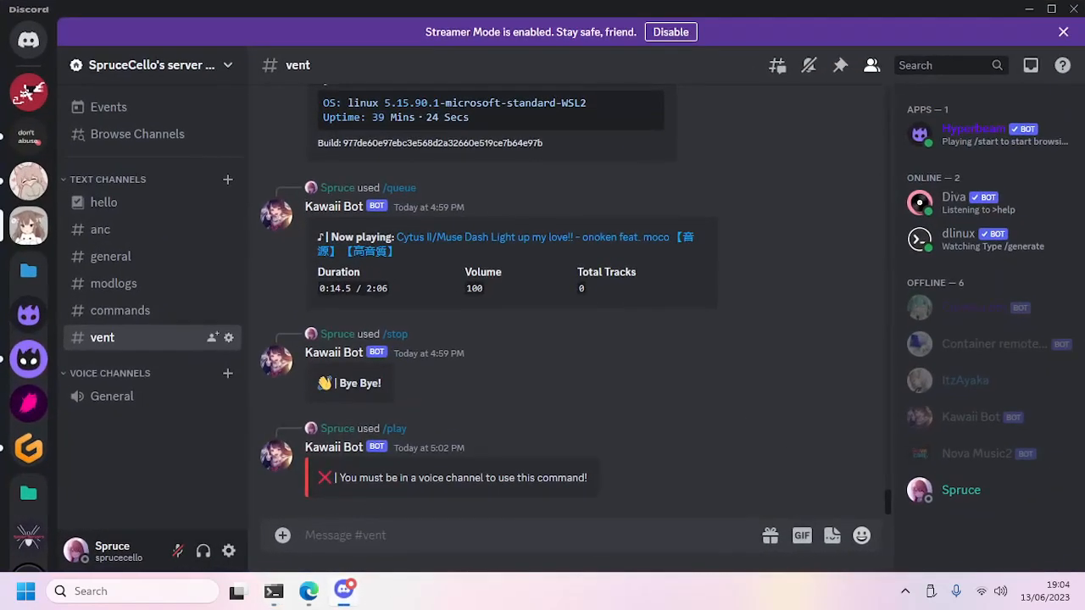
left_click(229, 550)
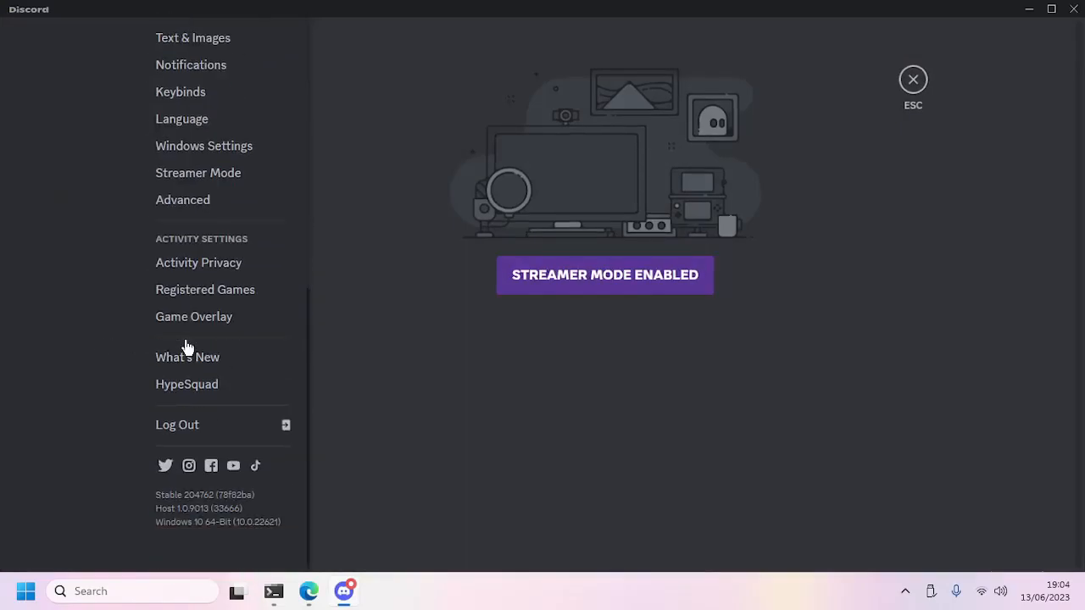
left_click(183, 173)
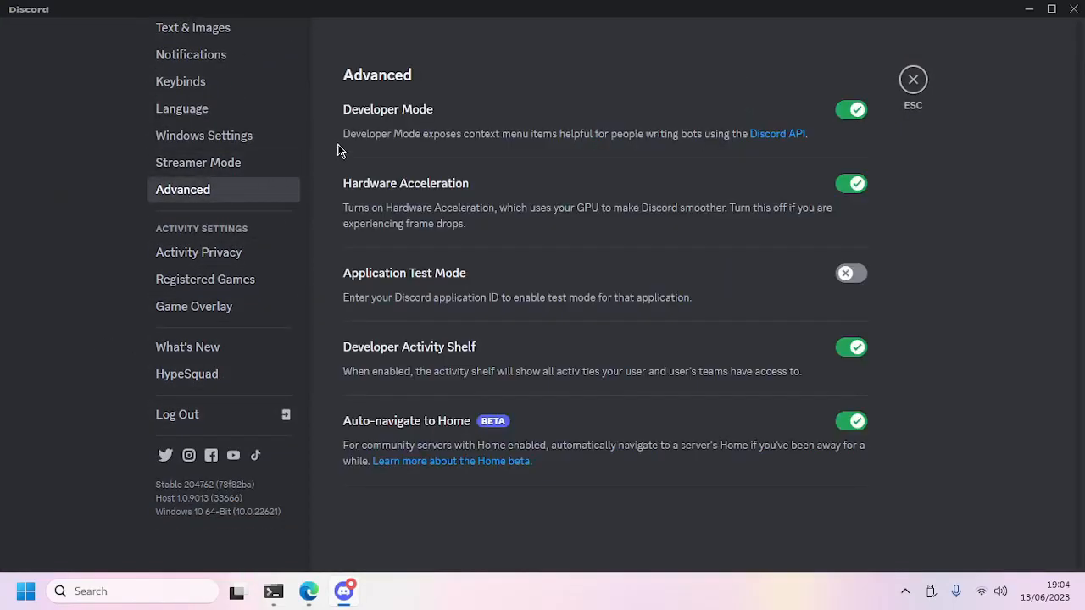
mouse_move(966, 80)
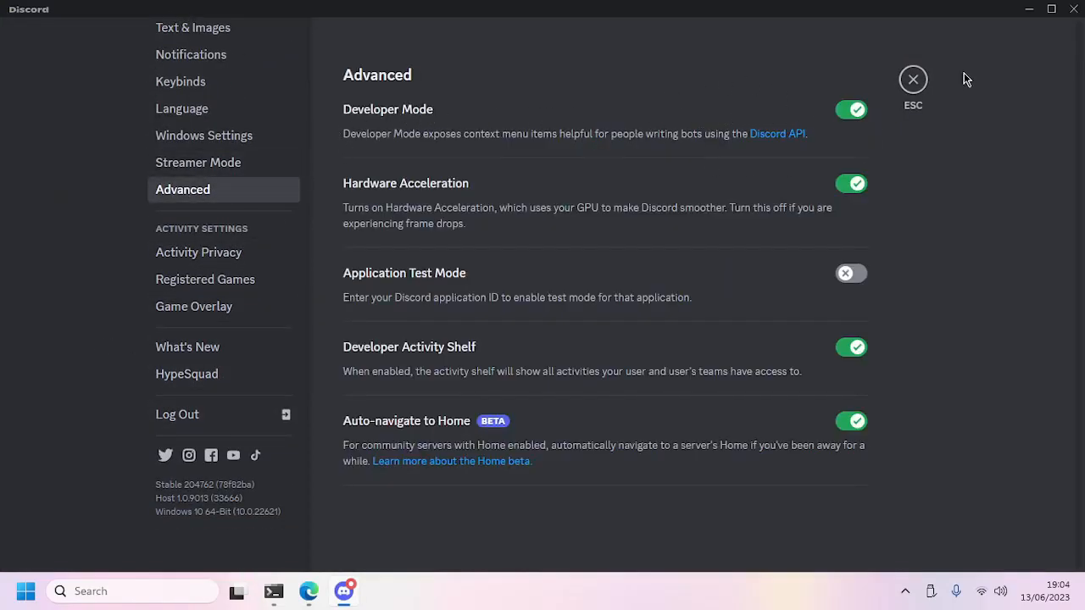
left_click(912, 80)
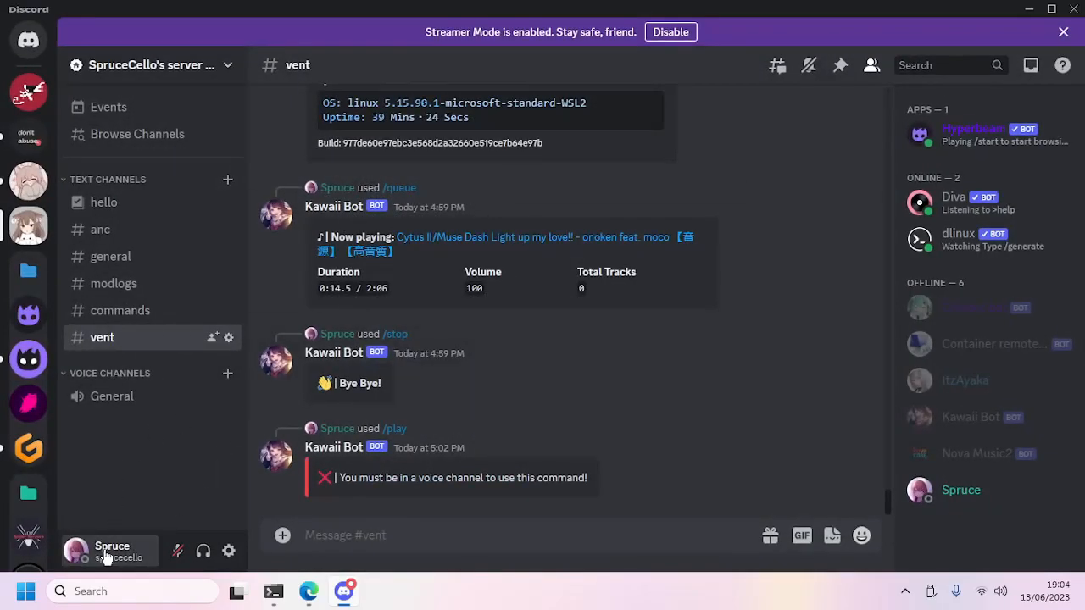
left_click(112, 550)
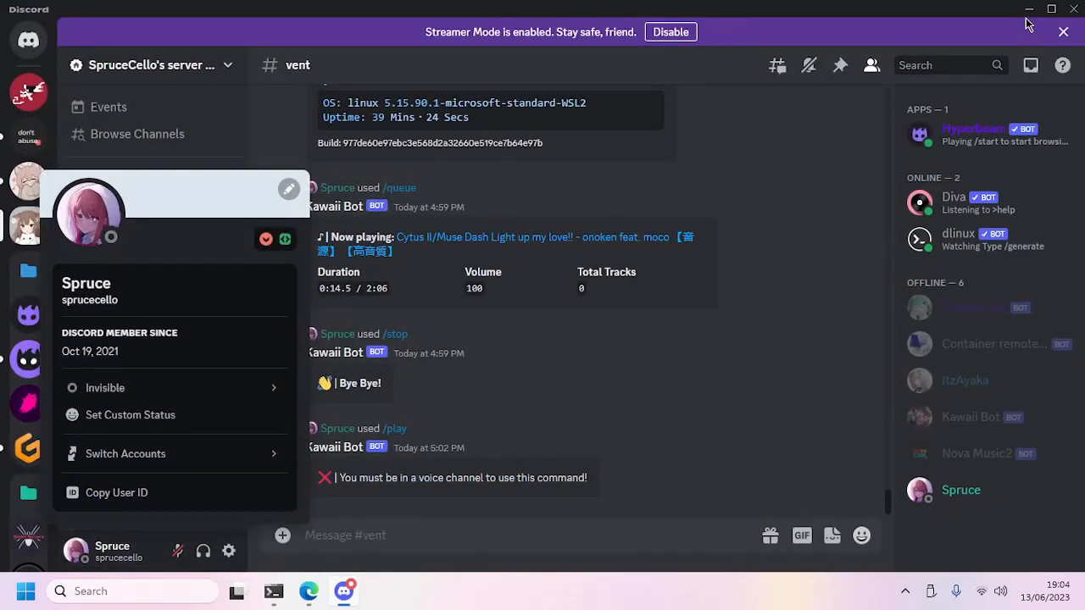
mouse_move(115, 492)
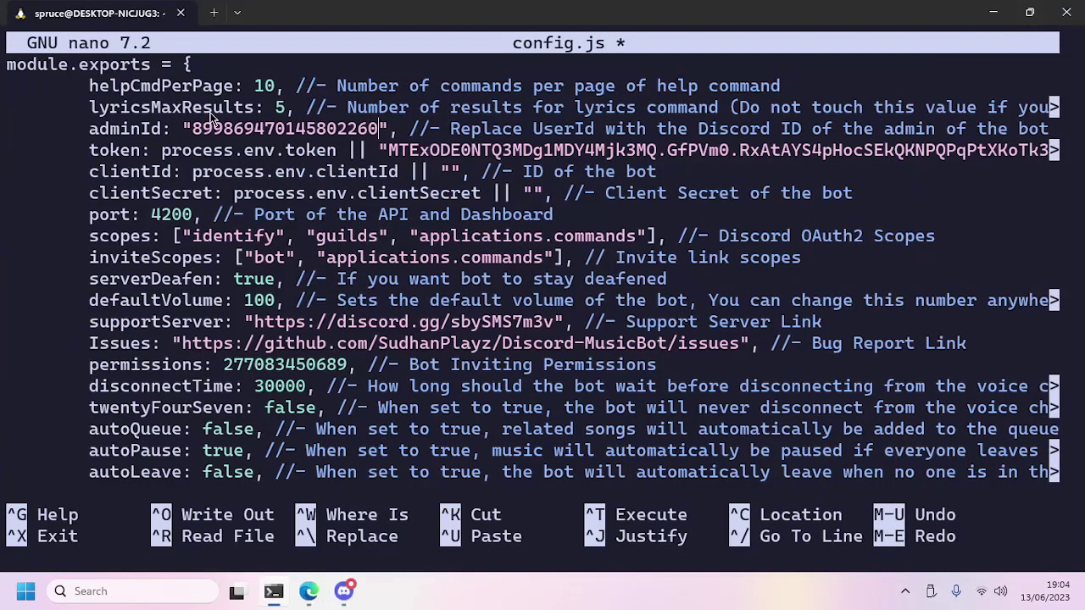
mouse_move(393, 159)
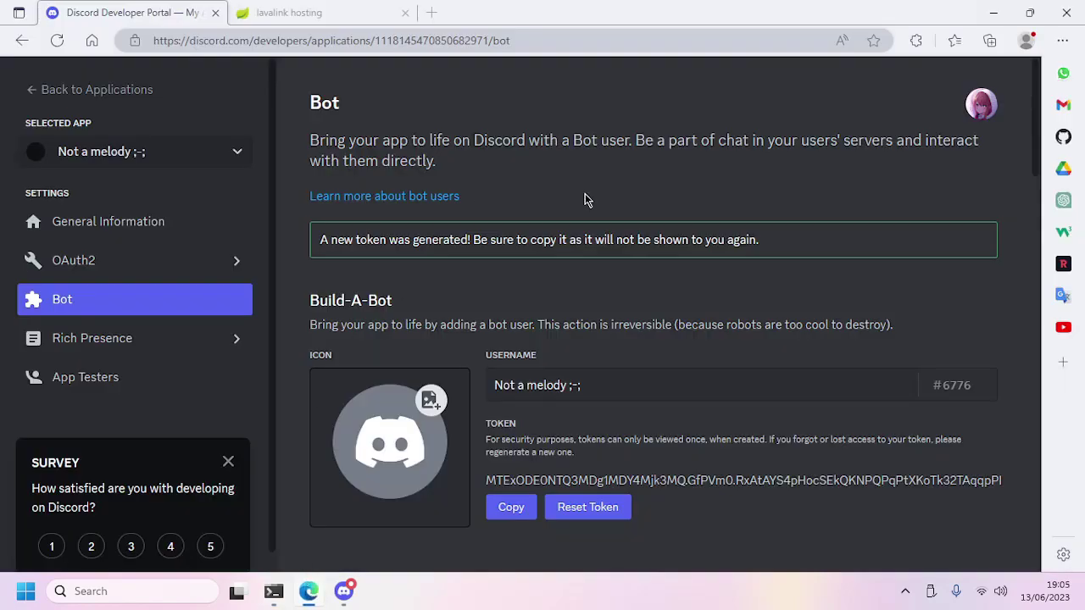
mouse_move(210, 285)
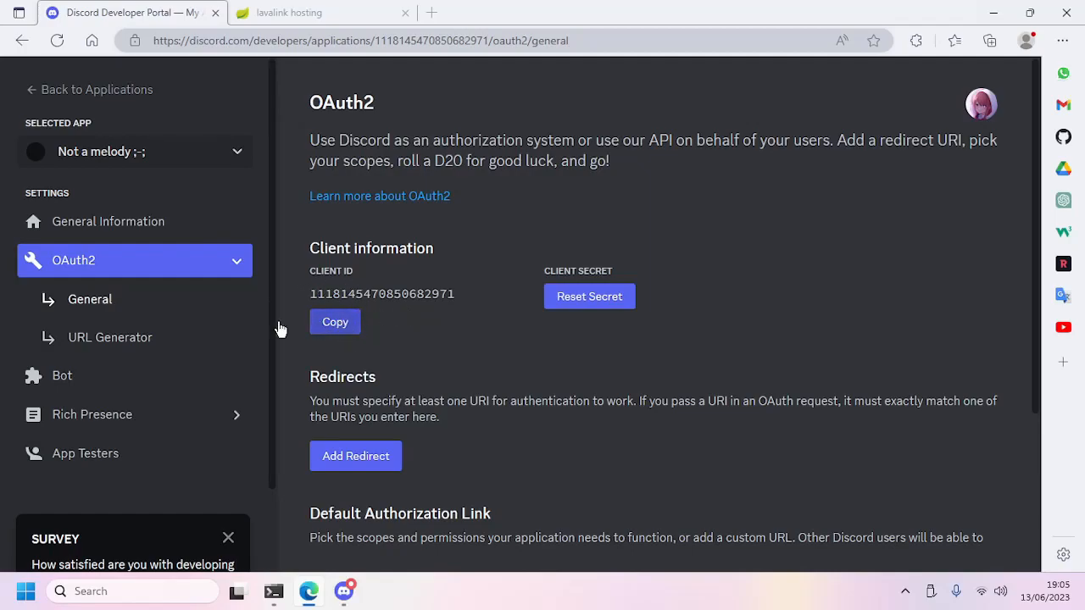
mouse_move(248, 295)
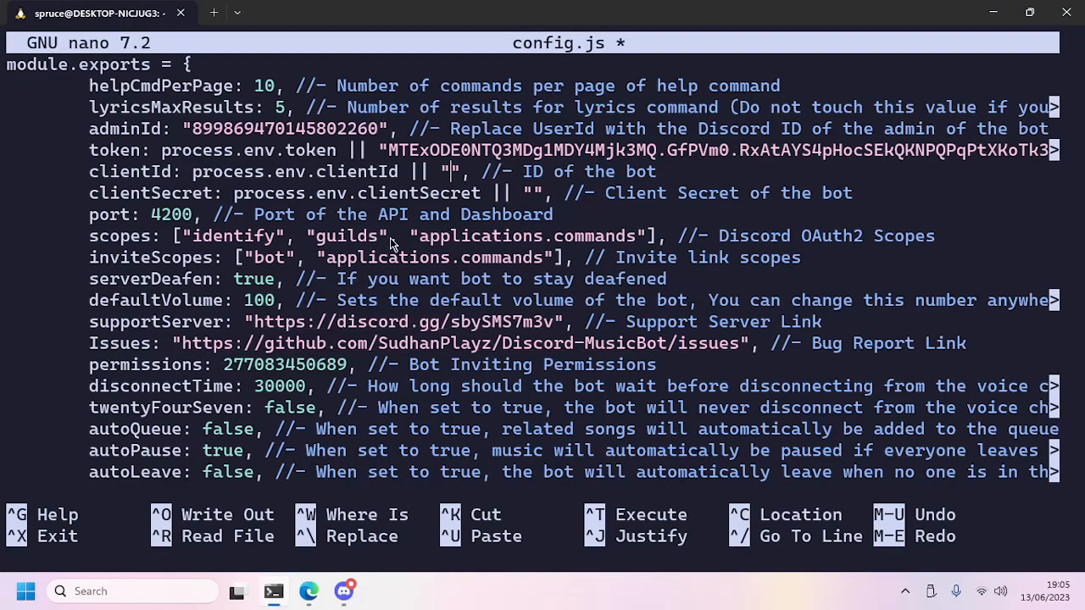
type("1118145470850682971")
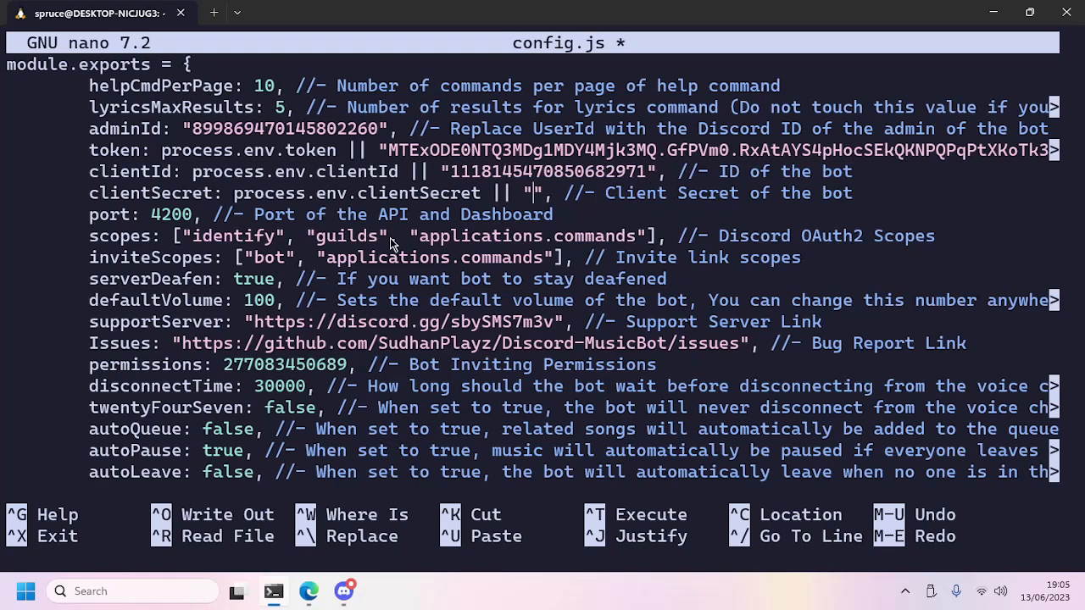
left_click(306, 589)
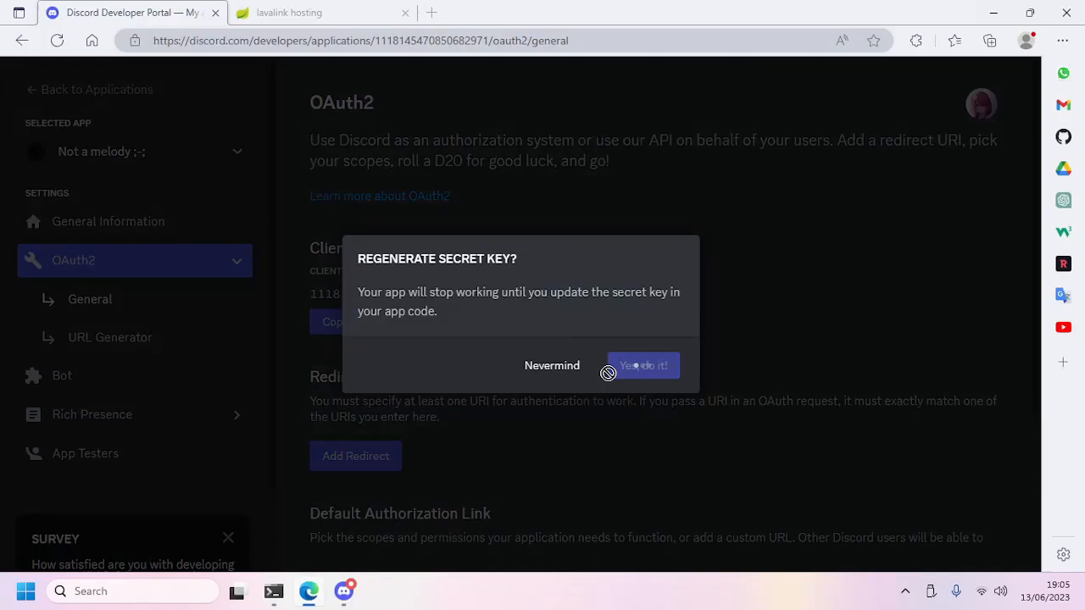
left_click(644, 366)
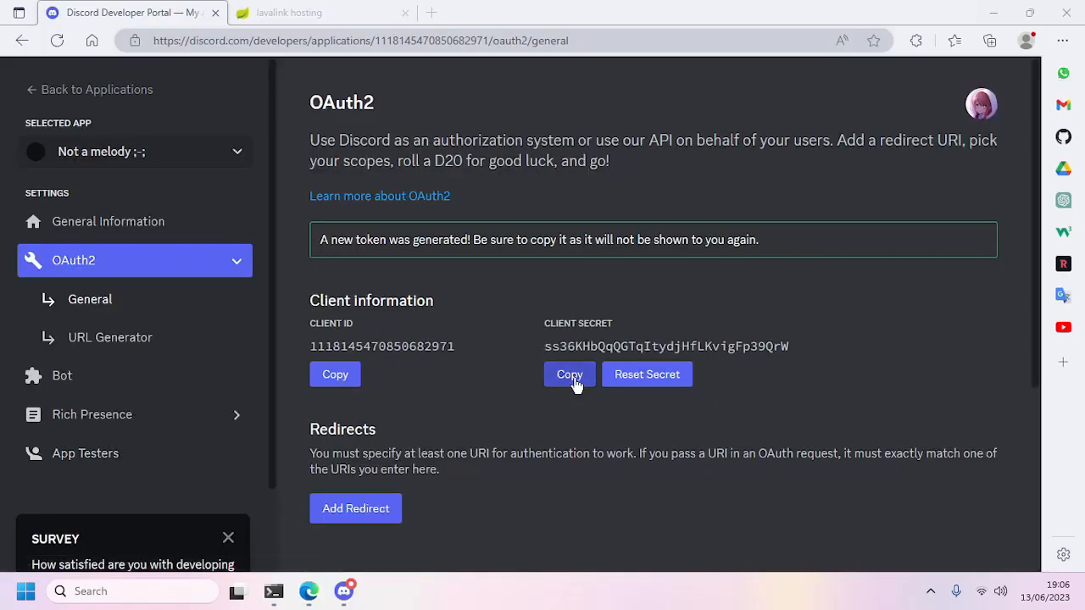
mouse_move(620, 413)
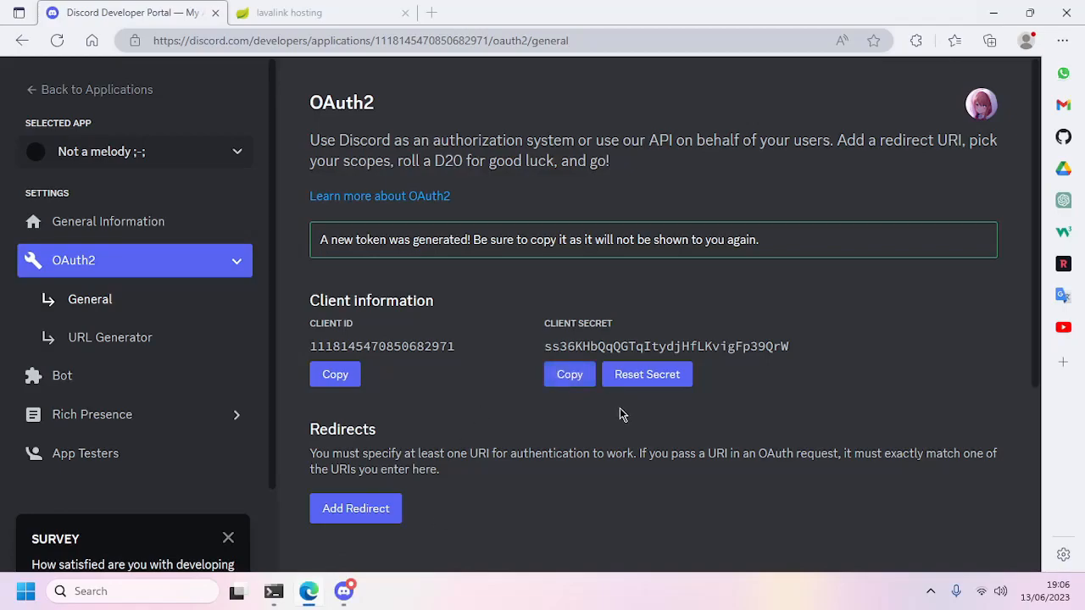
- Paste the new client secret into the clientSecret field of config.js
left_click(273, 590)
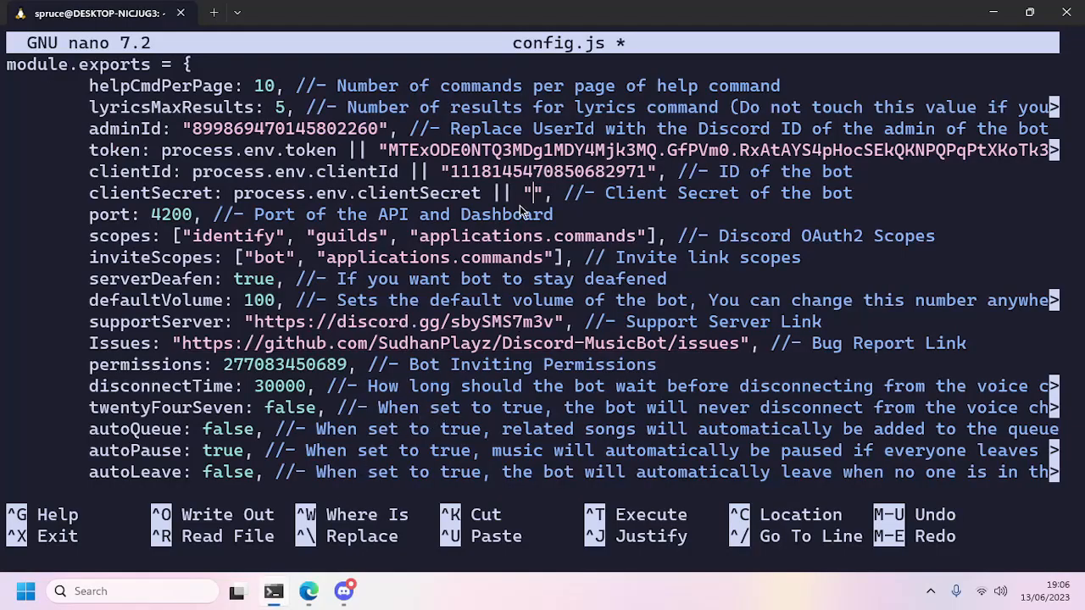
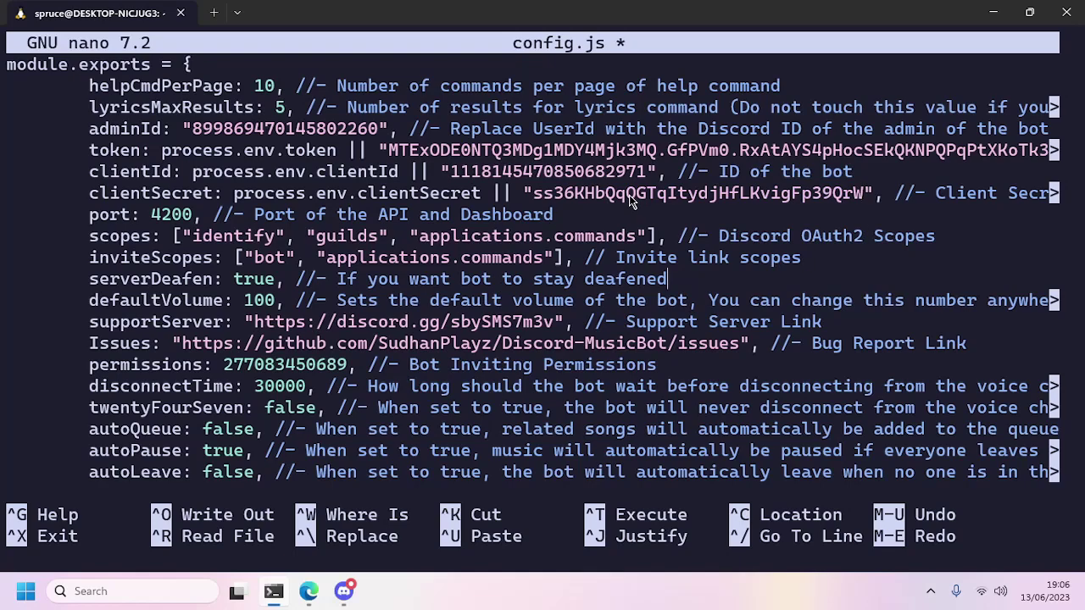
scroll("down", 3)
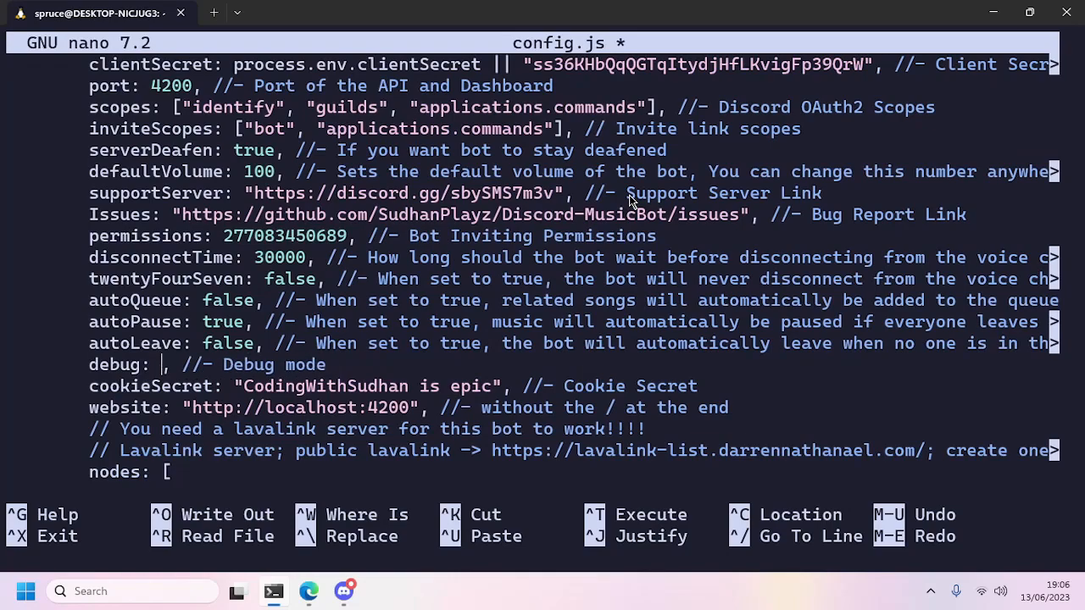
- Set debug to true in config.js and bring up the browser for a Lavalink server
type("true")
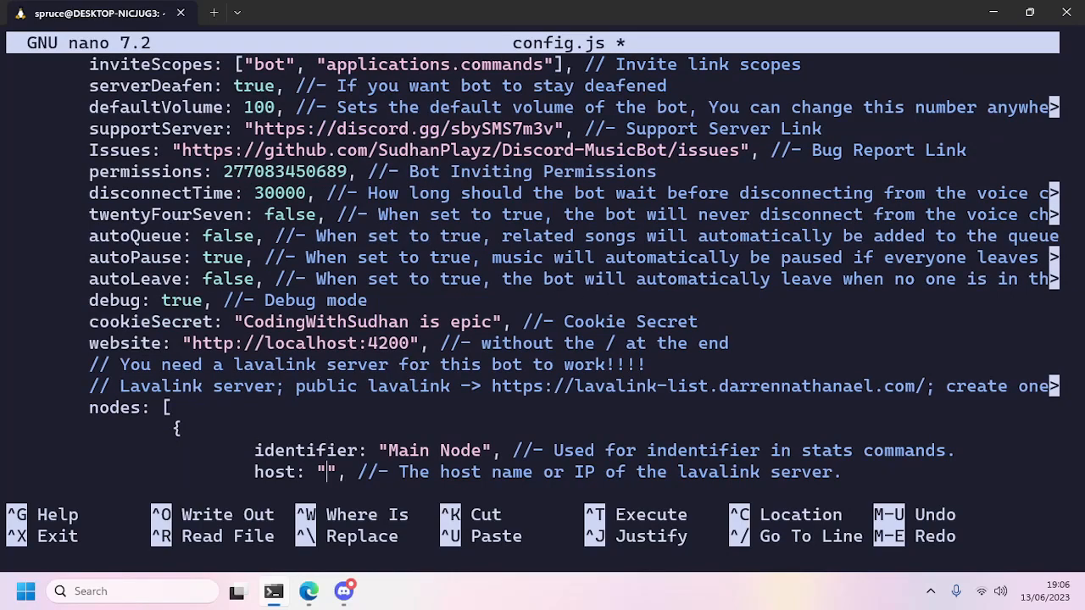
mouse_move(305, 590)
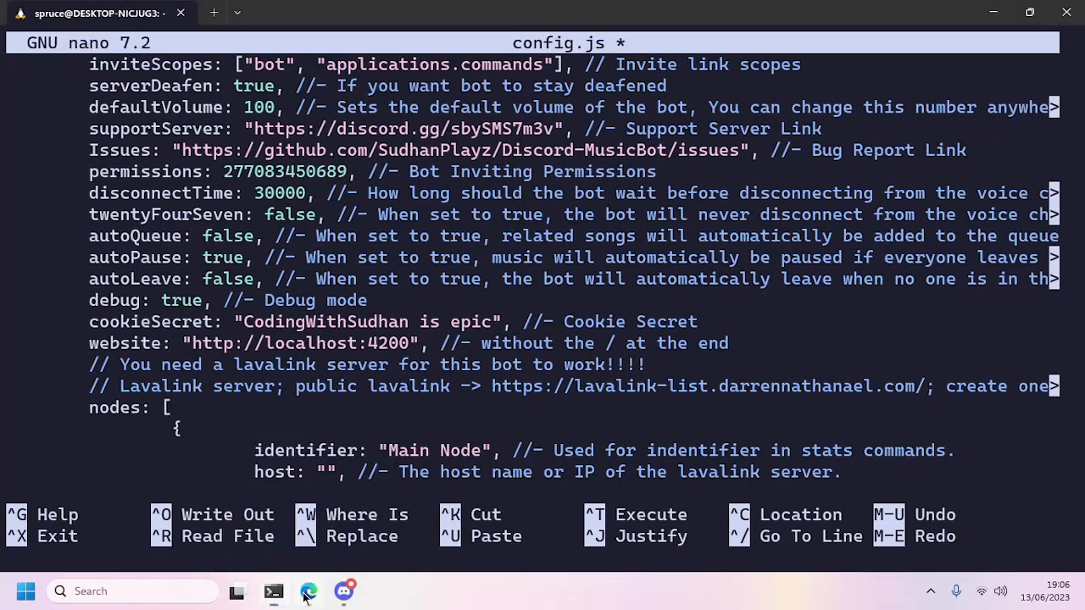
left_click(309, 589)
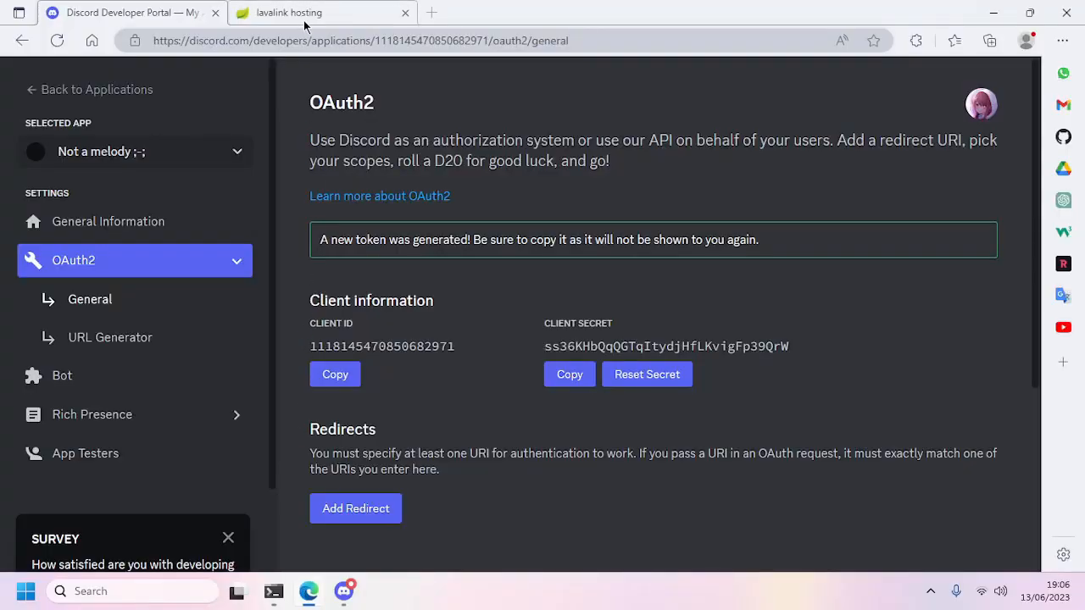
- Pick a non-SSL Lavalink server and set the node host to narco.buses.rocks
left_click(322, 12)
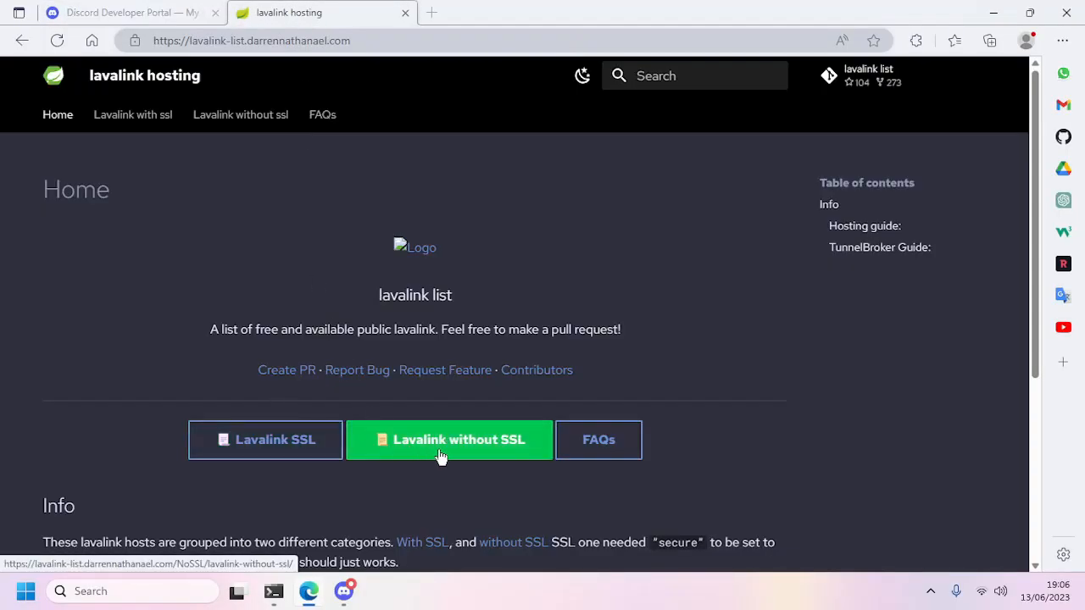
mouse_move(432, 301)
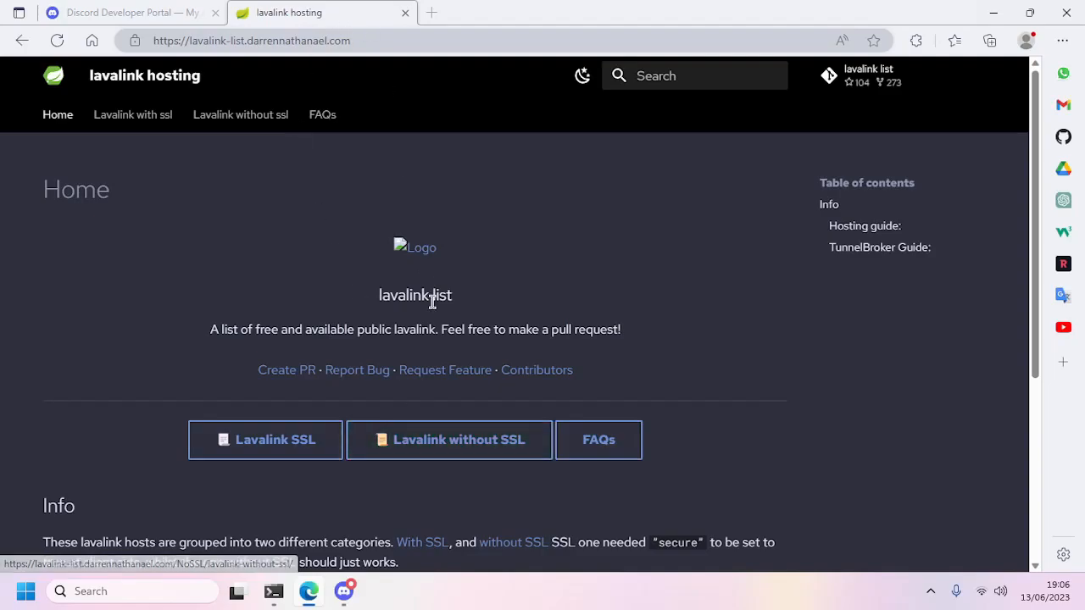
left_click(449, 441)
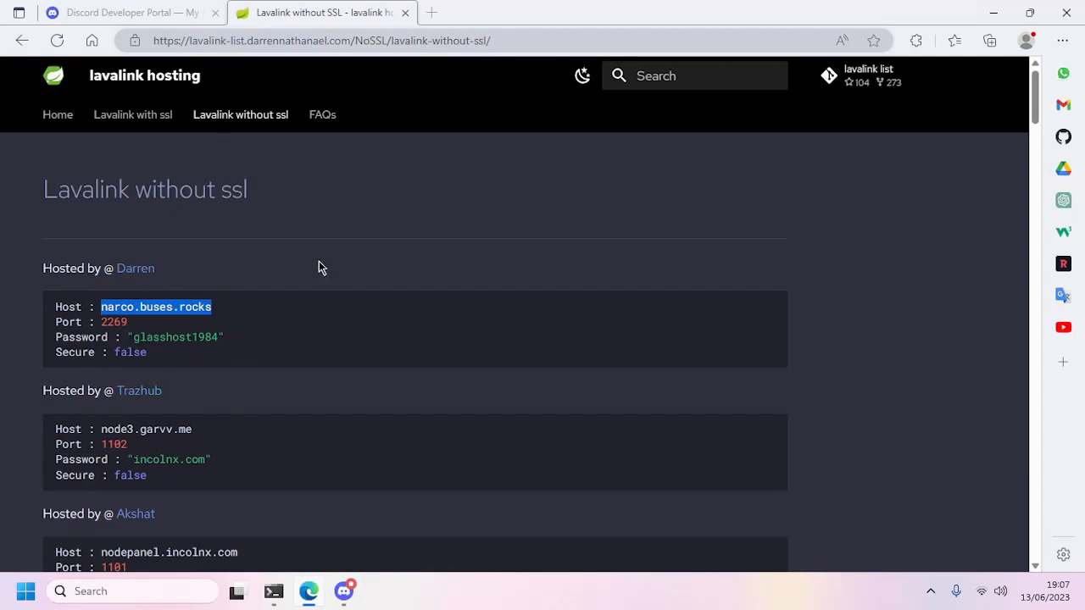
mouse_move(83, 296)
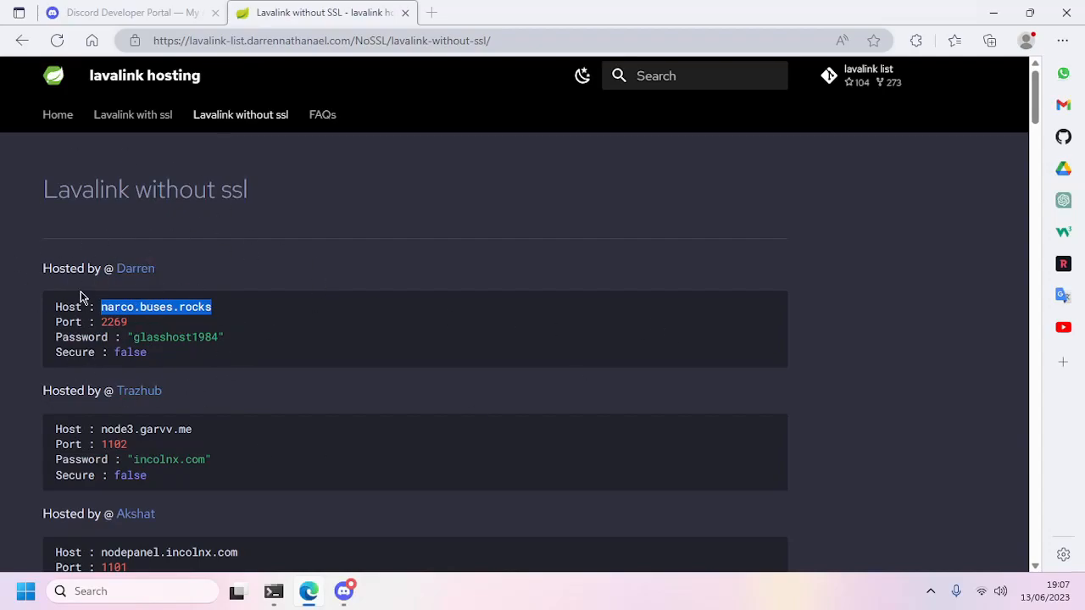
left_click(273, 589)
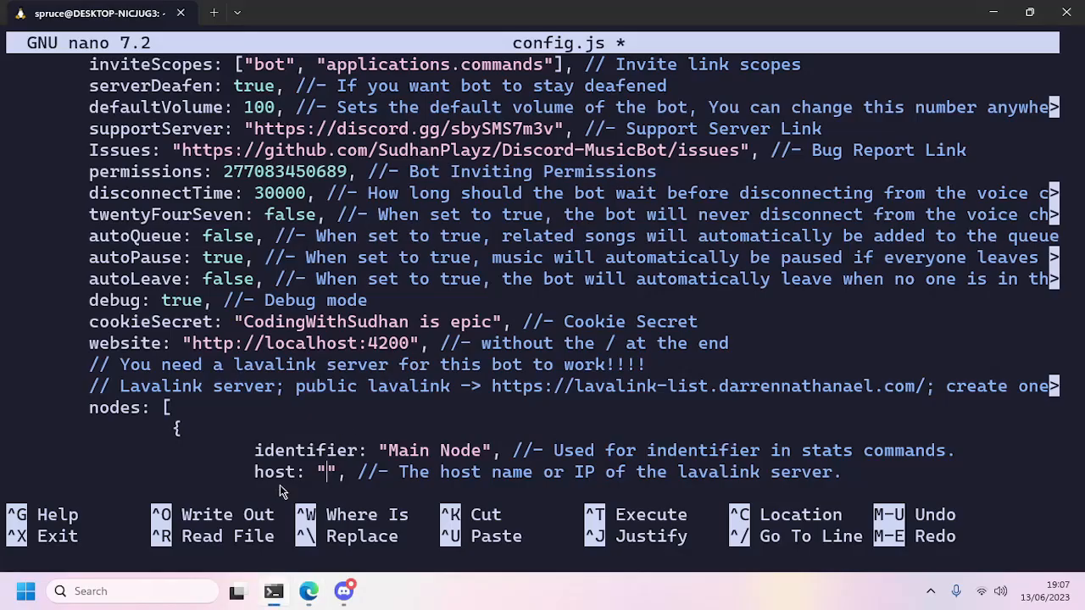
type("narco.buses.rocks")
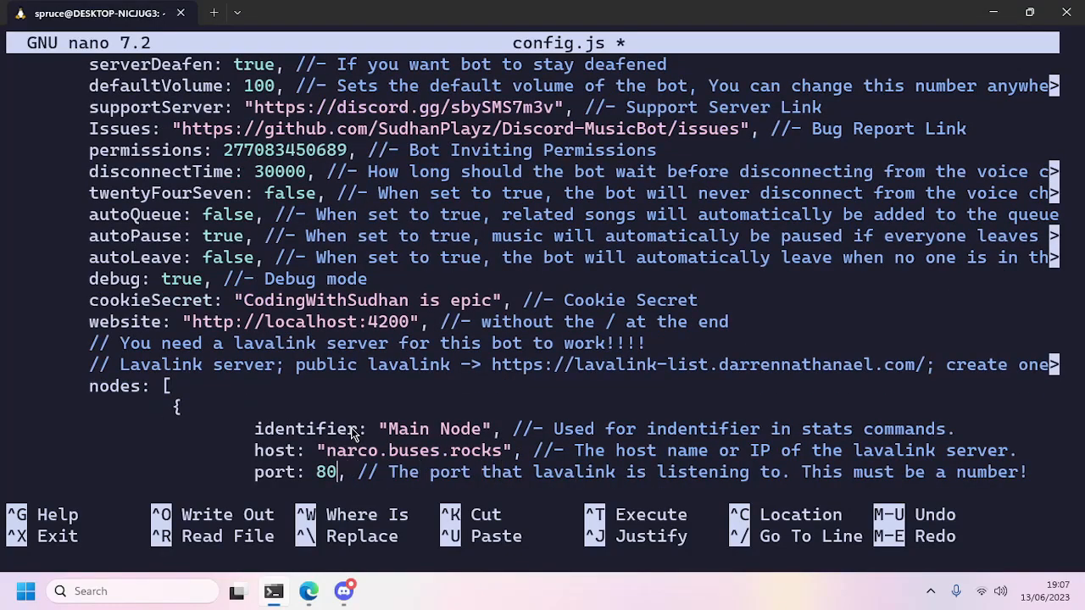
- Fill in port 2269 and the password, then save config.js with Ctrl+X
left_click(308, 590)
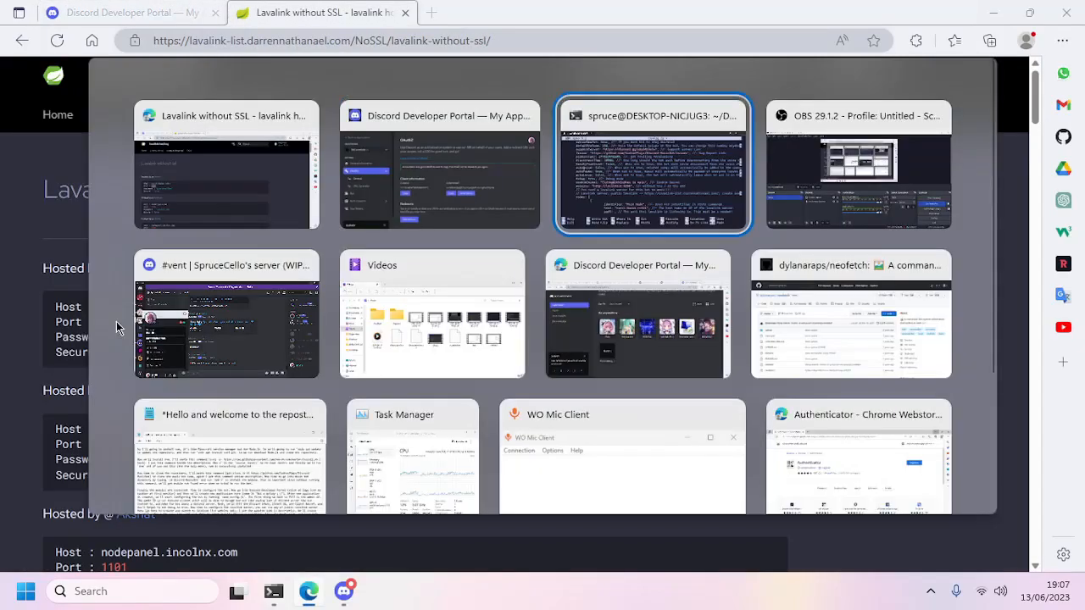
left_click(653, 166)
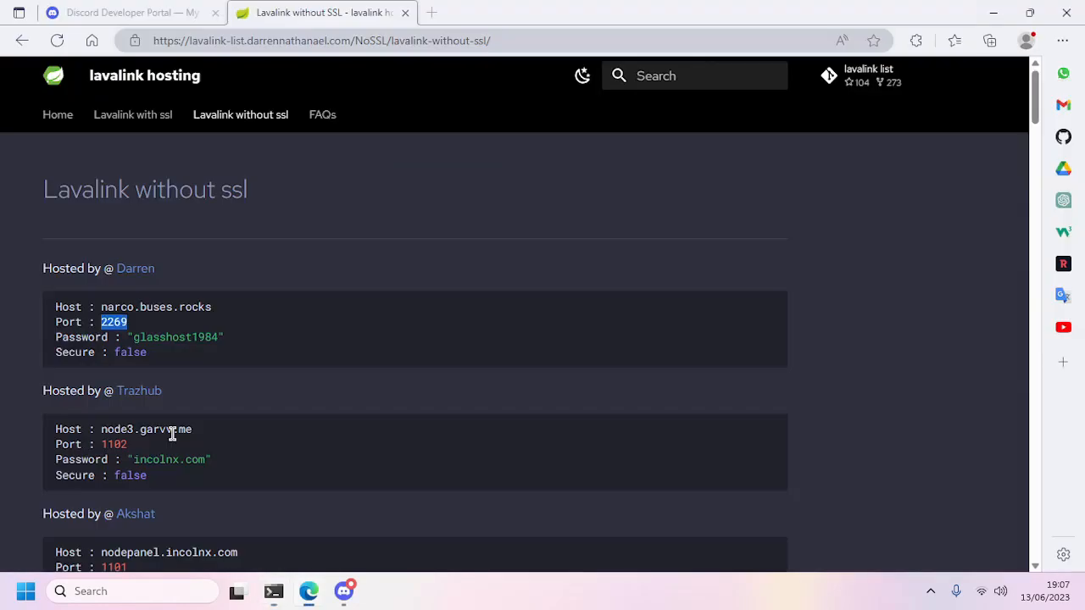
double_click(177, 336)
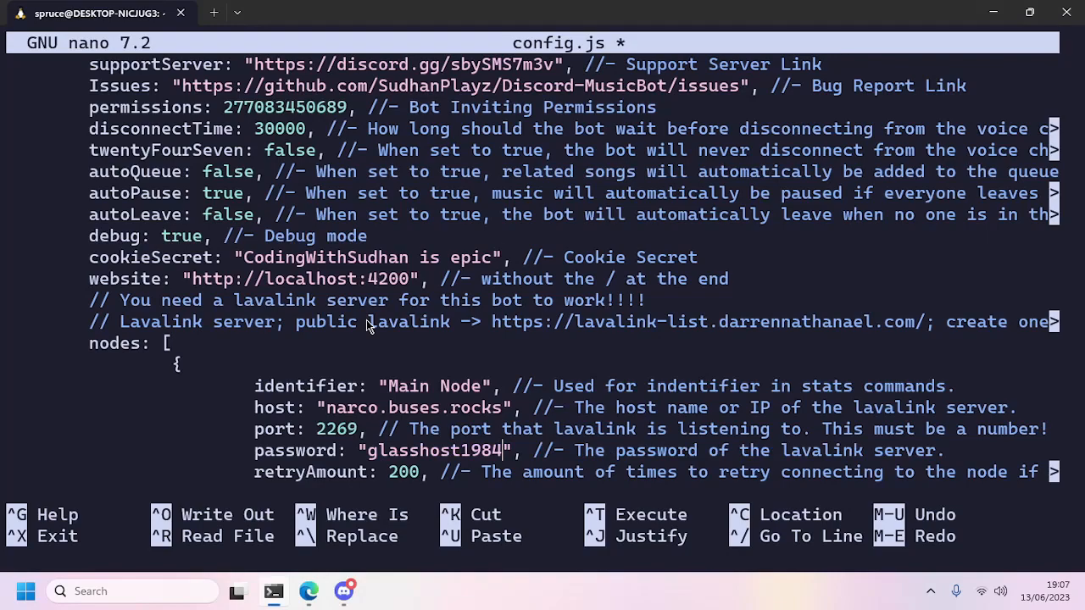
scroll("down", 3)
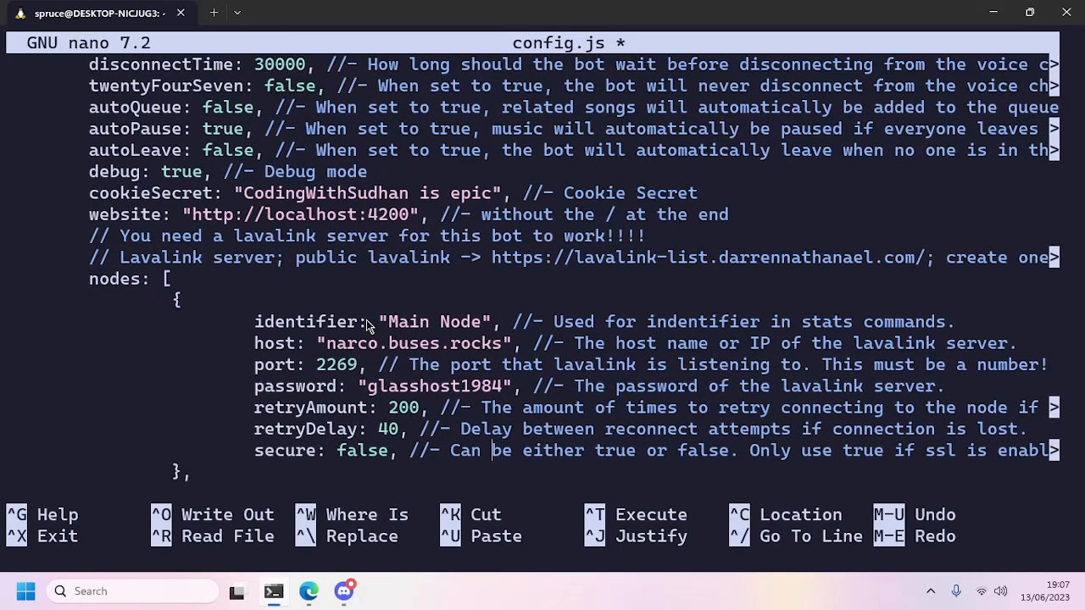
scroll("down", 3)
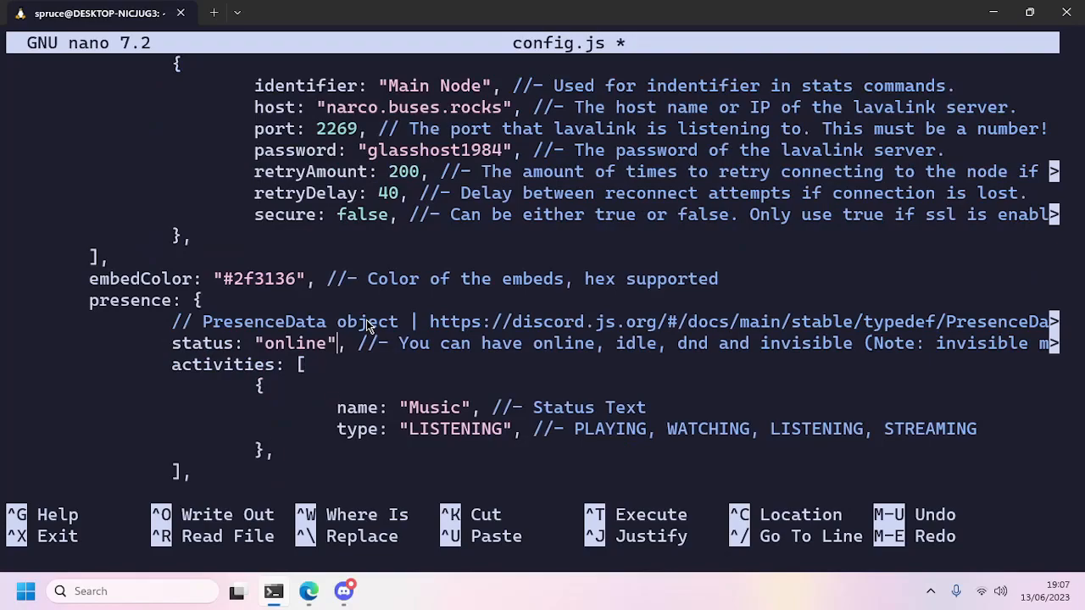
scroll("down", 3)
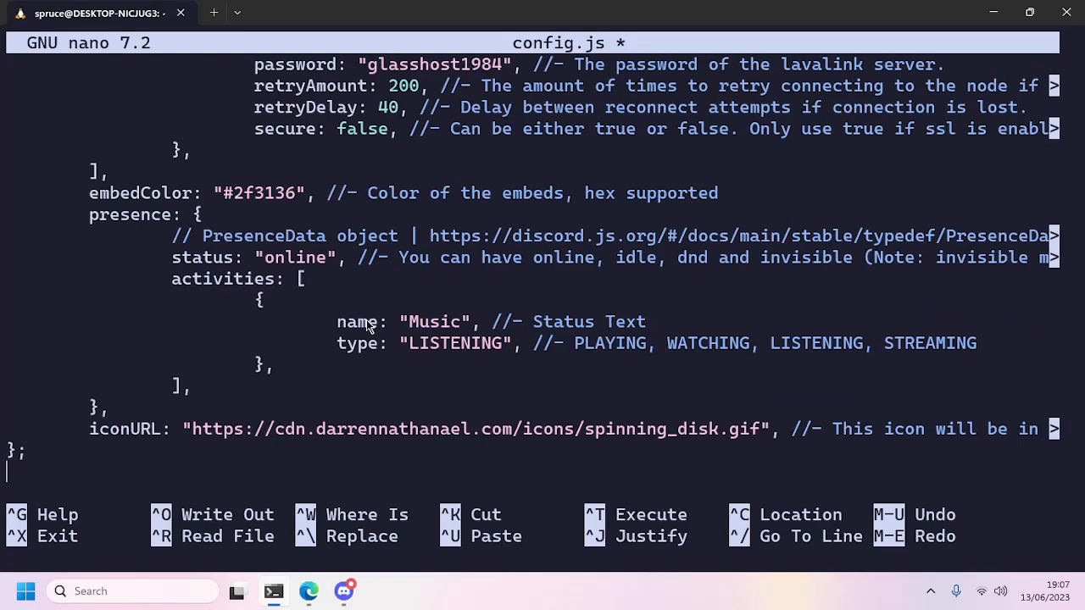
key("ctrl+x")
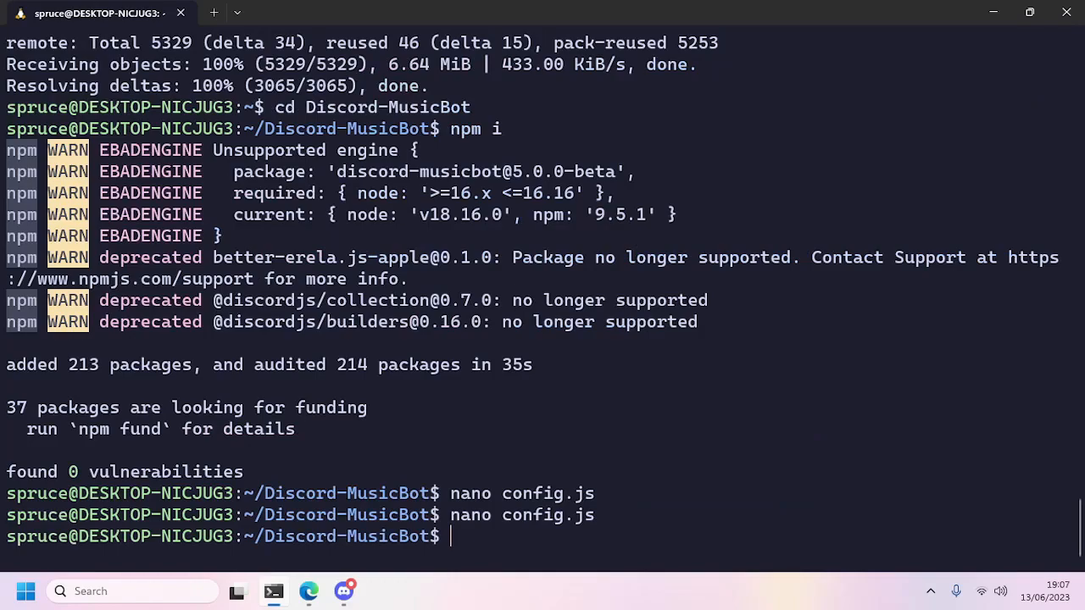
- Run node index.js to see the bot log in and connect Lavalink, then stop it with Ctrl+C
type("node u")
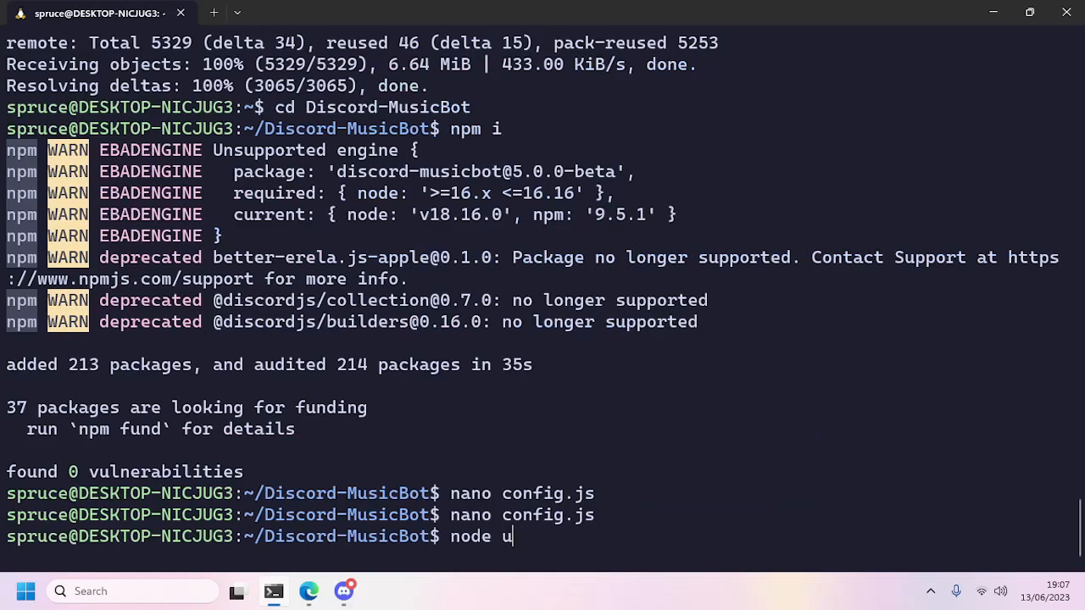
type("index.")
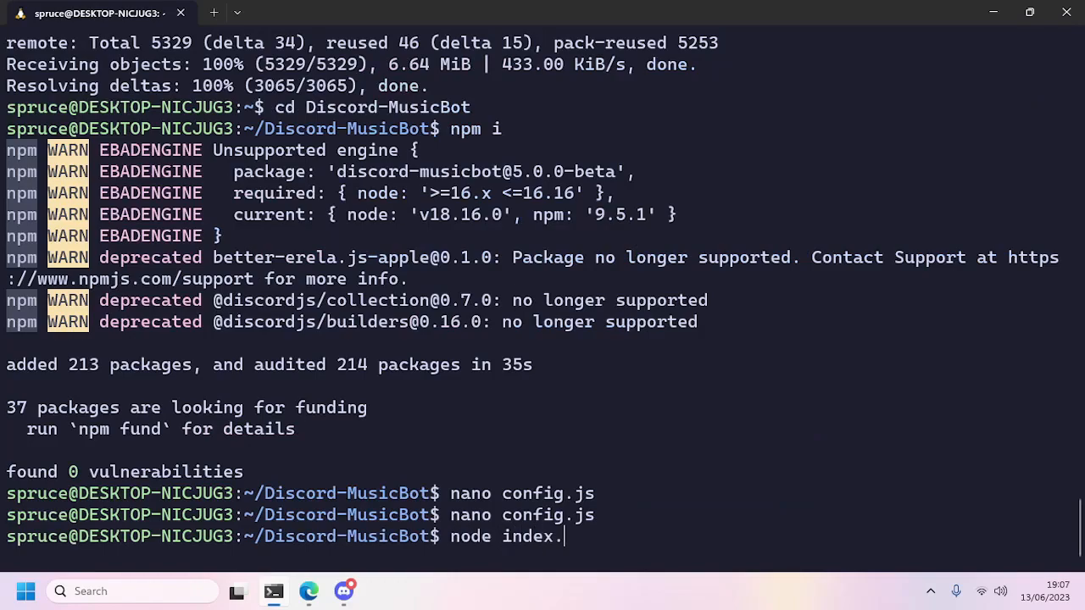
key("Return")
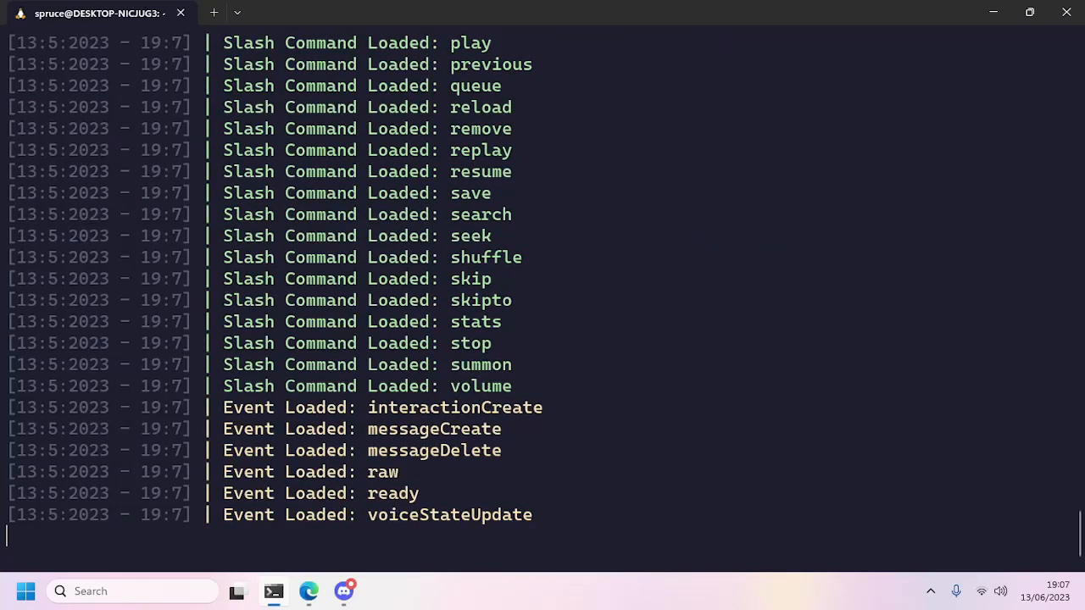
scroll("down", 3)
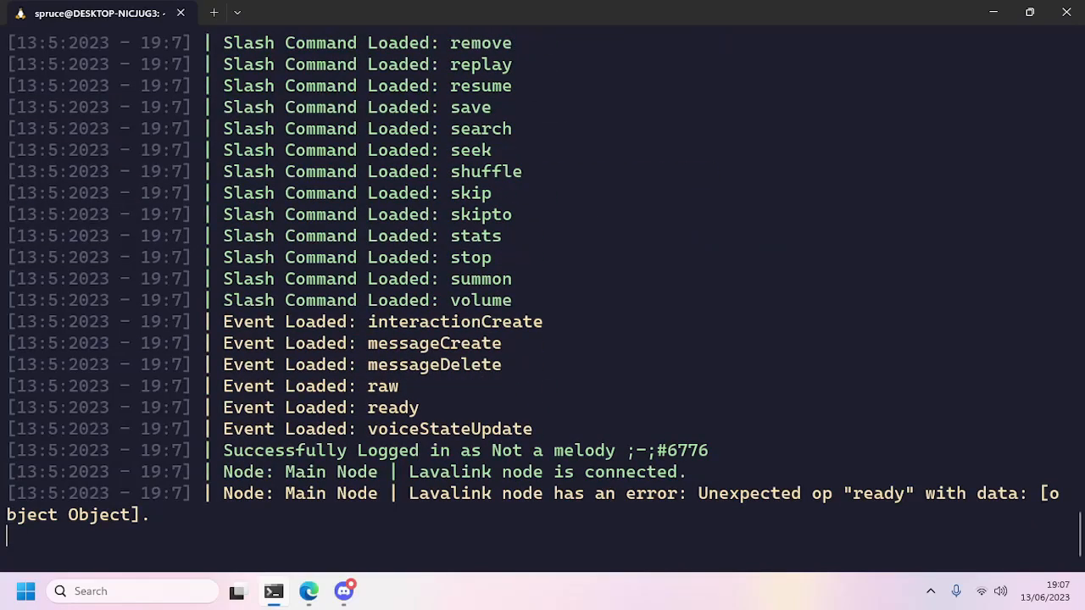
key("ctrl+c")
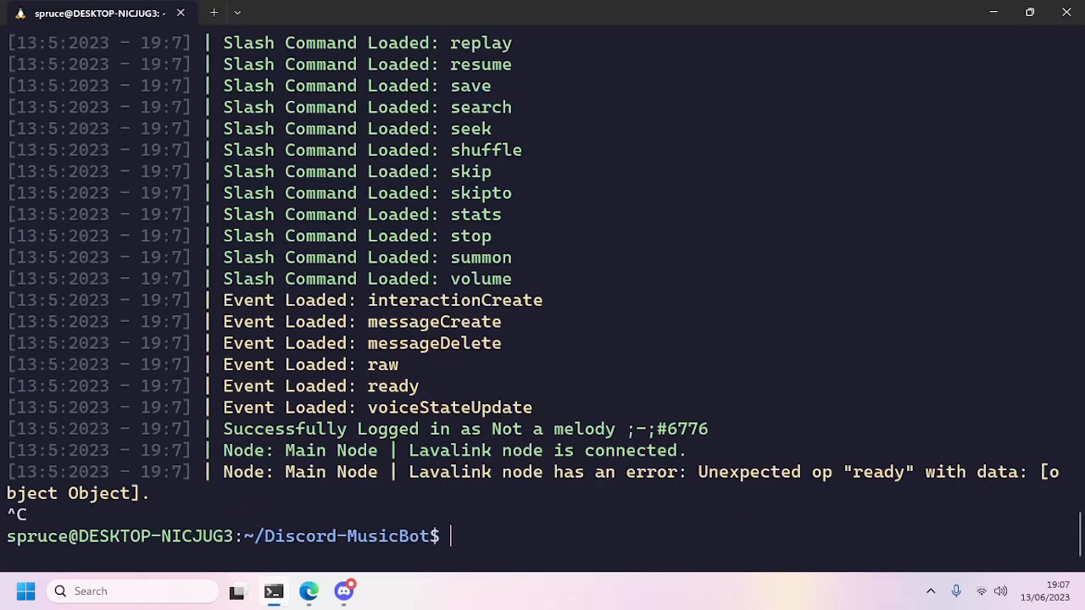
- Deploy the slash commands globally with npm run deploy, then restart node index.js
type("npm run de")
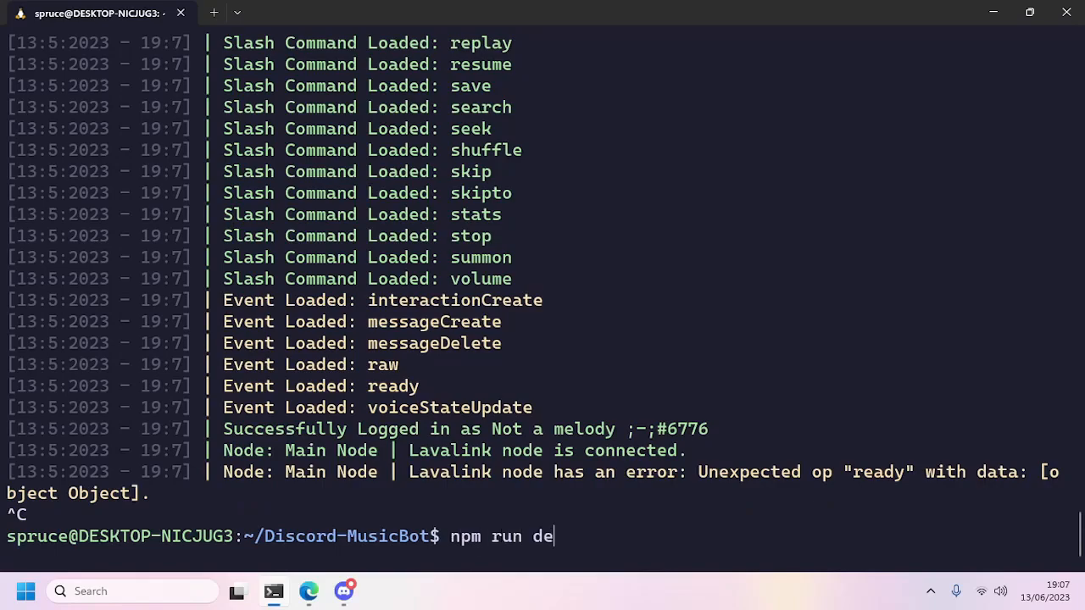
key("Return")
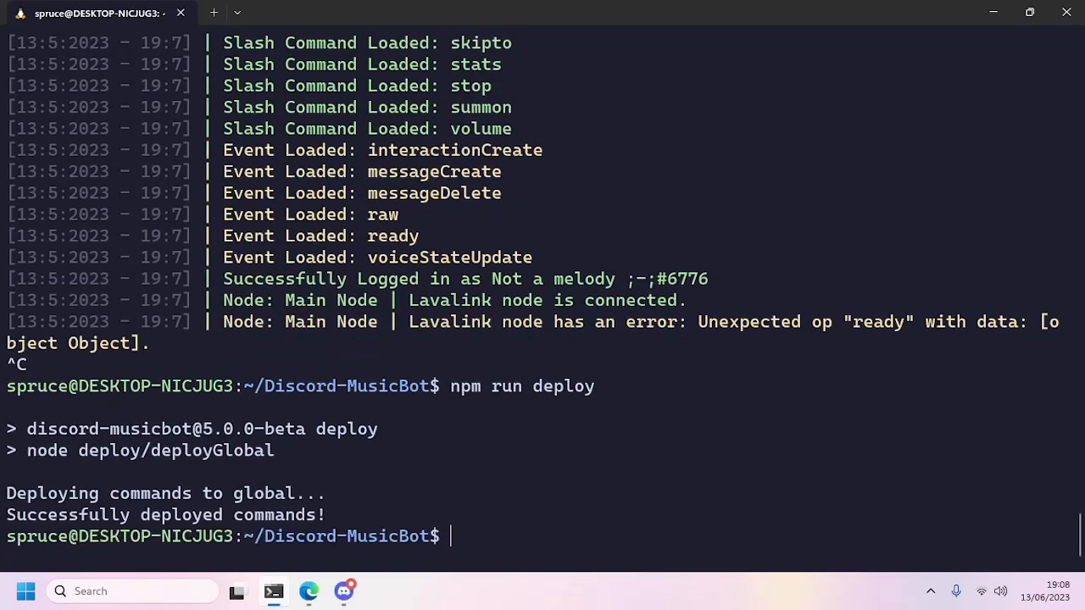
type("node index.js")
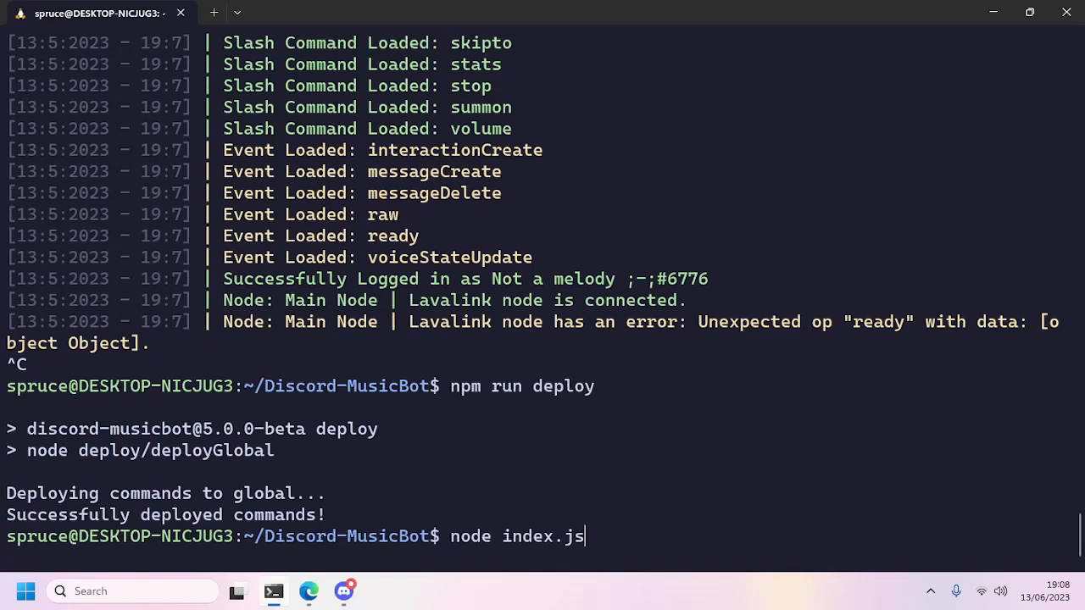
key("Return")
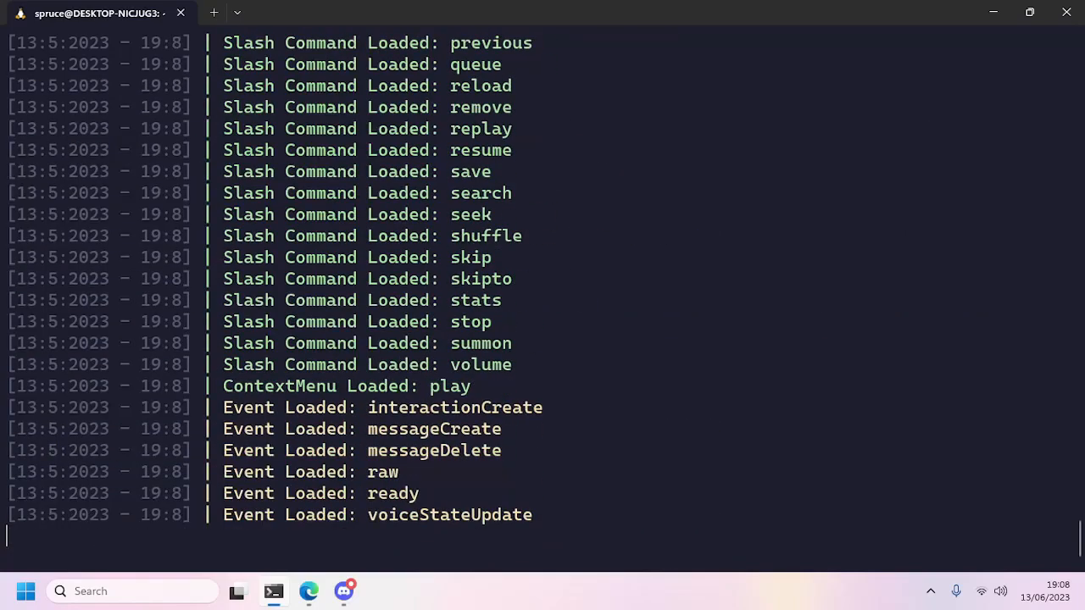
- Go to the OAuth2 URL Generator for the bot's invite link
scroll("down", 3)
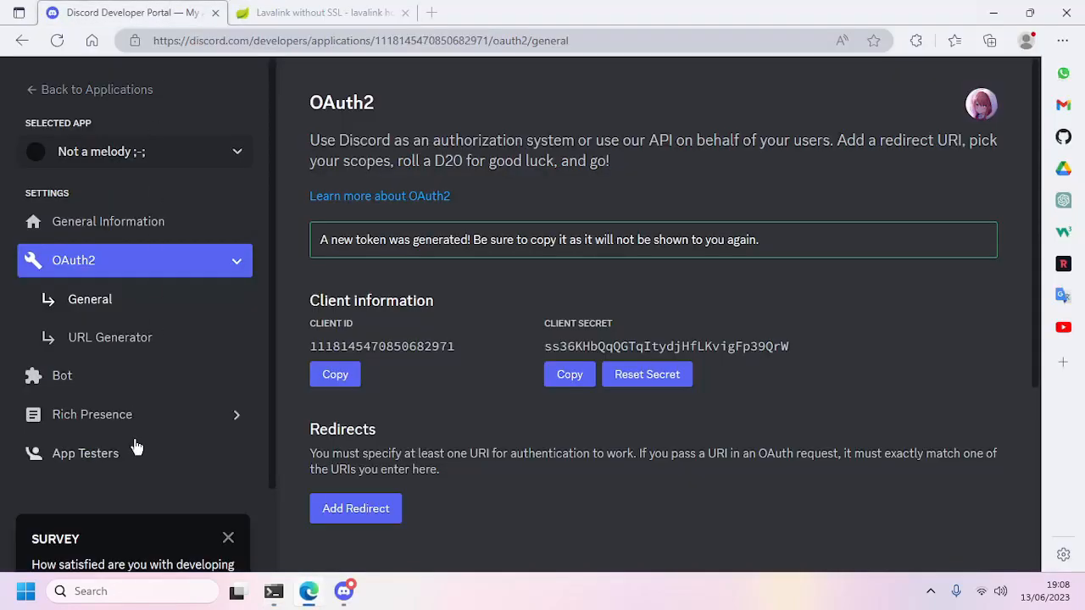
left_click(111, 337)
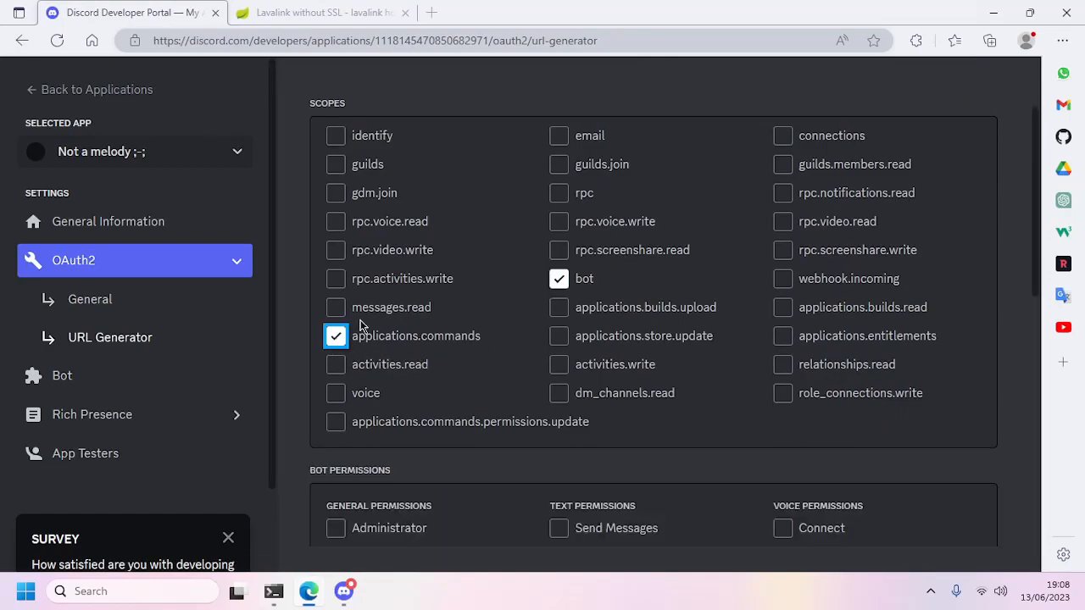
- Tick Send Messages, Slash Commands, Voice Activity and Embedded Activities bot permissions
scroll("down", 3)
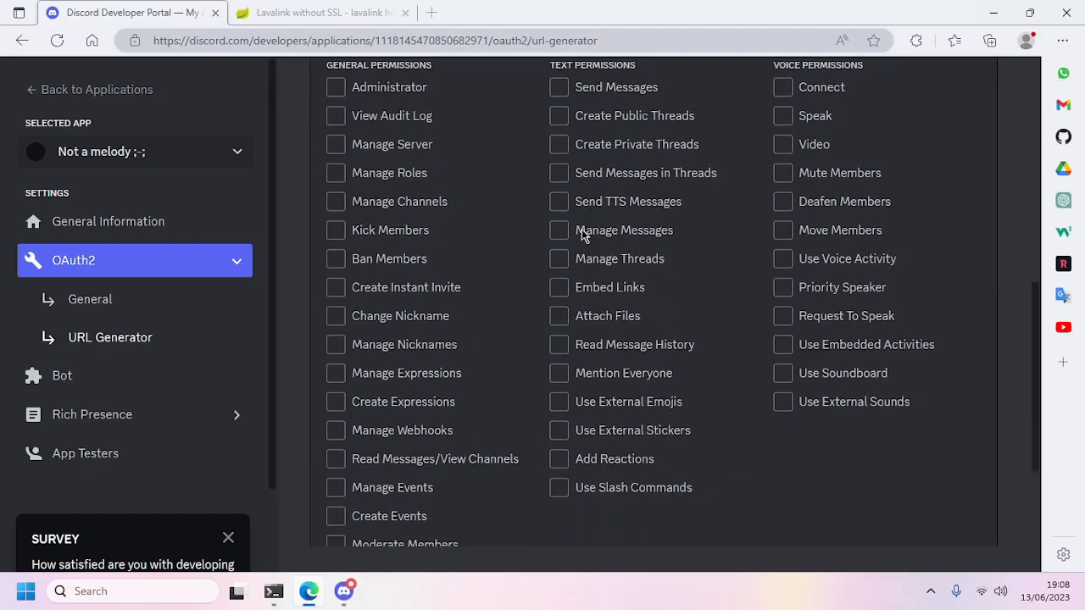
left_click(559, 245)
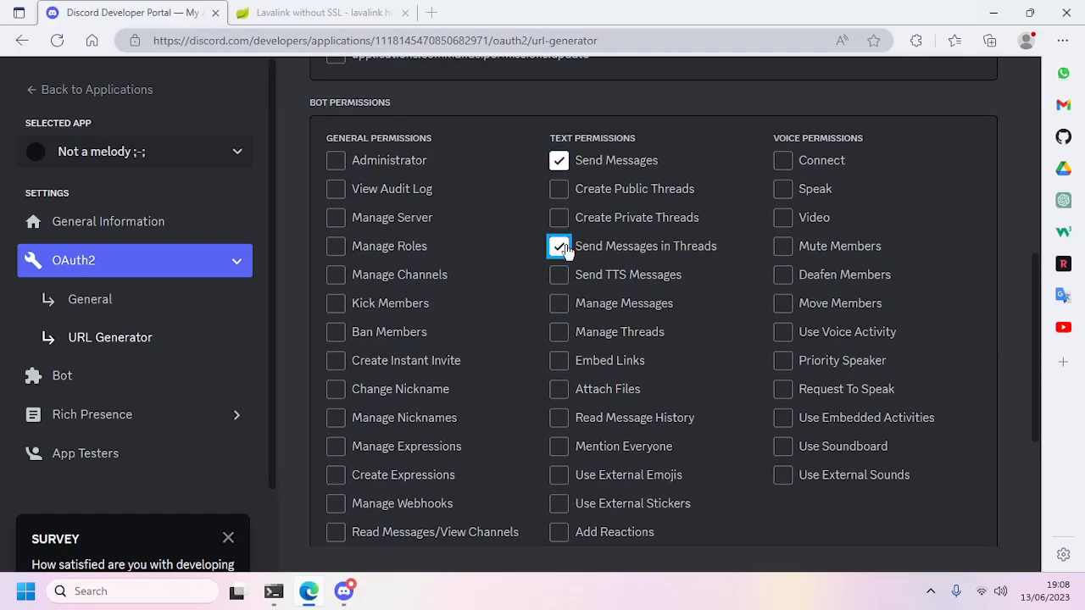
scroll("down", 3)
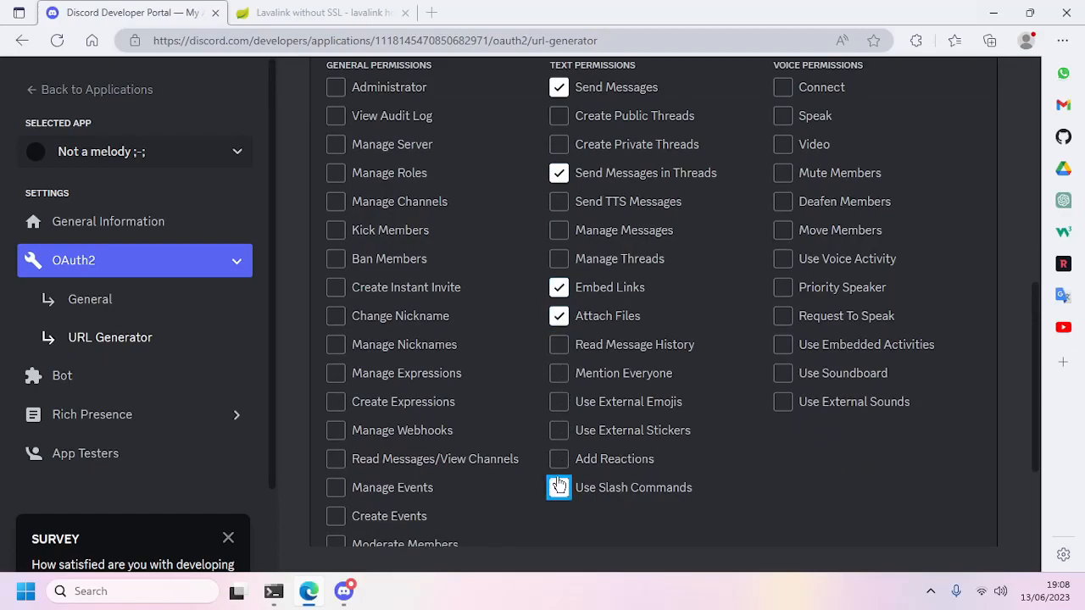
left_click(559, 488)
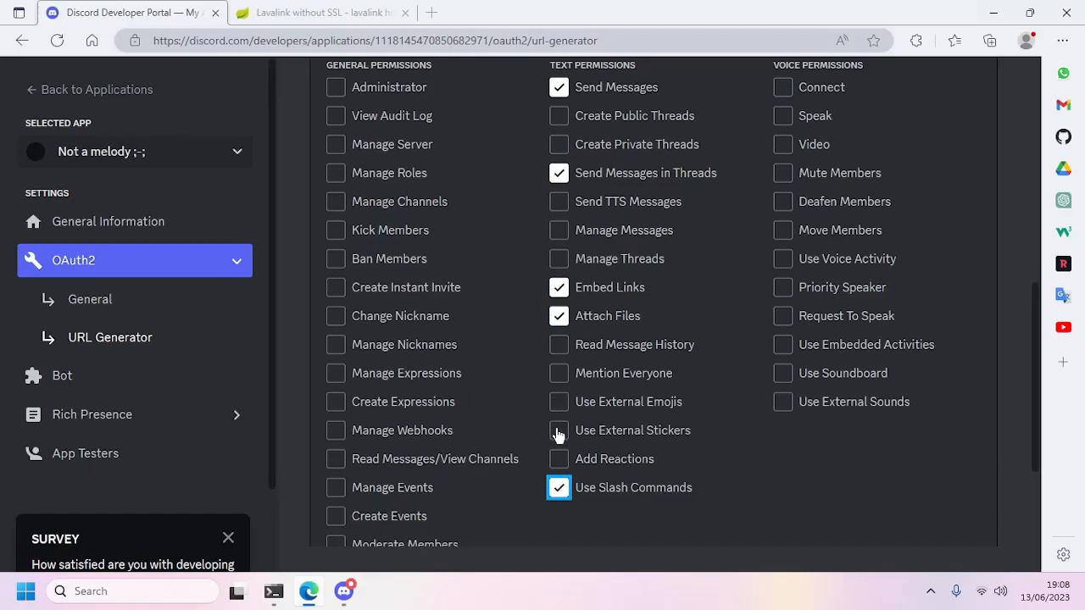
mouse_move(685, 439)
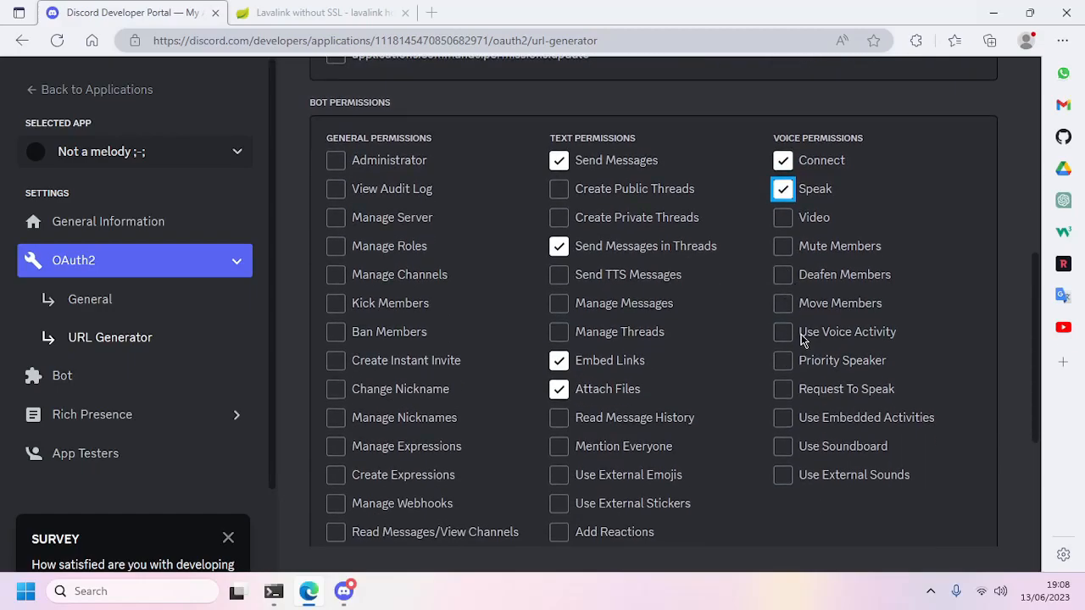
left_click(782, 330)
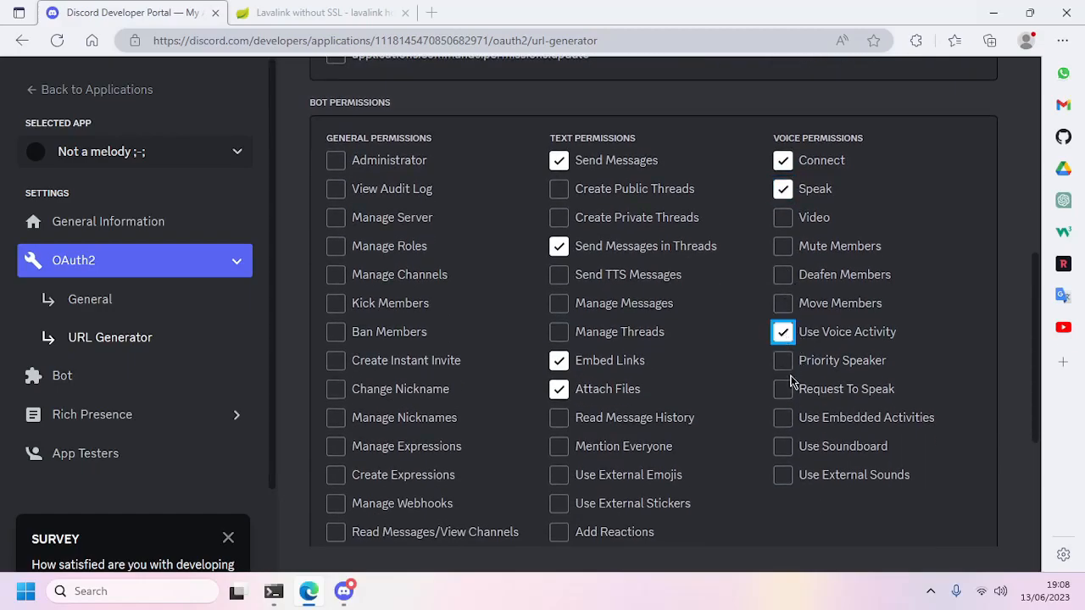
mouse_move(783, 427)
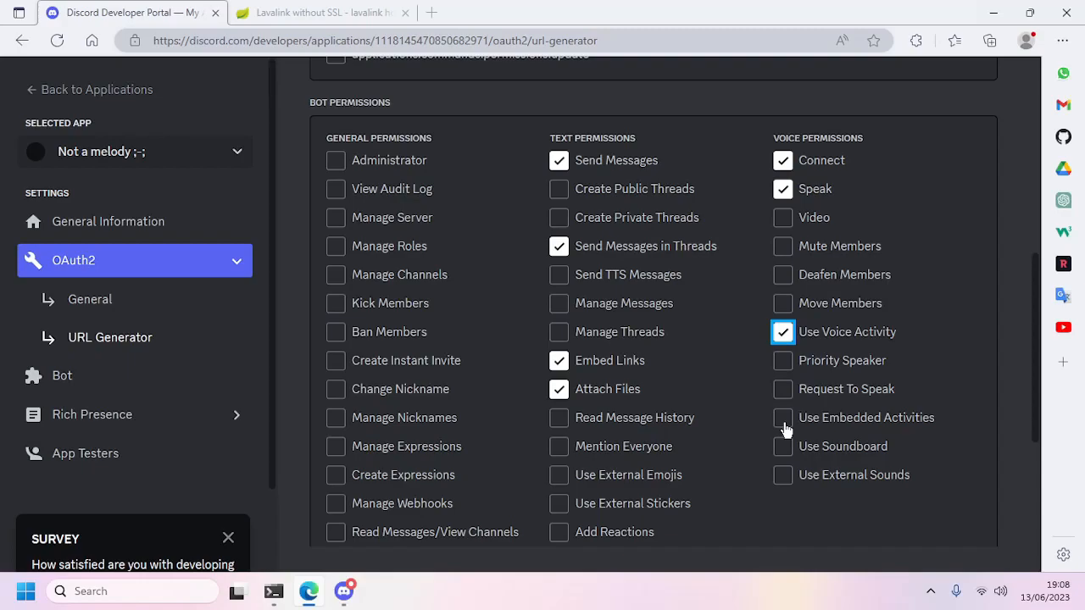
left_click(783, 417)
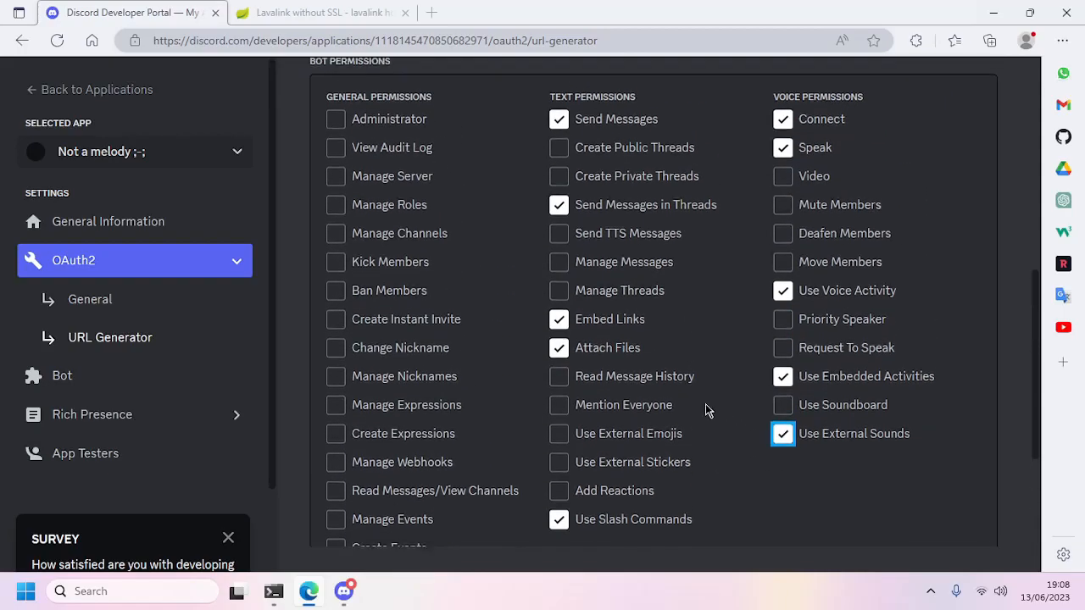
- Review the generated invite URL and bring it into a new browser tab
scroll("up", 3)
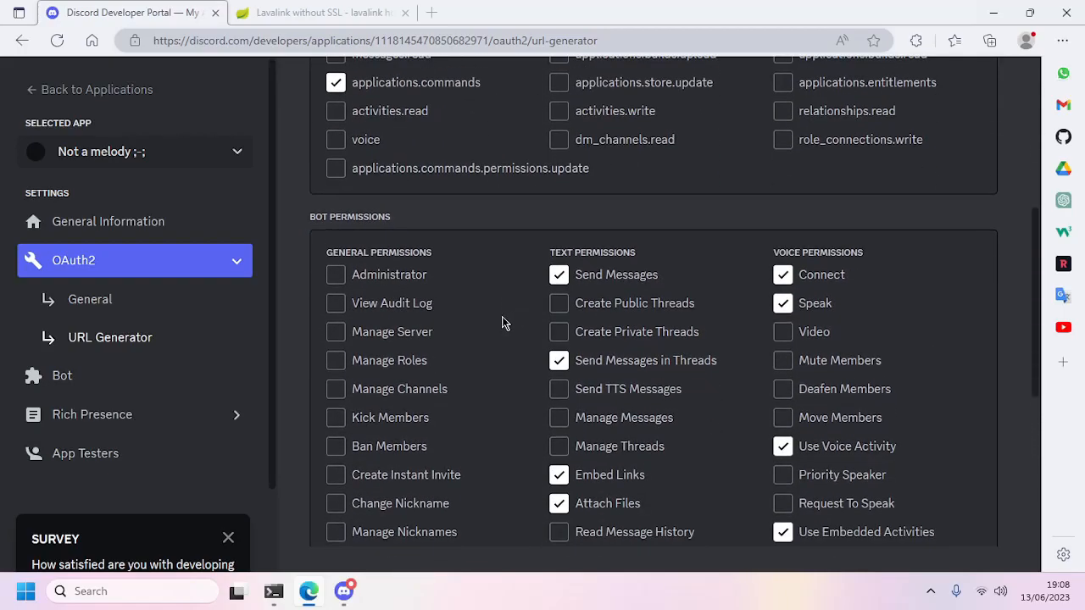
scroll("up", 3)
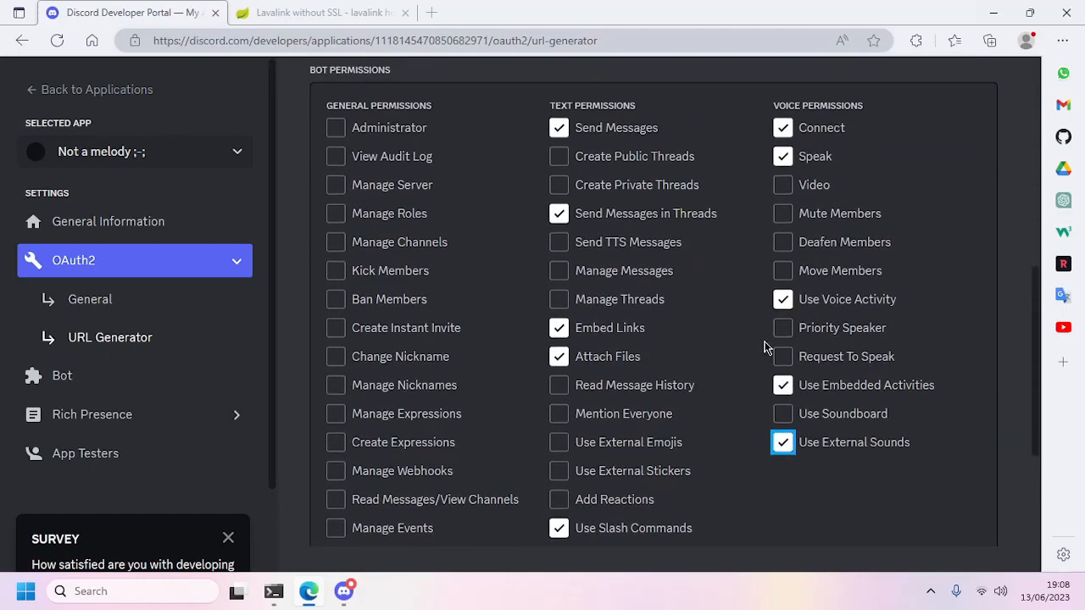
mouse_move(643, 248)
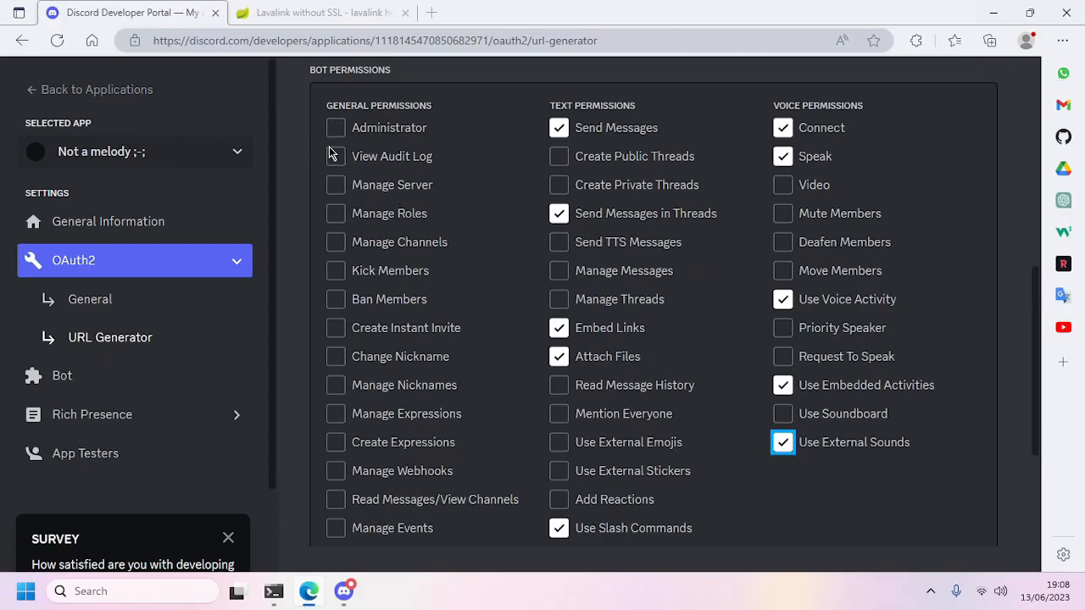
mouse_move(380, 127)
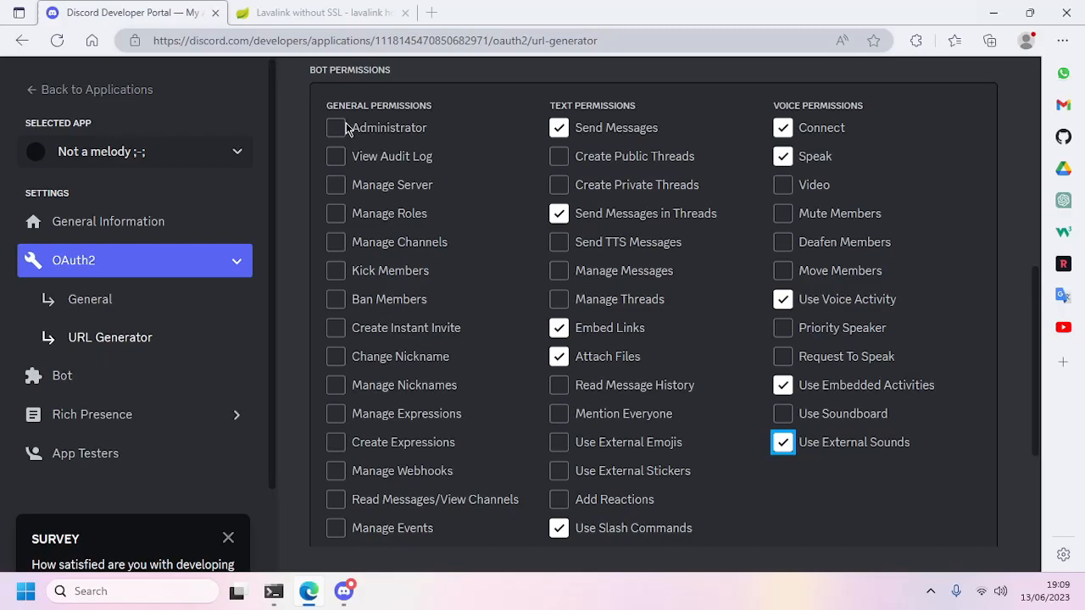
scroll("down", 3)
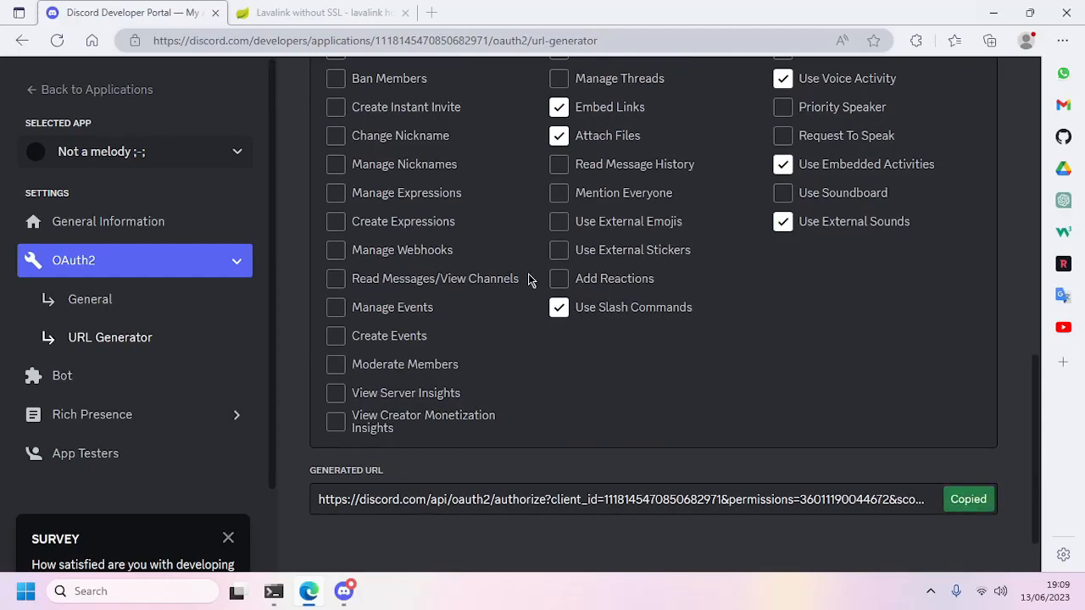
left_click(620, 12)
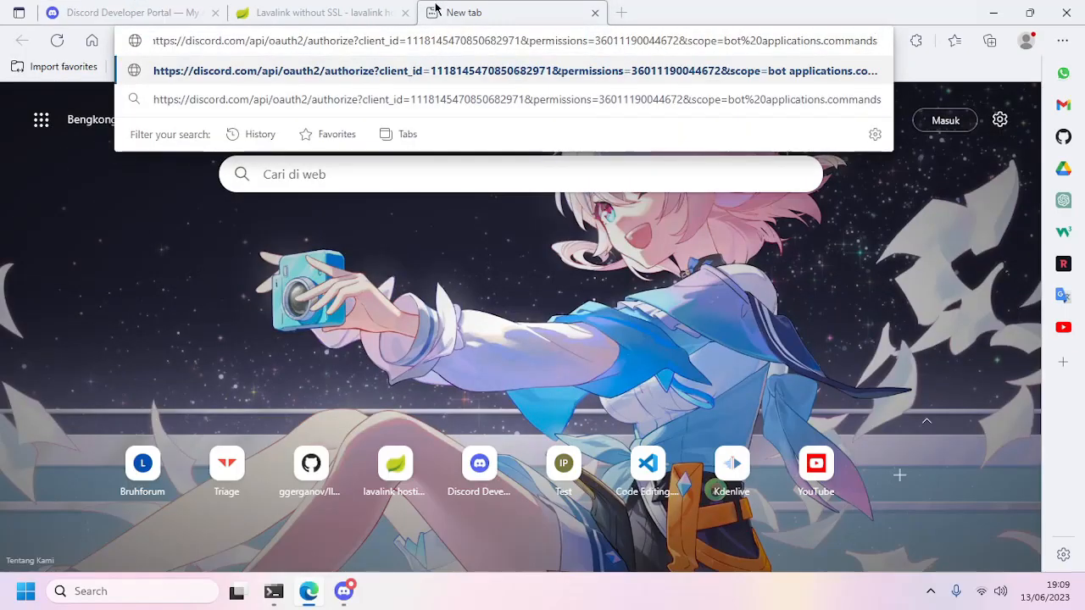
- Load the invite URL and choose SpruceCello's server (WIP) for the bot
left_click(500, 71)
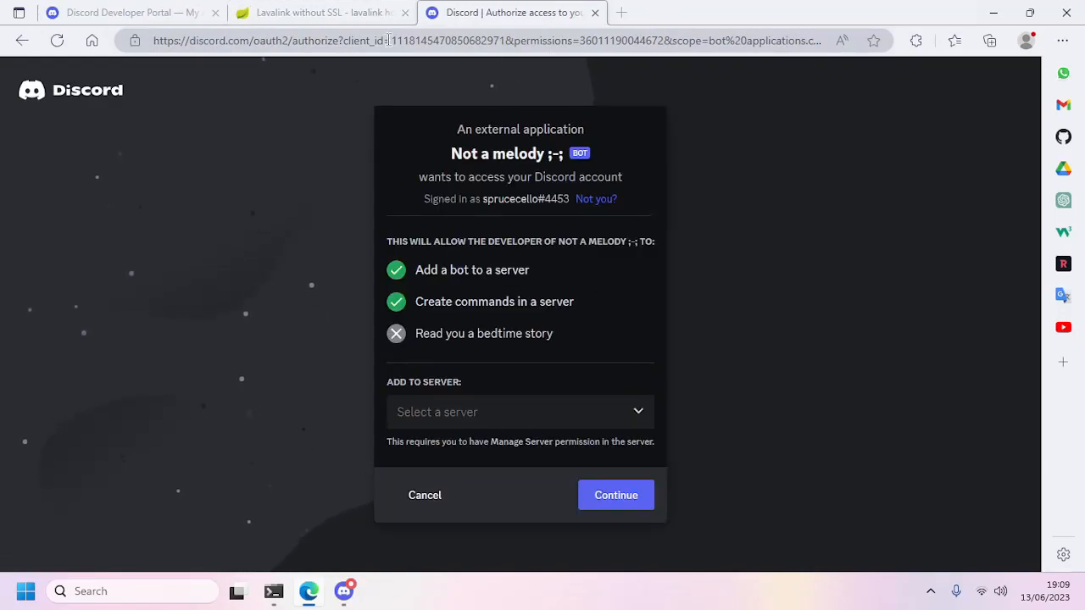
left_click(518, 412)
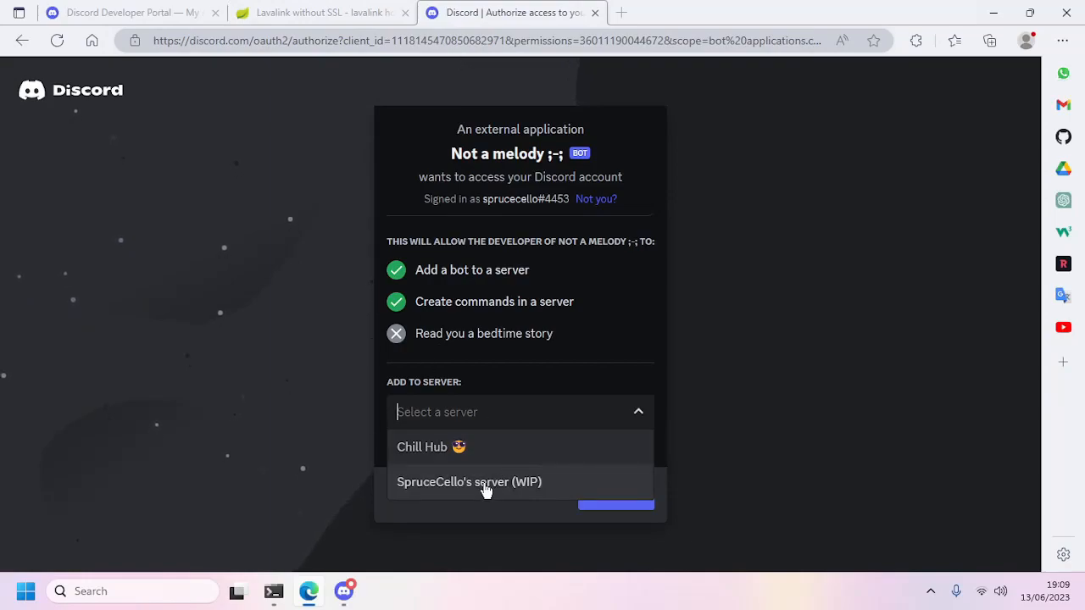
mouse_move(502, 511)
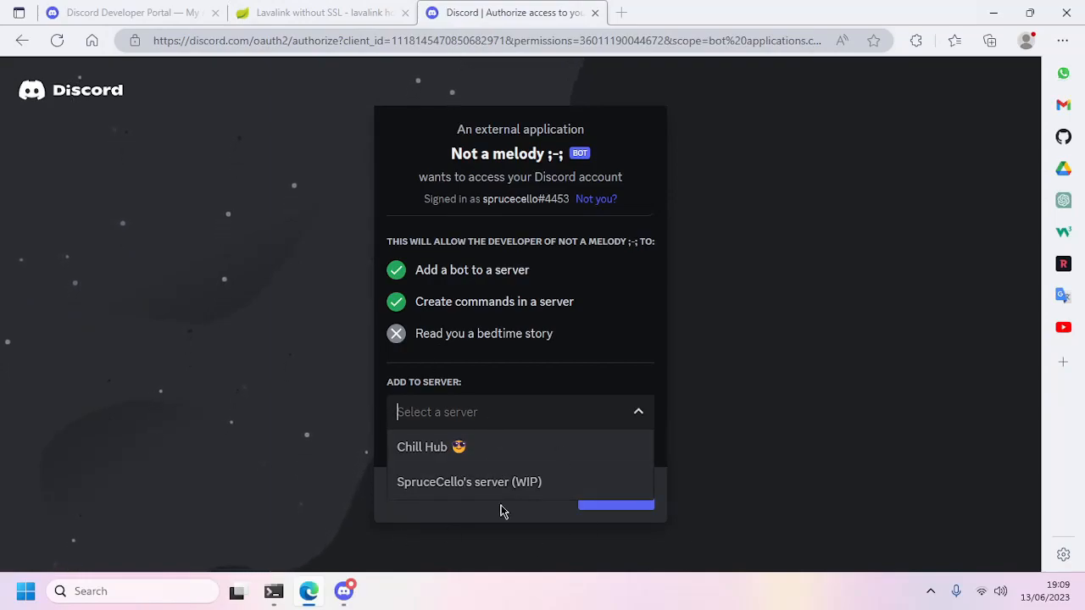
mouse_move(464, 512)
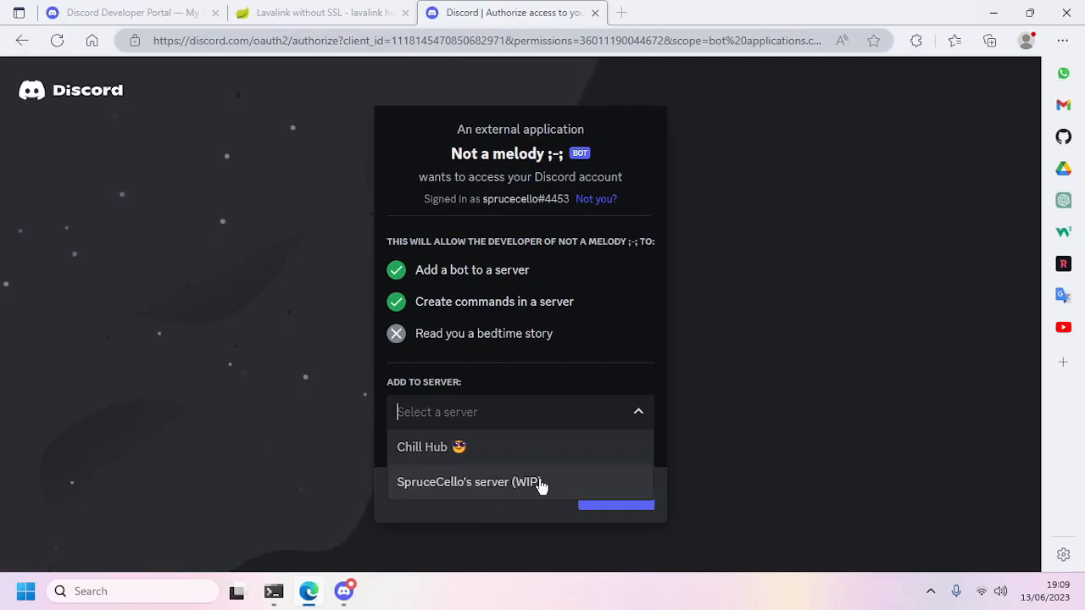
left_click(468, 481)
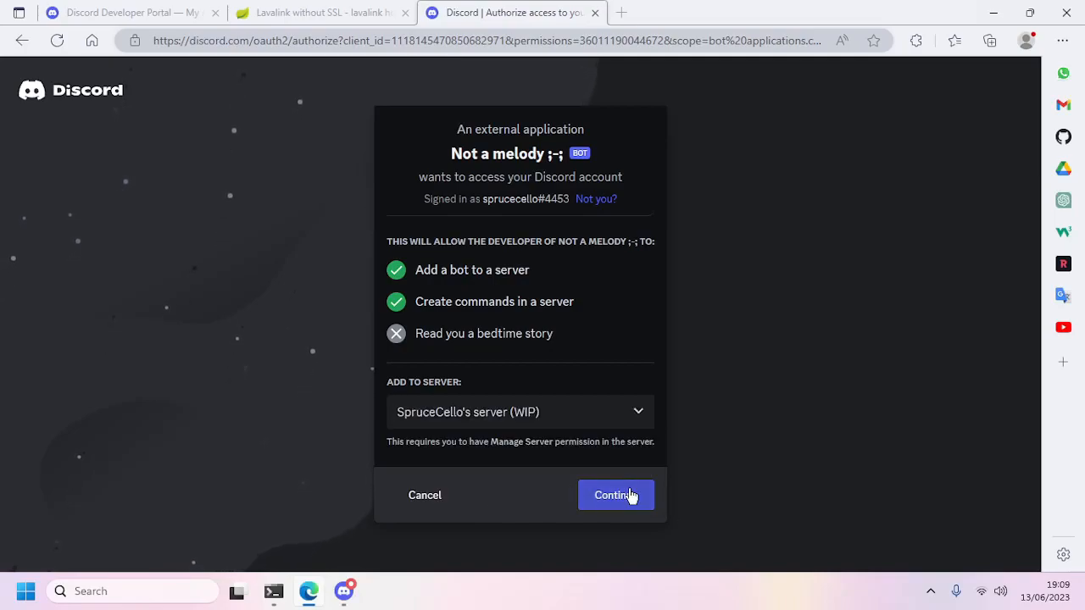
left_click(615, 494)
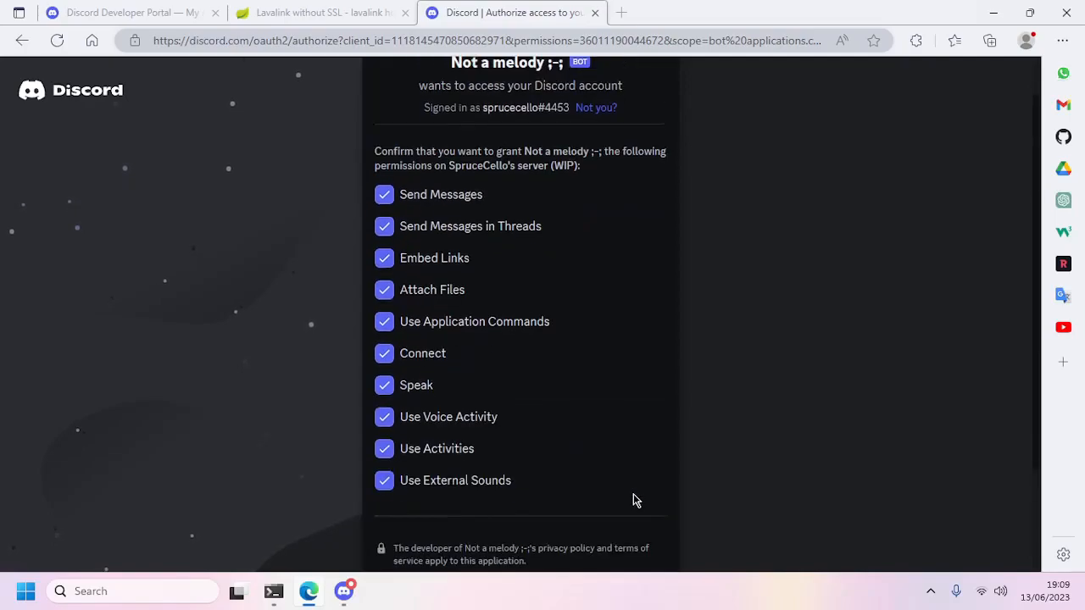
- Authorize Not a melody with the listed permissions, pass the human check, and return to Discord
scroll("up", 3)
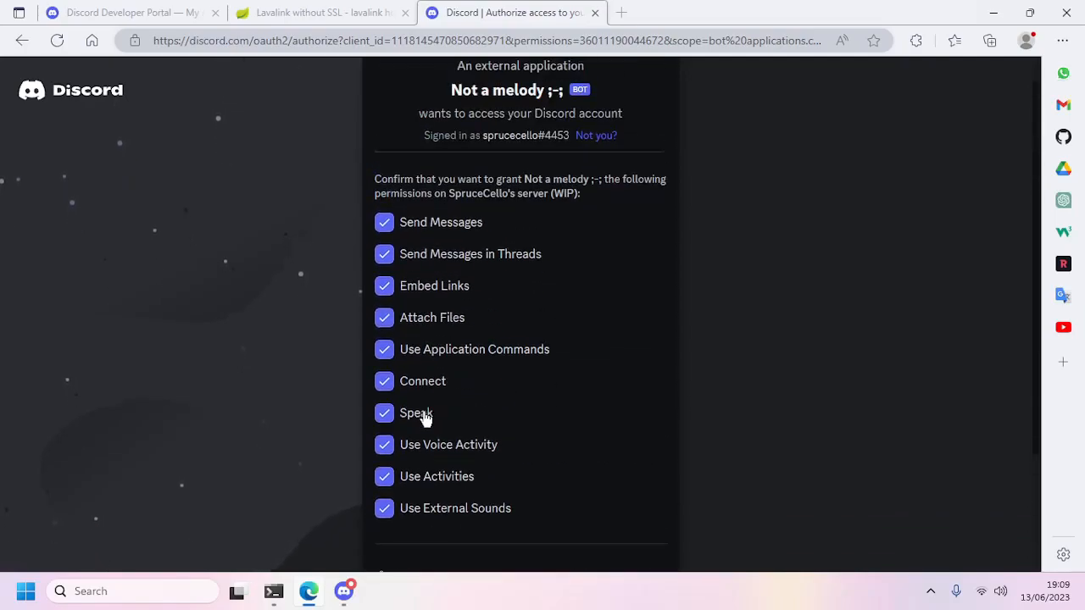
left_click(627, 542)
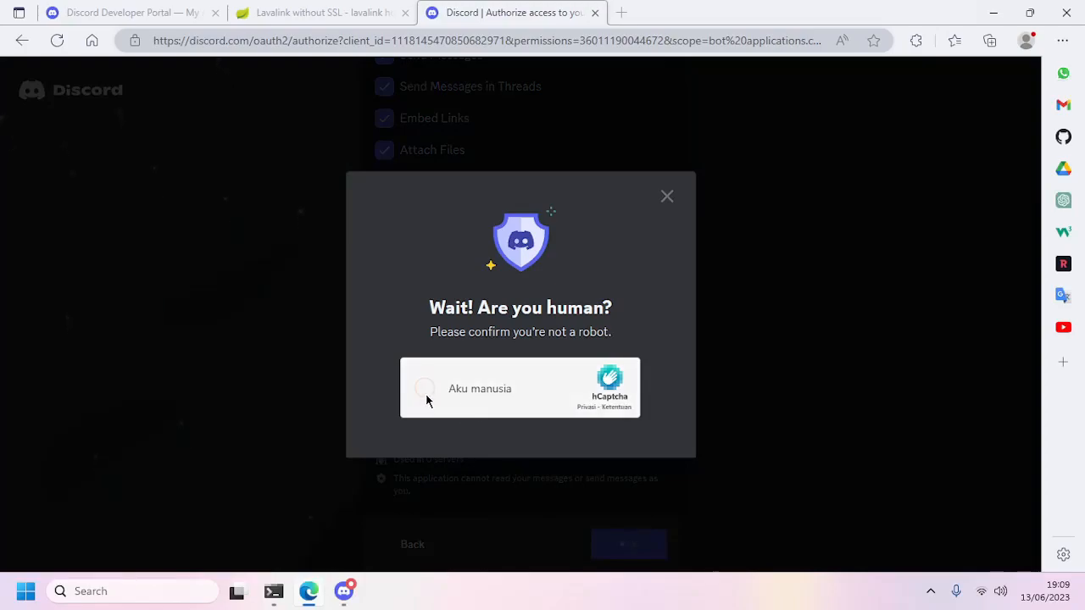
left_click(424, 388)
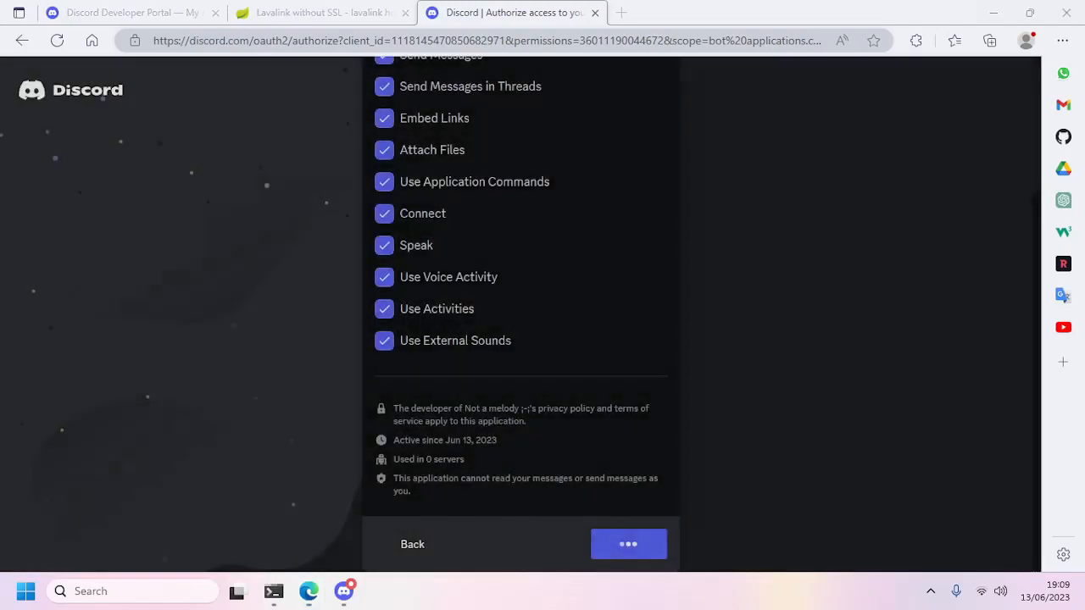
left_click(627, 542)
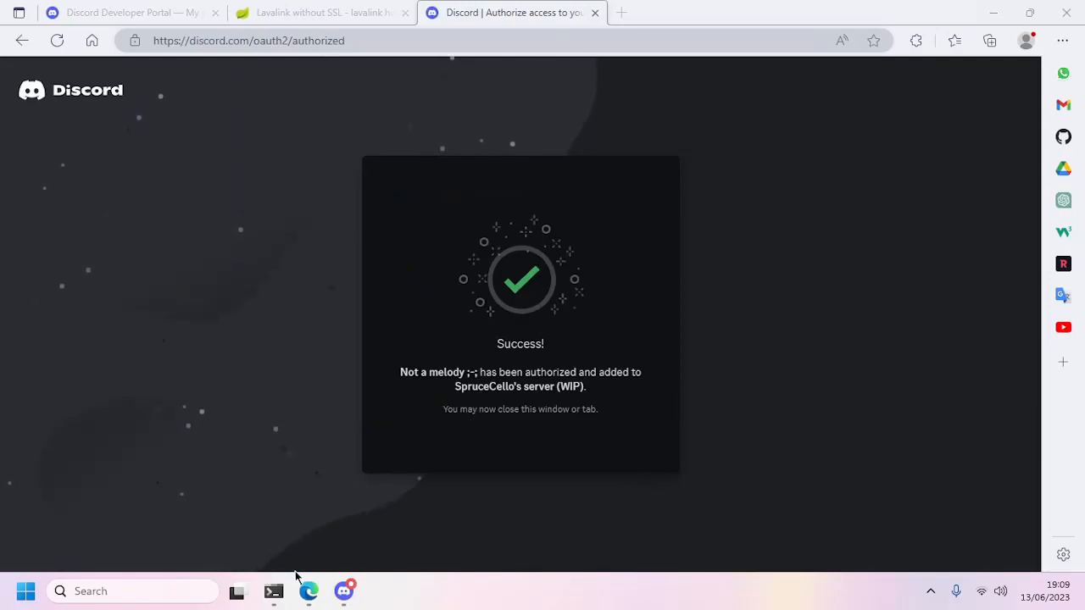
mouse_move(342, 589)
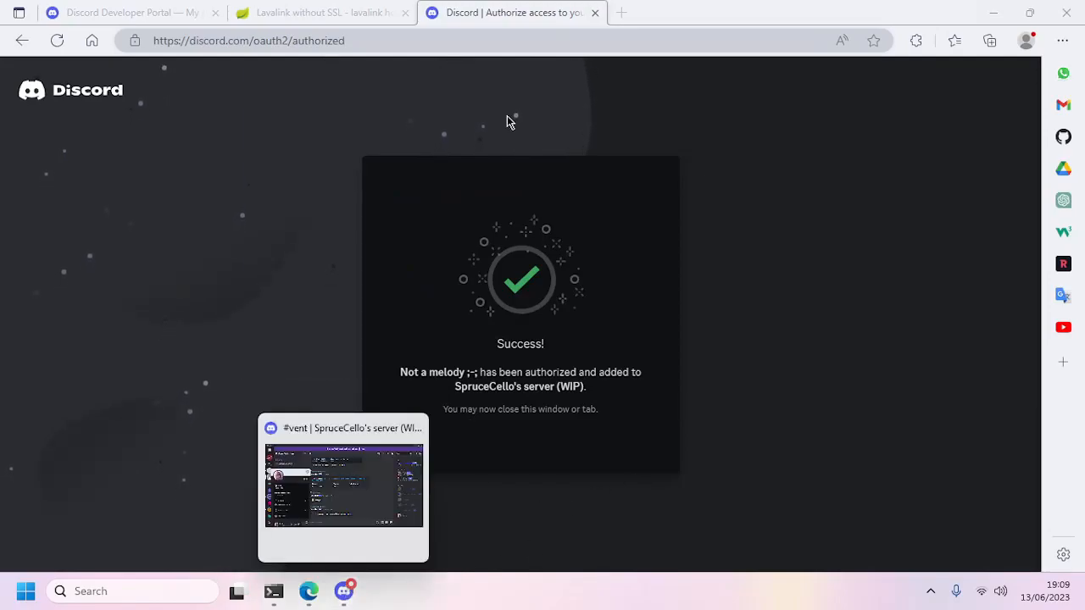
left_click(593, 12)
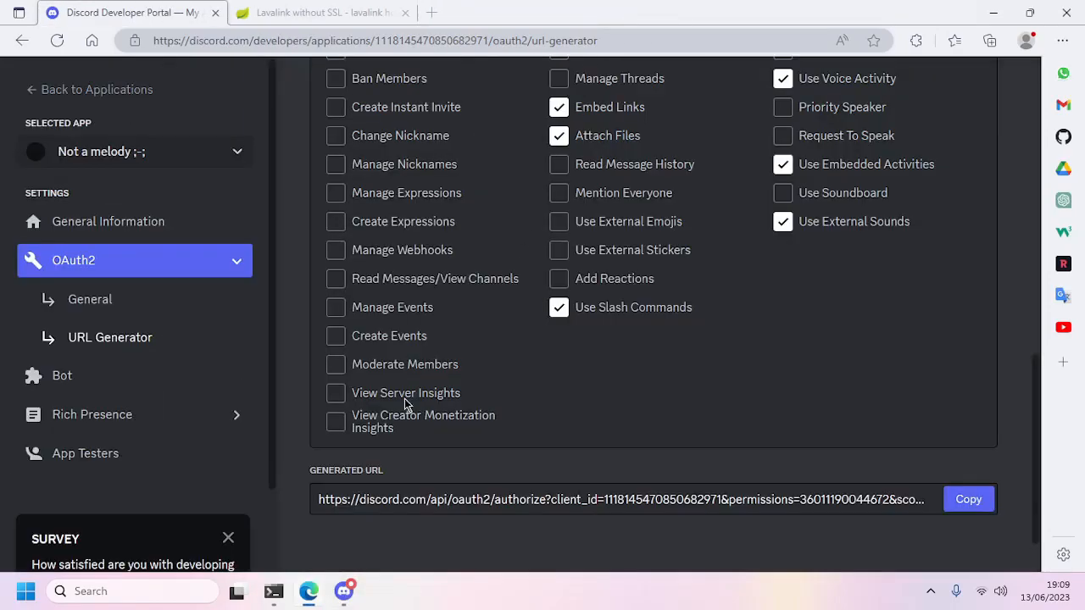
- Start the /help command in the #vent message box
left_click(342, 590)
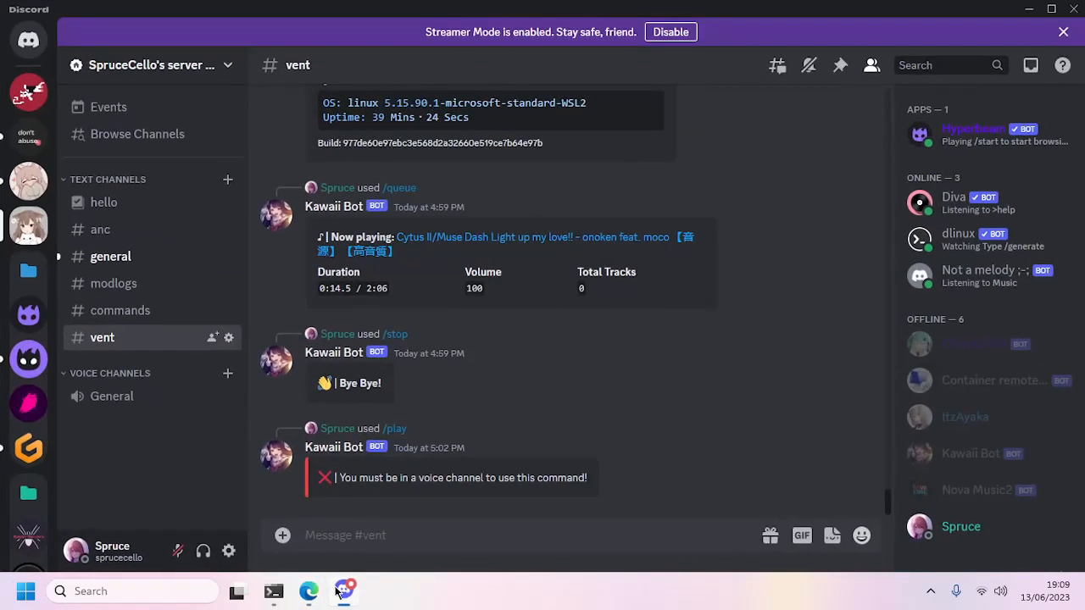
mouse_move(986, 274)
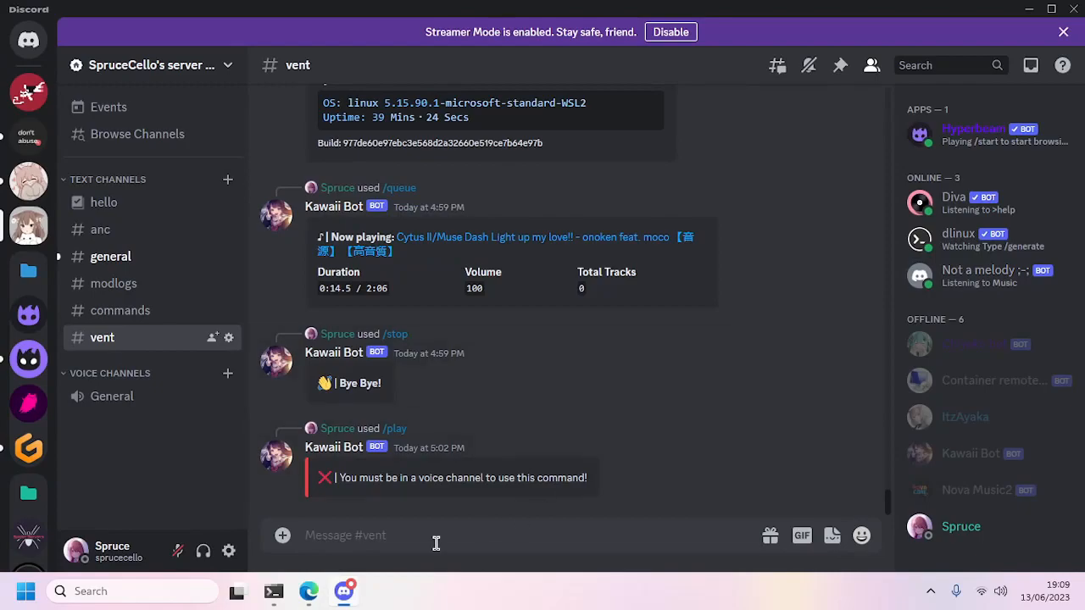
type("/")
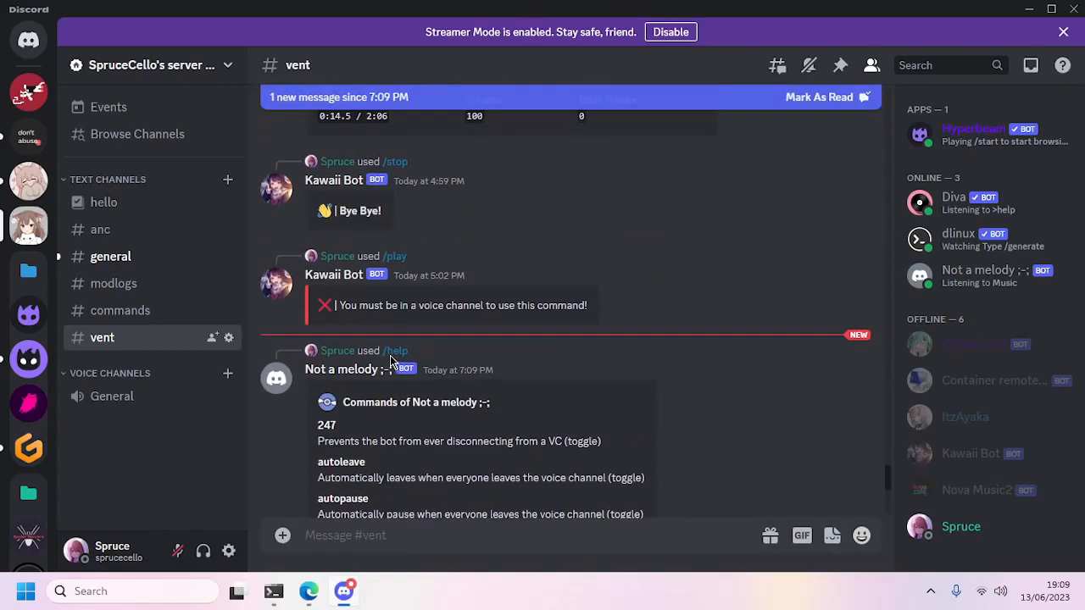
- Send /stats so Not a melody posts its Lavalink, bot and system info card
type("/st")
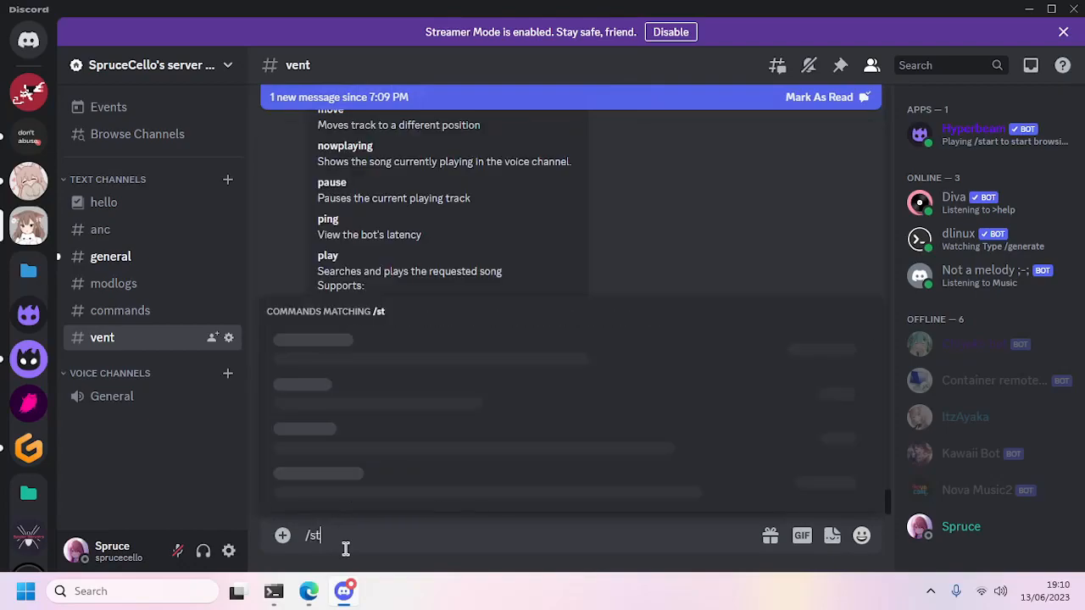
type("ats")
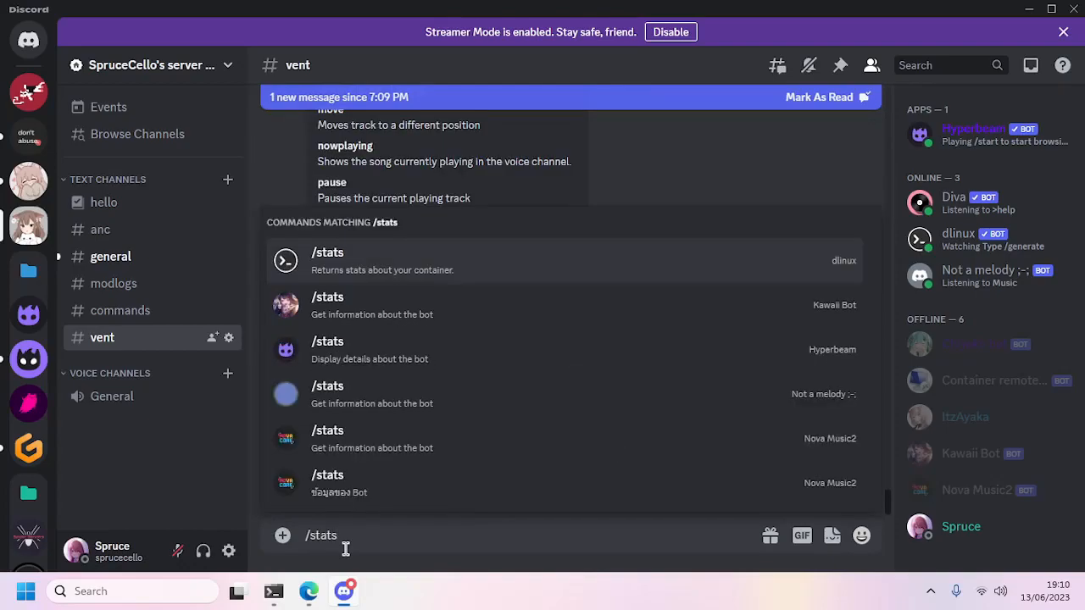
key("Return")
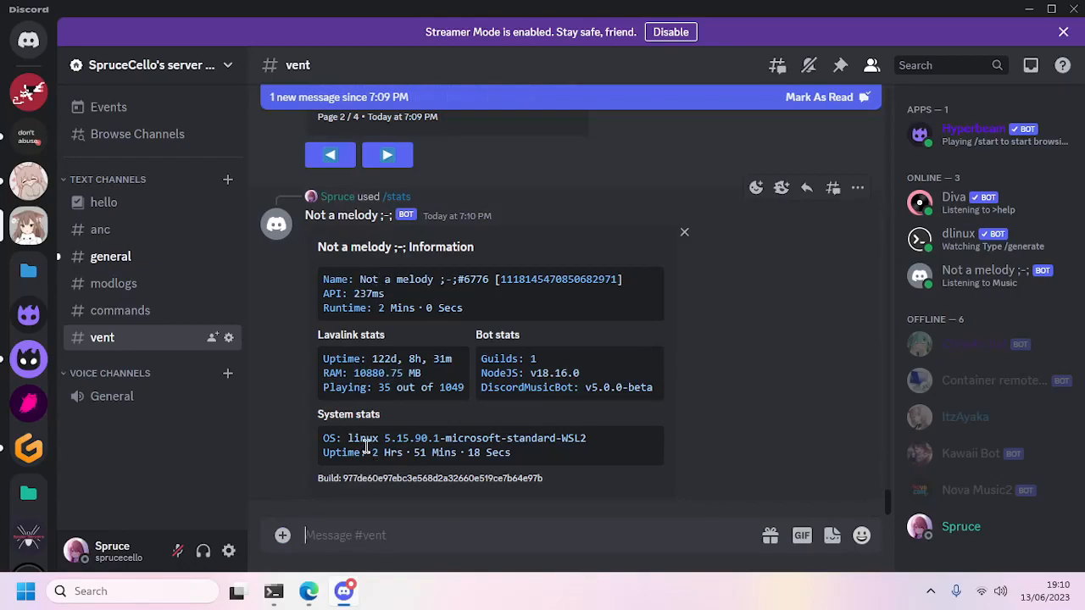
double_click(572, 437)
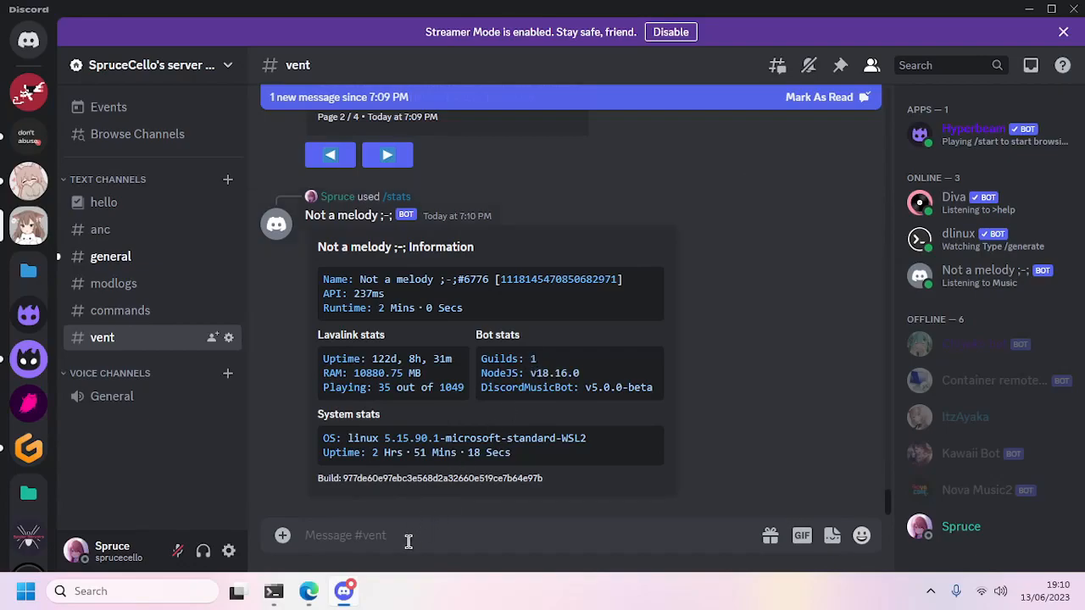
type("/")
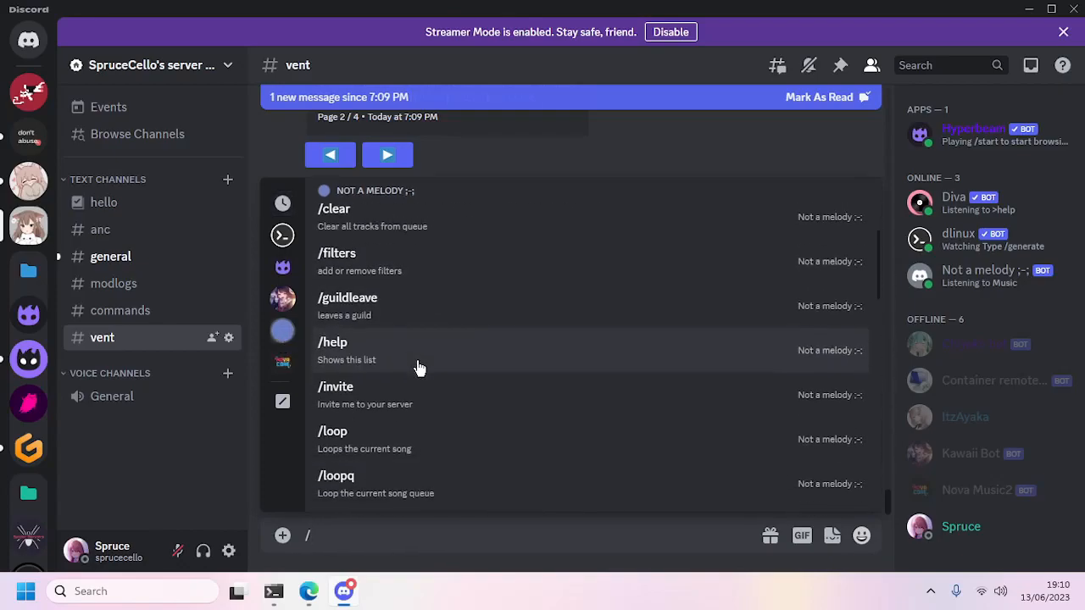
- Send Not a melody's /guildleave command to list its guilds, then dismiss the private reply
scroll("up", 3)
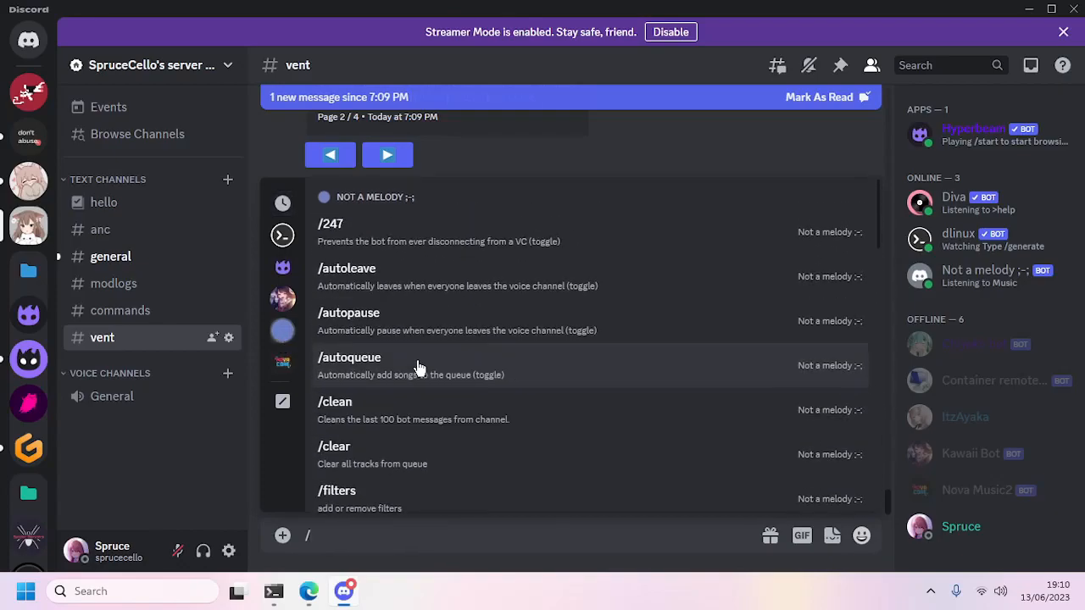
scroll("down", 3)
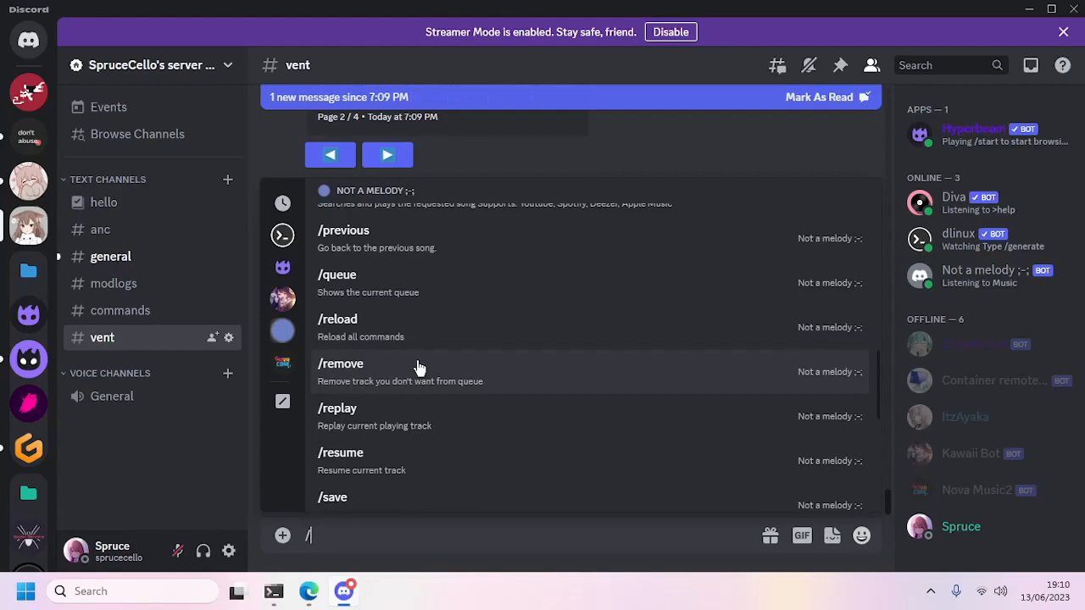
type("guild")
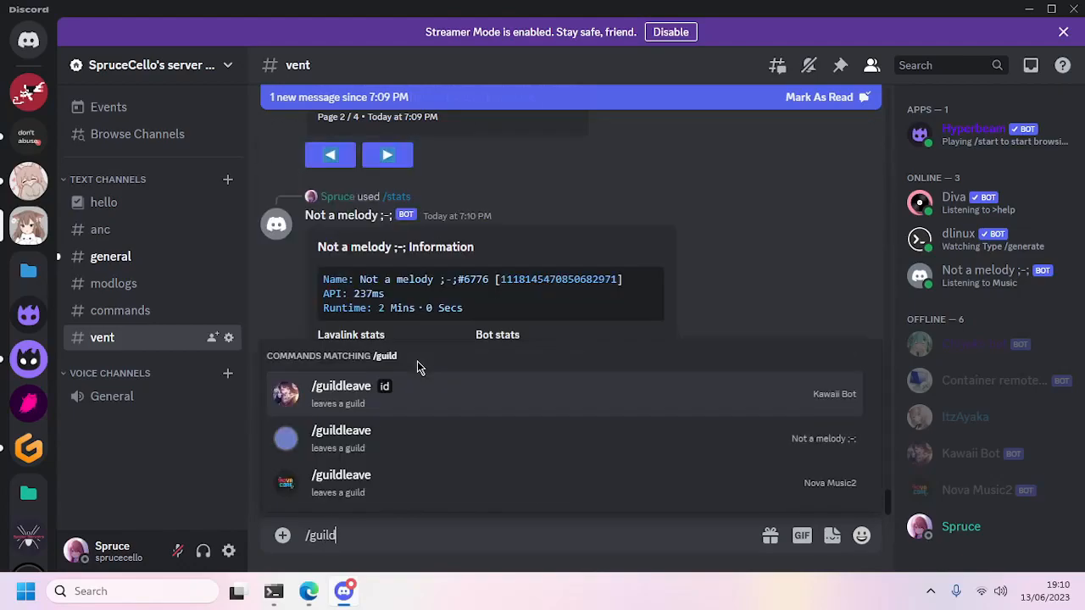
key("Backspace")
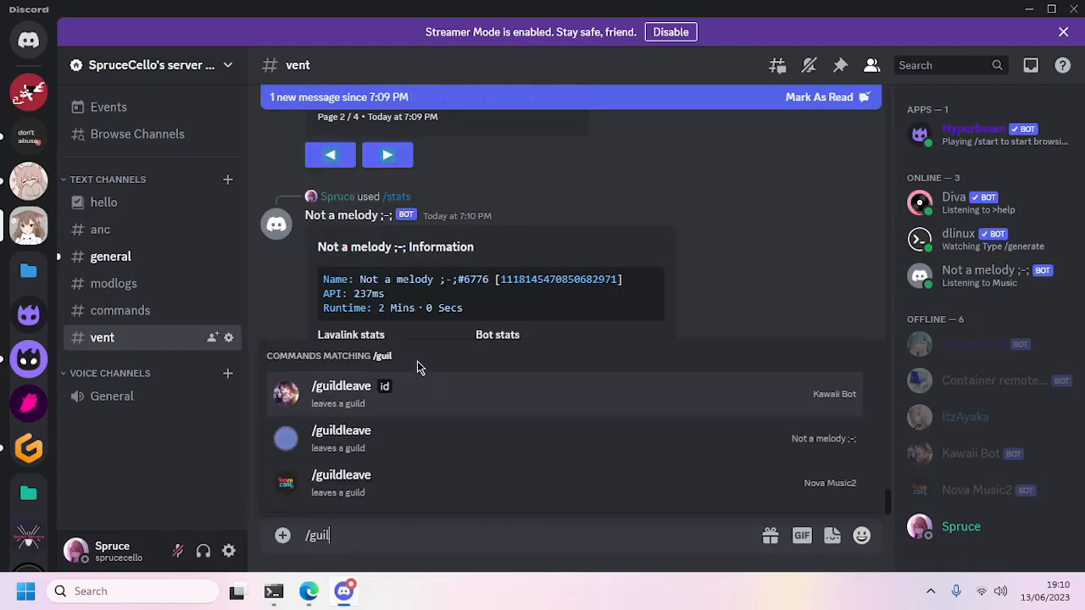
left_click(343, 393)
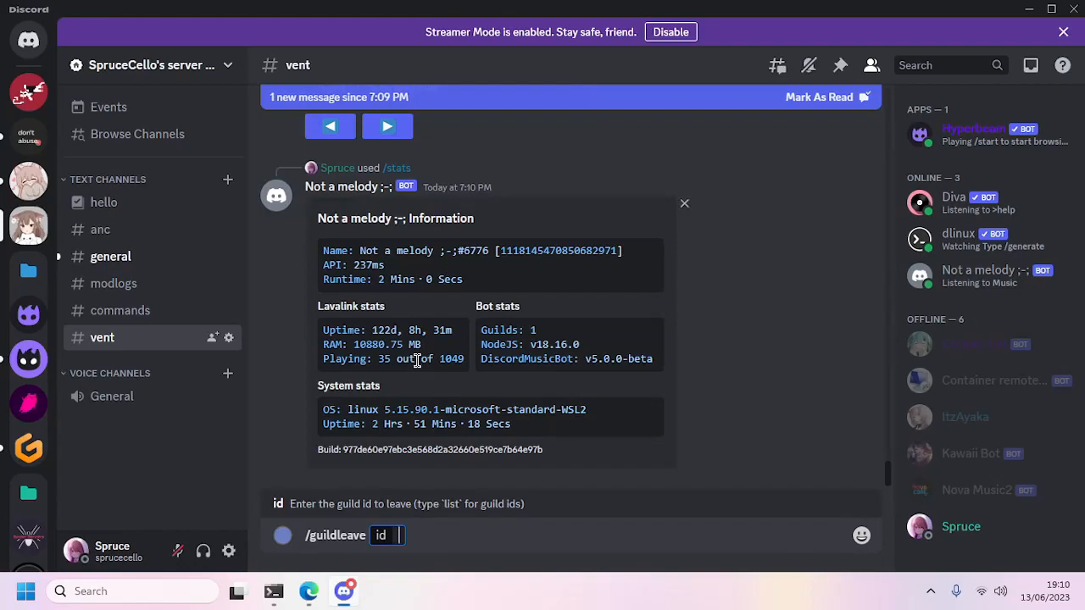
key("Return")
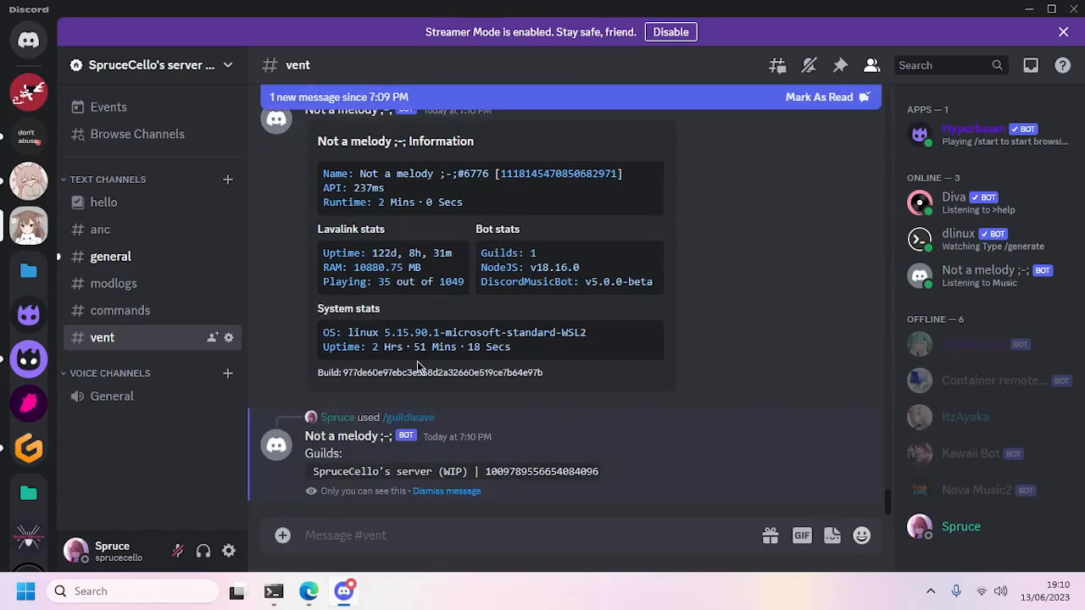
mouse_move(320, 473)
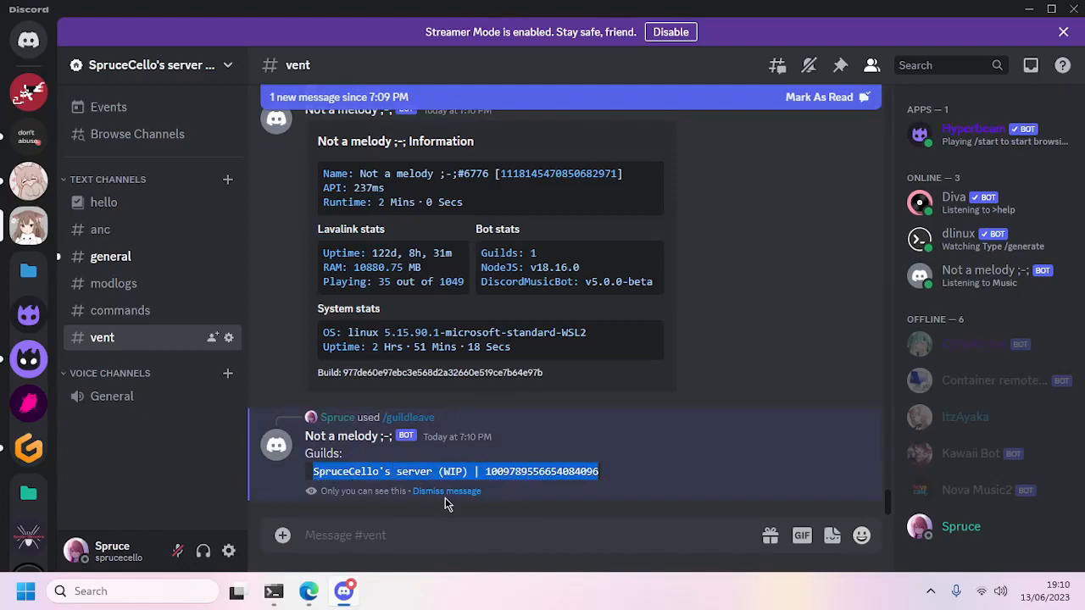
left_click(111, 396)
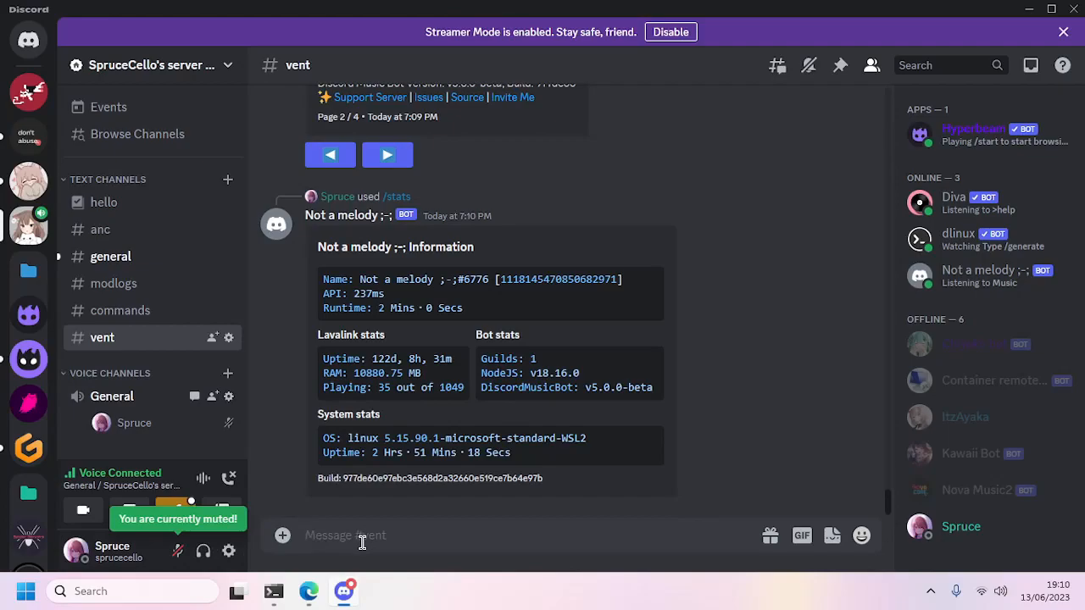
- Send /play with the query 'light up my love cytus' so the bot plays it in General
type("/play query")
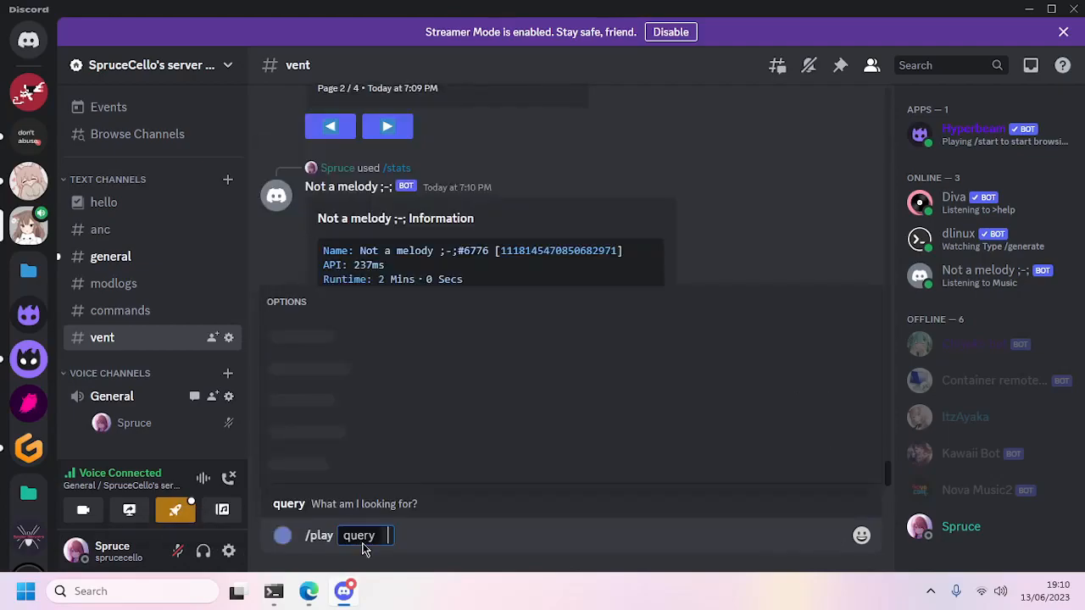
type("light up my l")
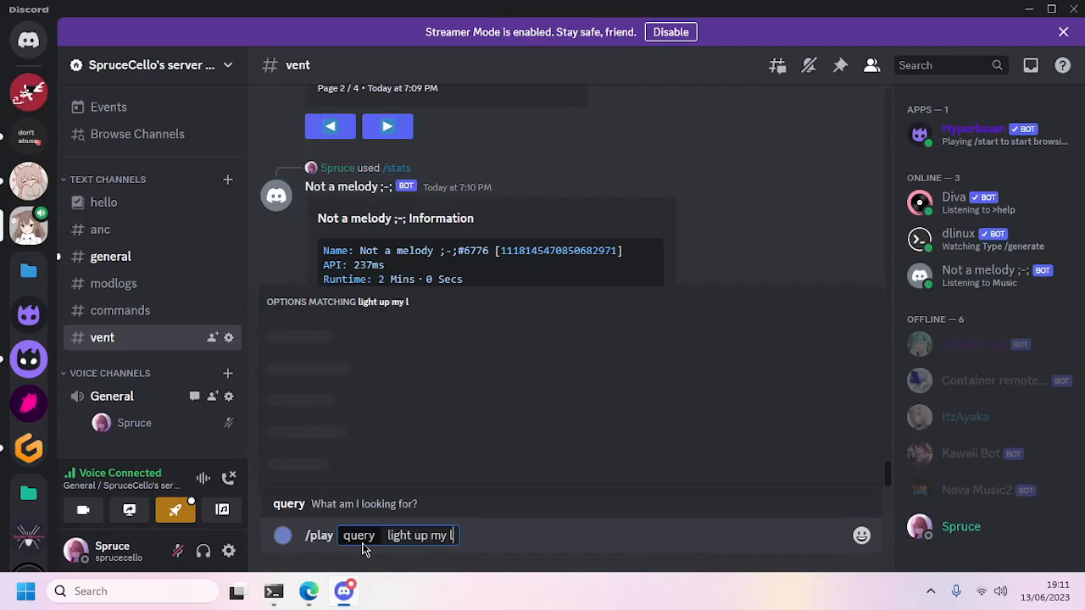
type("ove cytus")
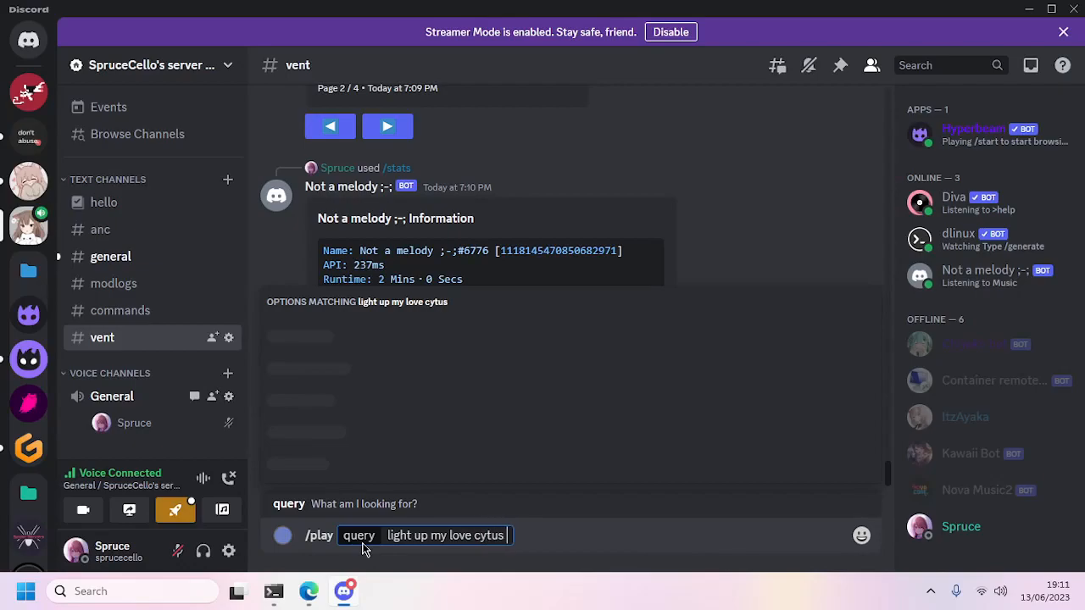
key("Return")
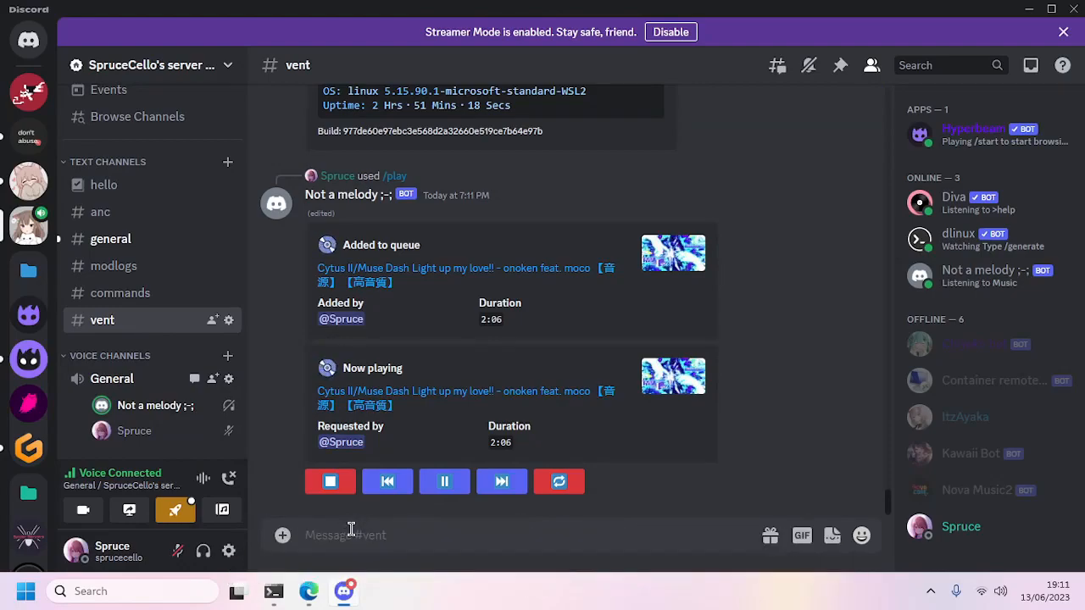
mouse_move(339, 536)
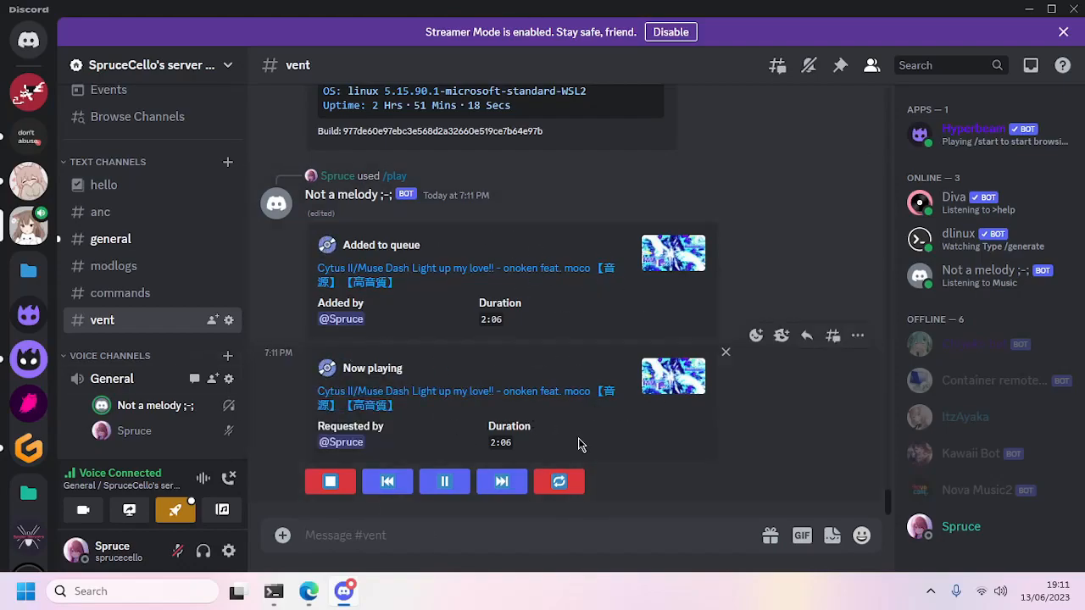
mouse_move(568, 251)
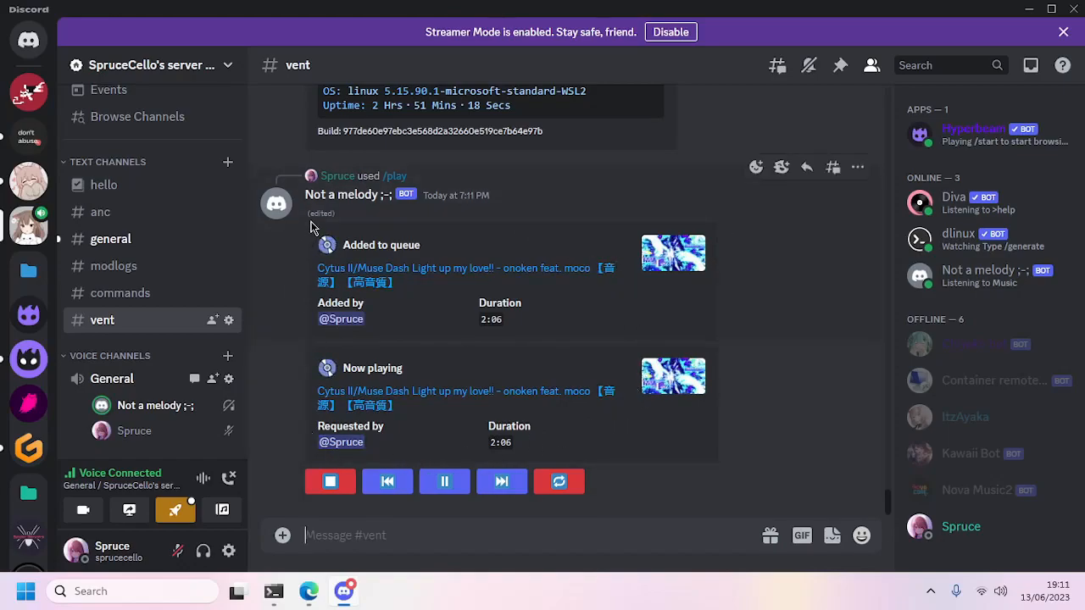
mouse_move(281, 259)
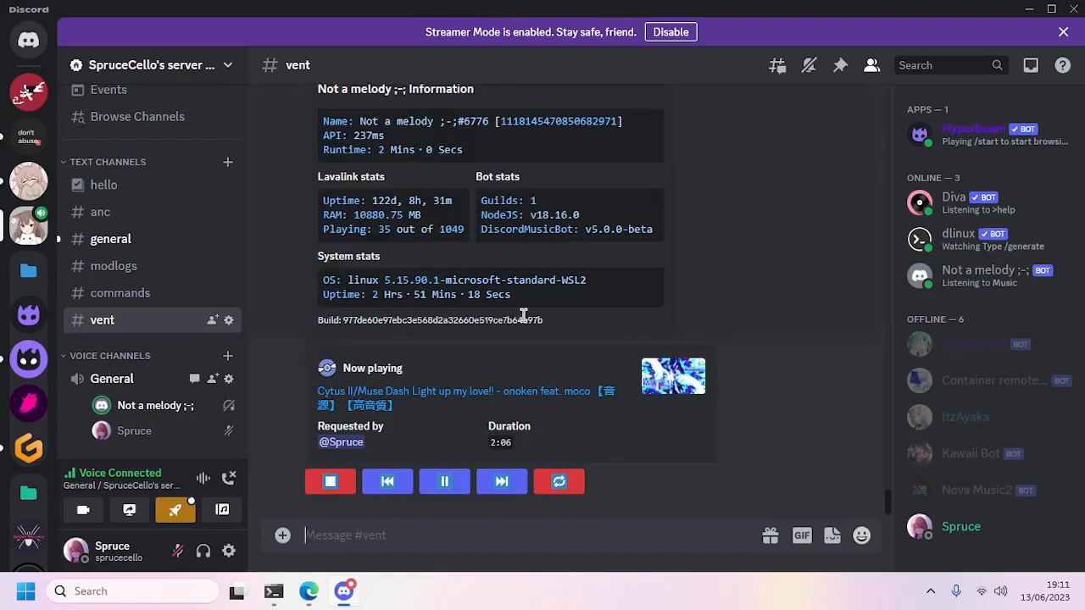
mouse_move(466, 522)
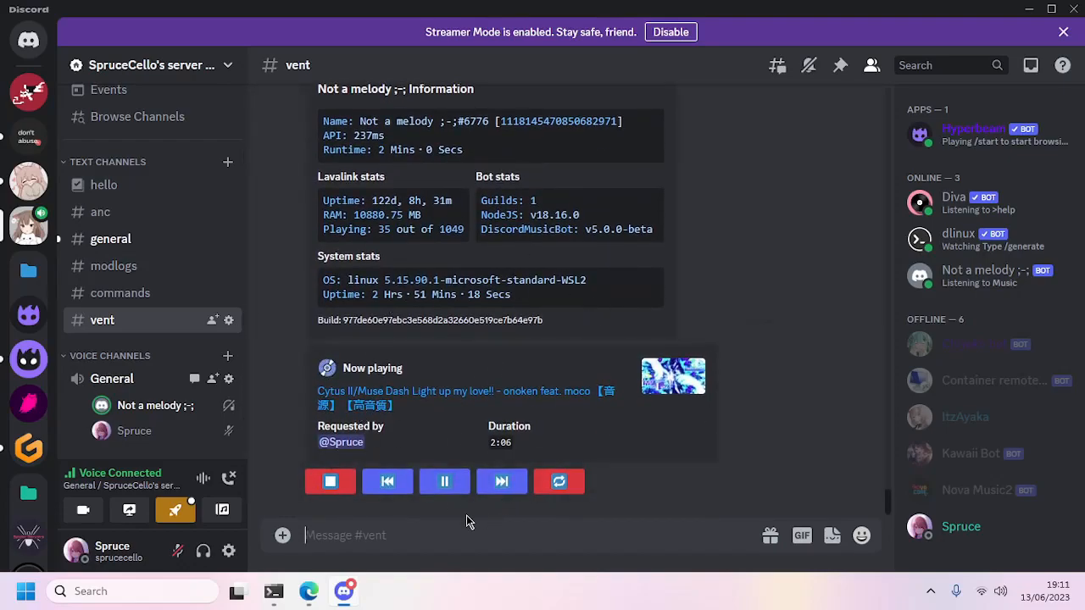
mouse_move(329, 481)
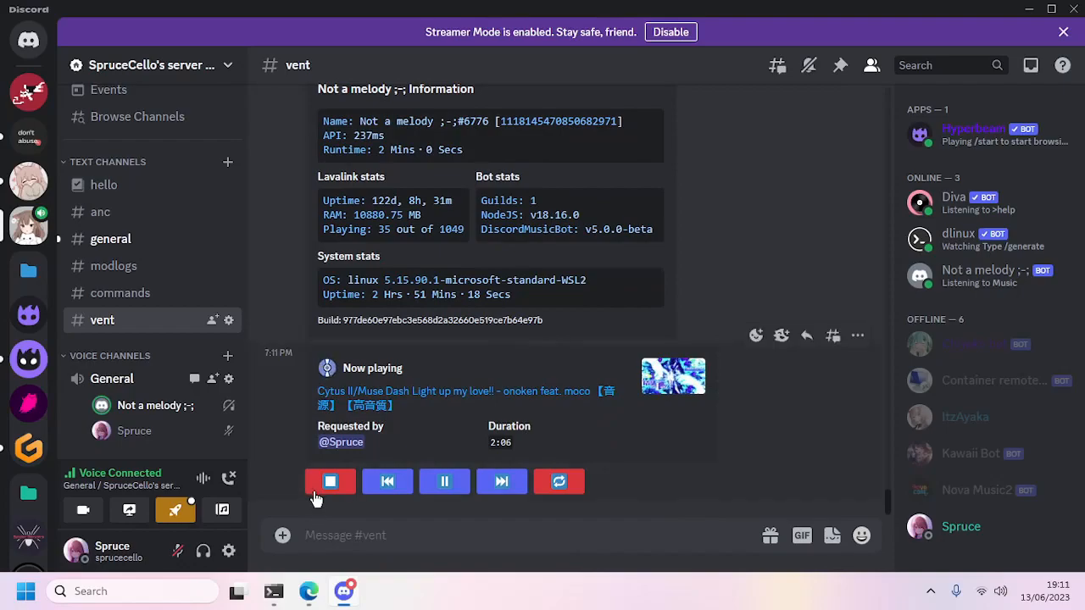
mouse_move(333, 549)
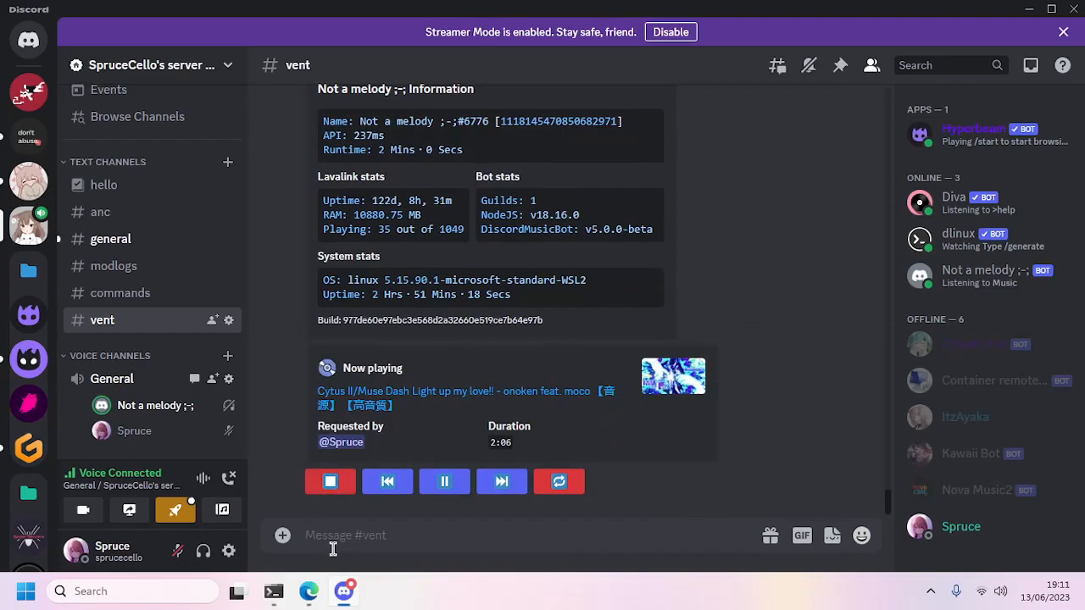
- Apply a filter preset with /filters, then send /stop to end the queue and disconnect the bot
type("/filters preset")
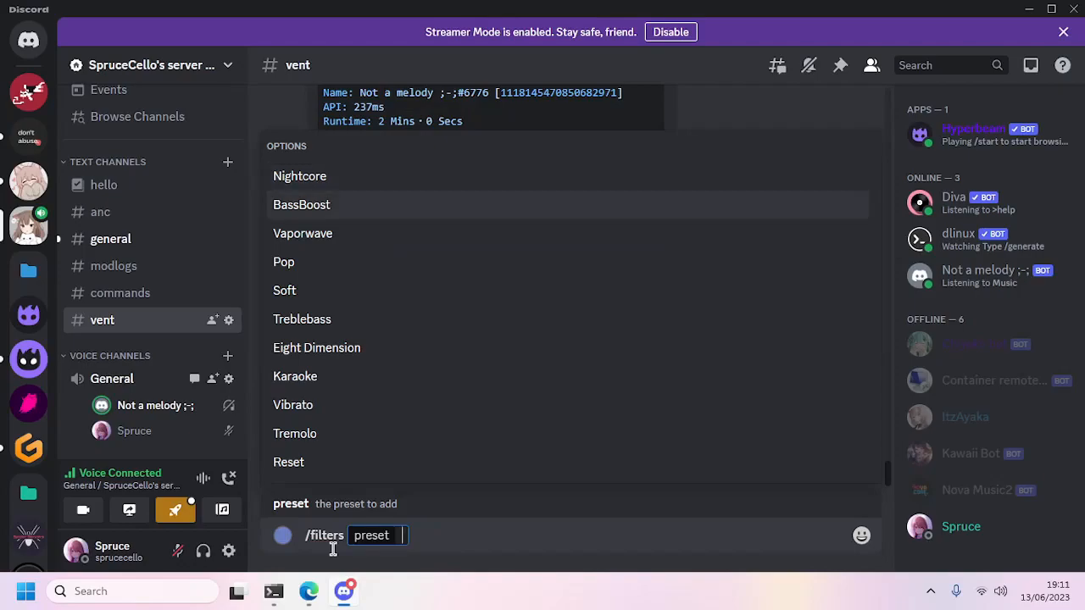
key("Return")
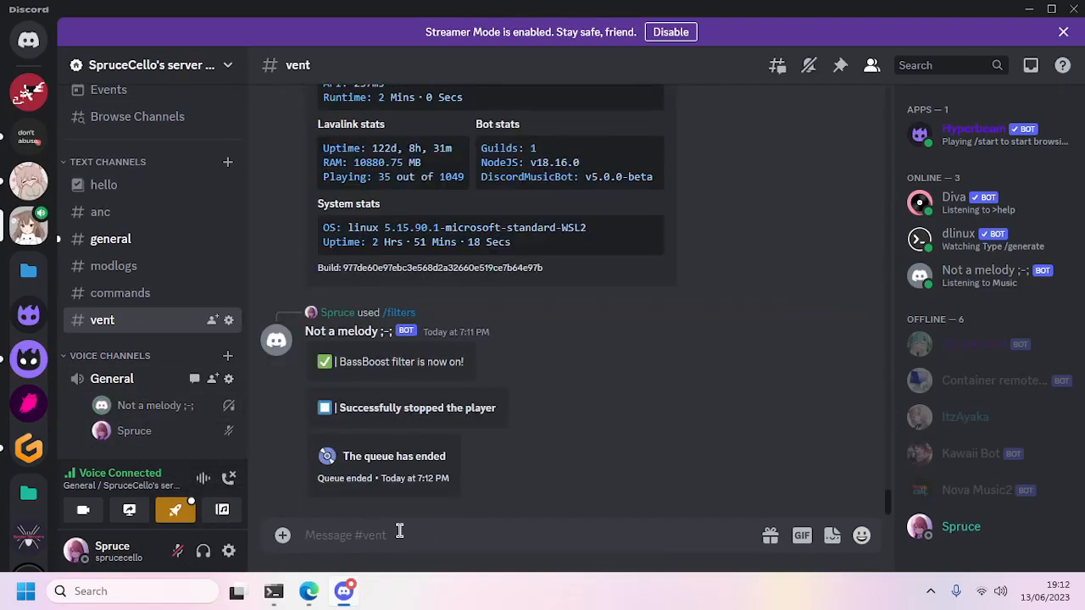
type("/stop")
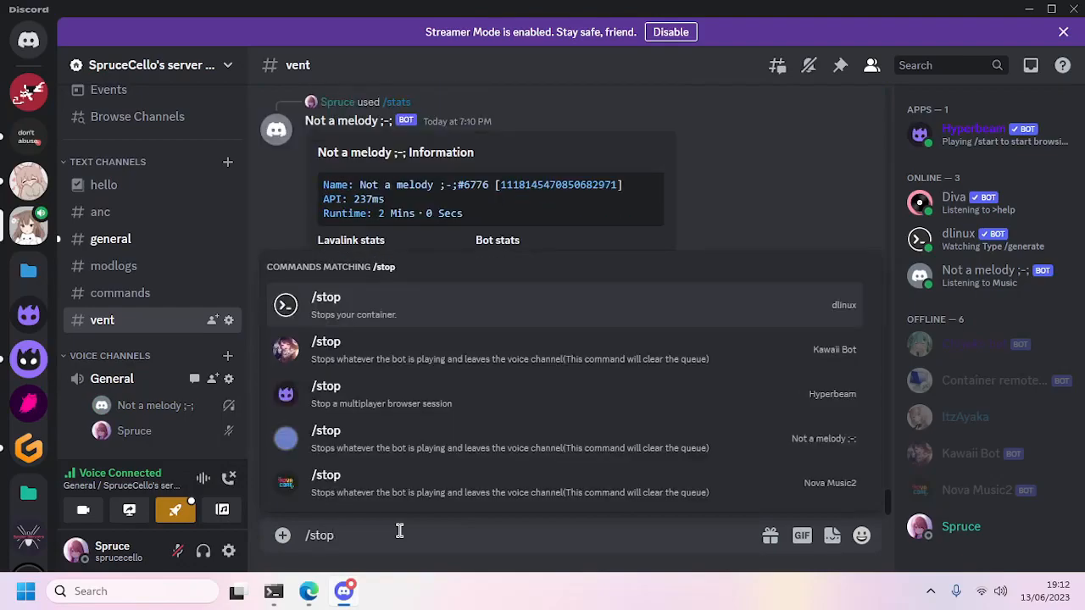
key("Return")
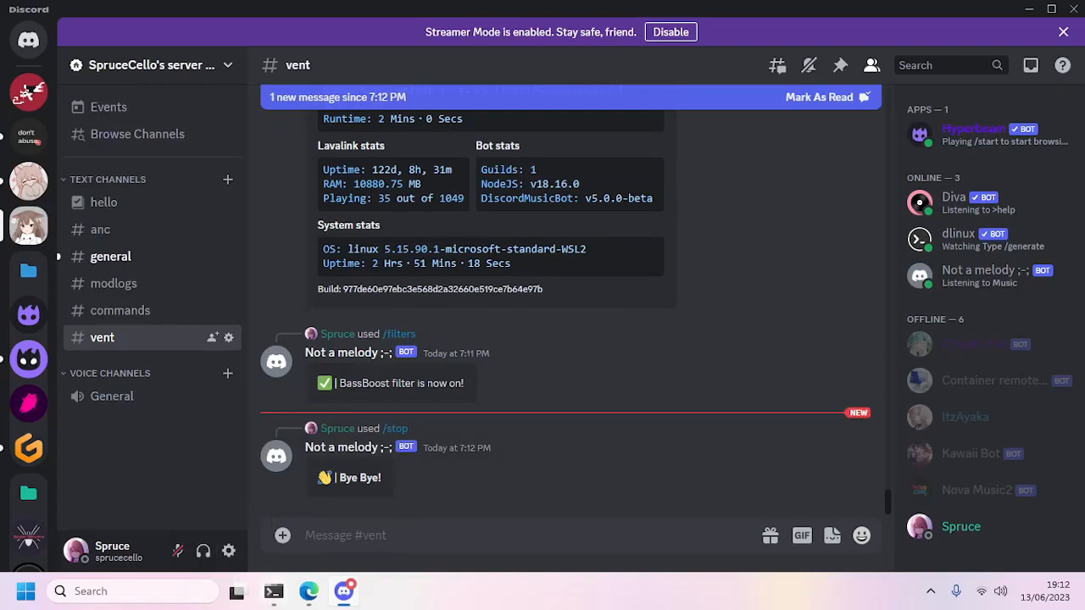
left_click(273, 589)
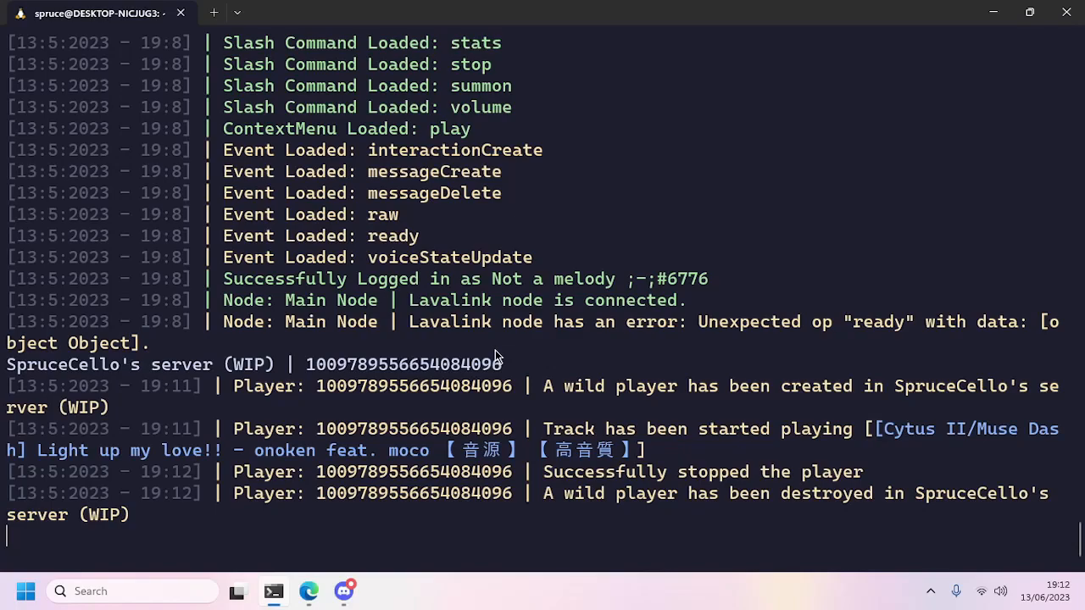
- Stop the foreground bot with Ctrl+C and install pm2 globally via npm i -g pm2
key("ctrl+c")
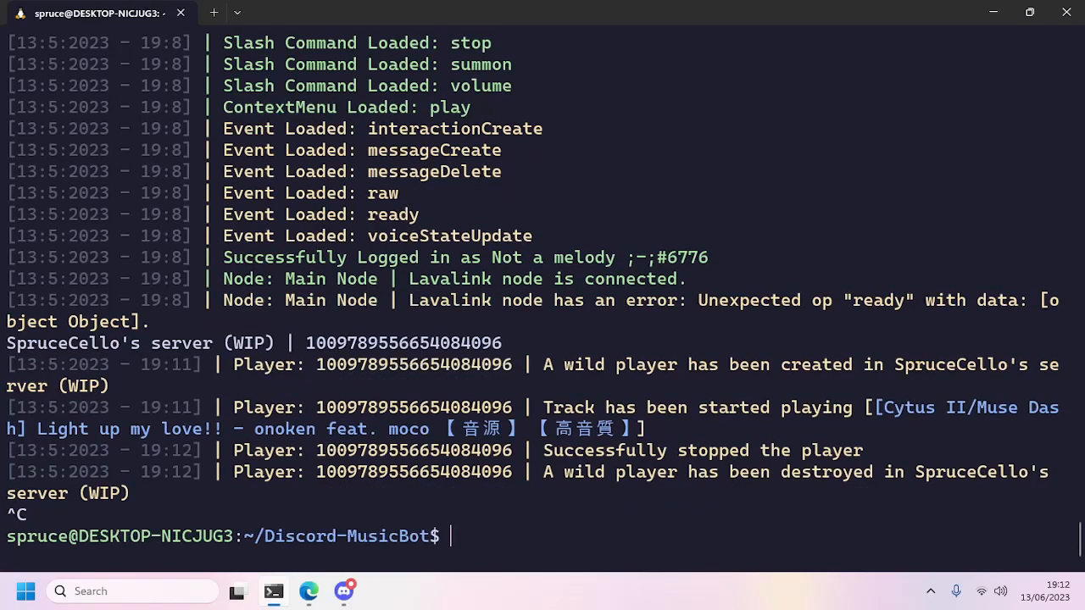
type("npm i -g")
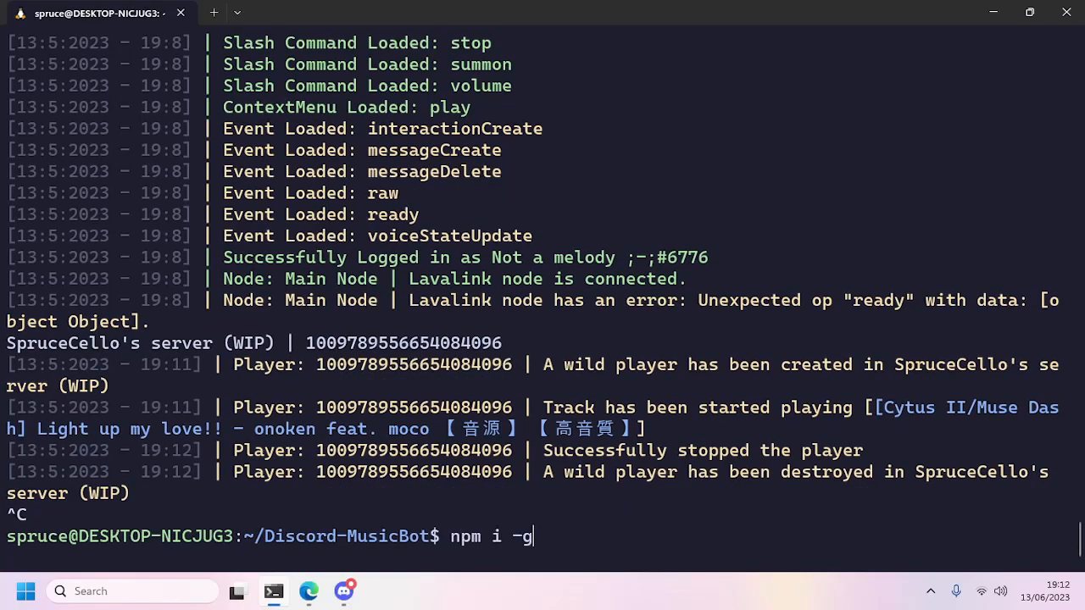
type("pm2")
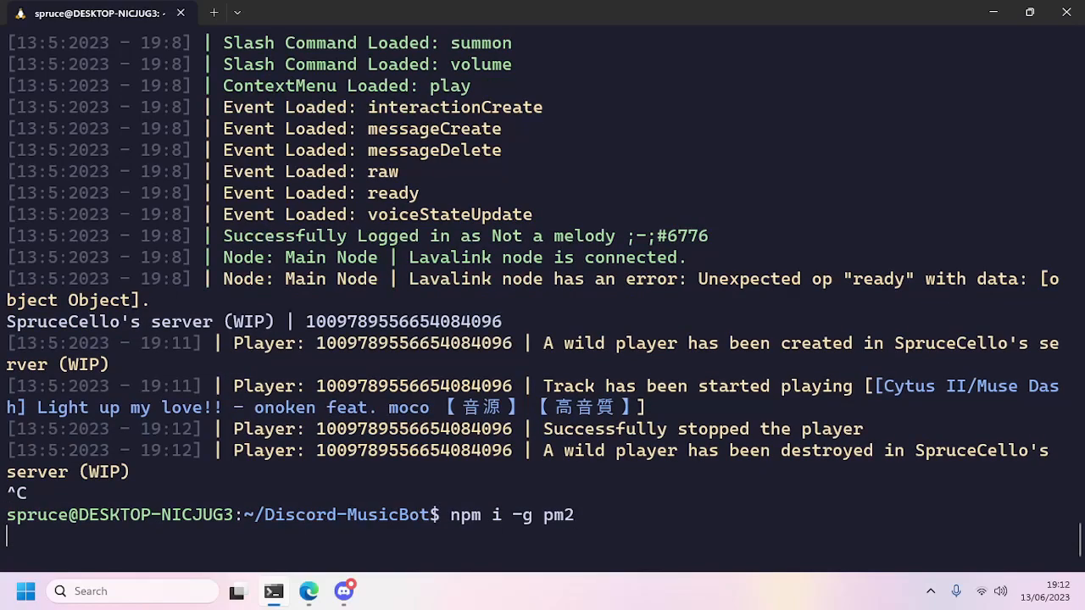
key("Return")
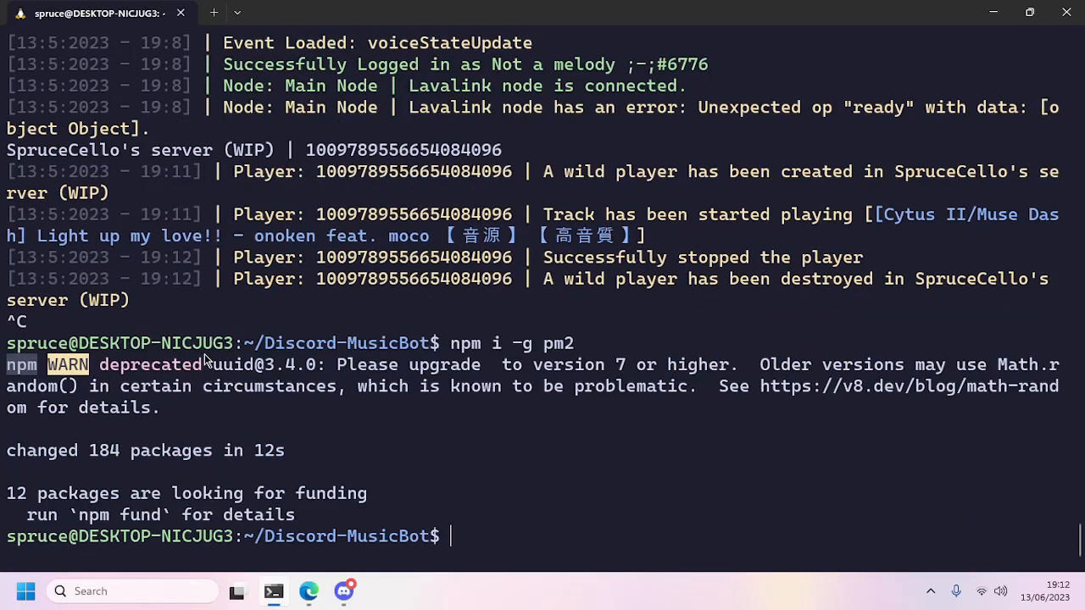
mouse_move(498, 288)
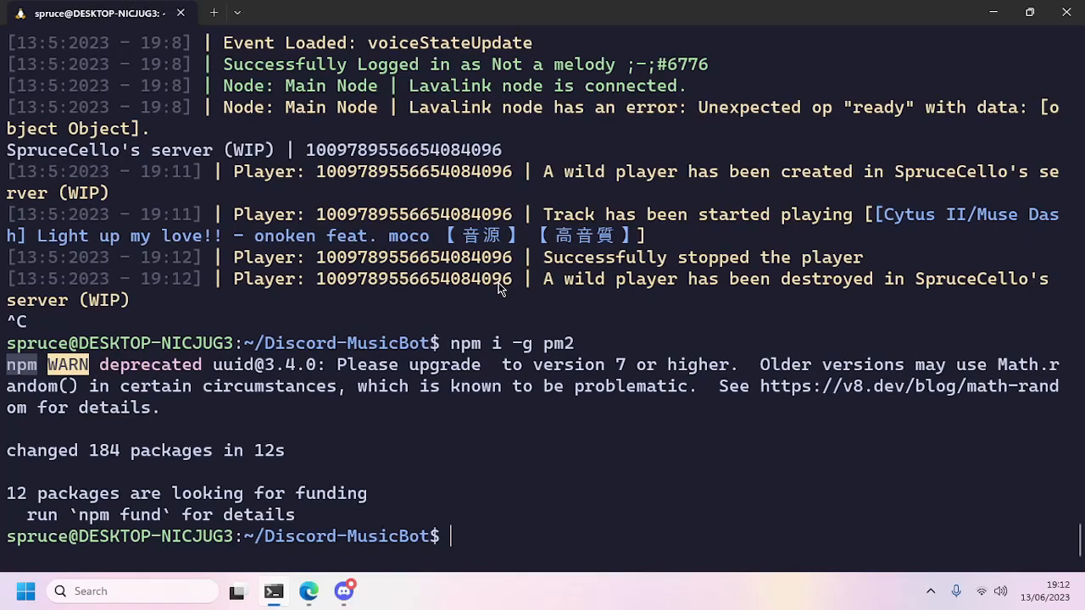
- Start index.js under pm2 with the process name "Discord-MusicBot"
type("pm2")
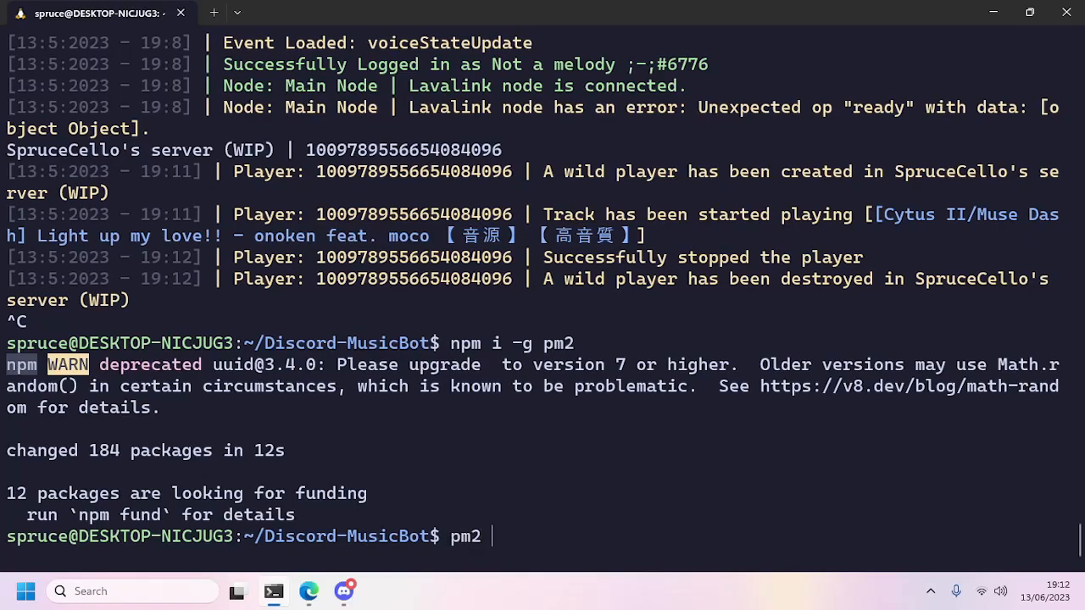
type("start index.j")
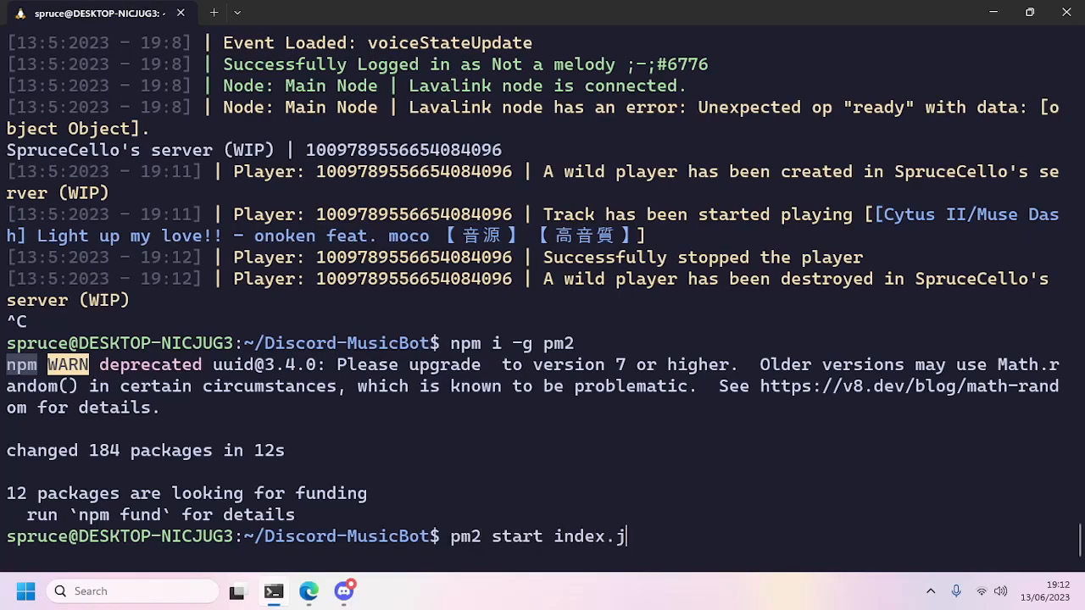
type("s --name")
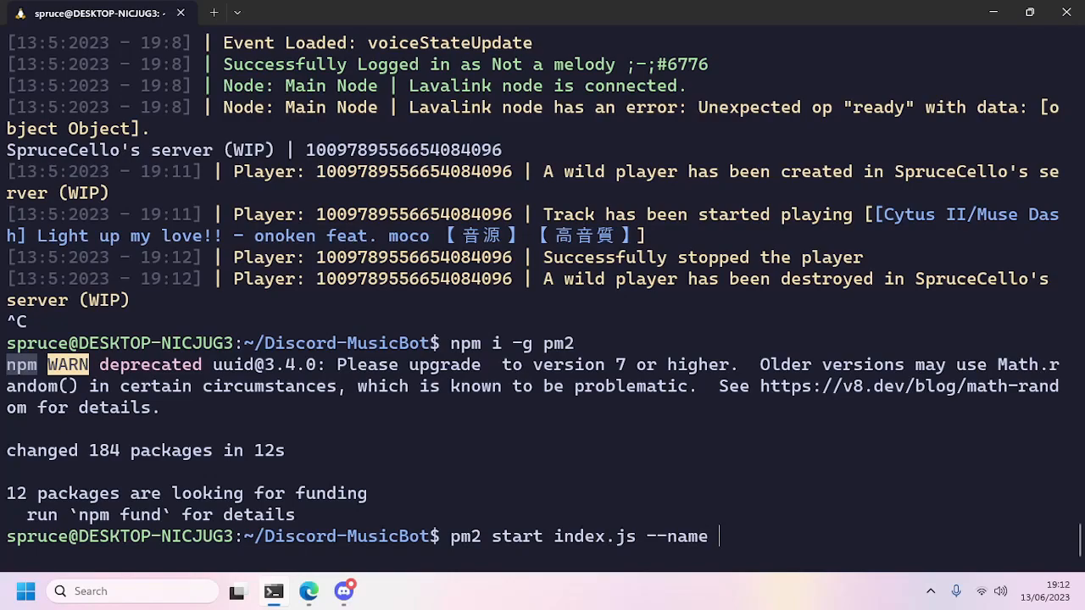
type("\"Discord-Musi")
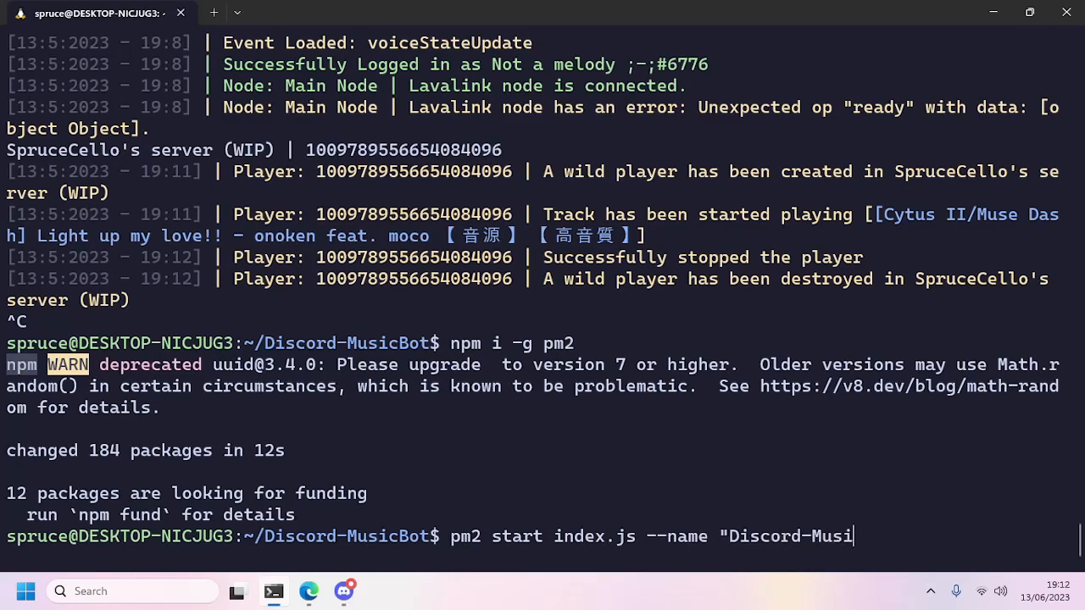
type("cBot\"")
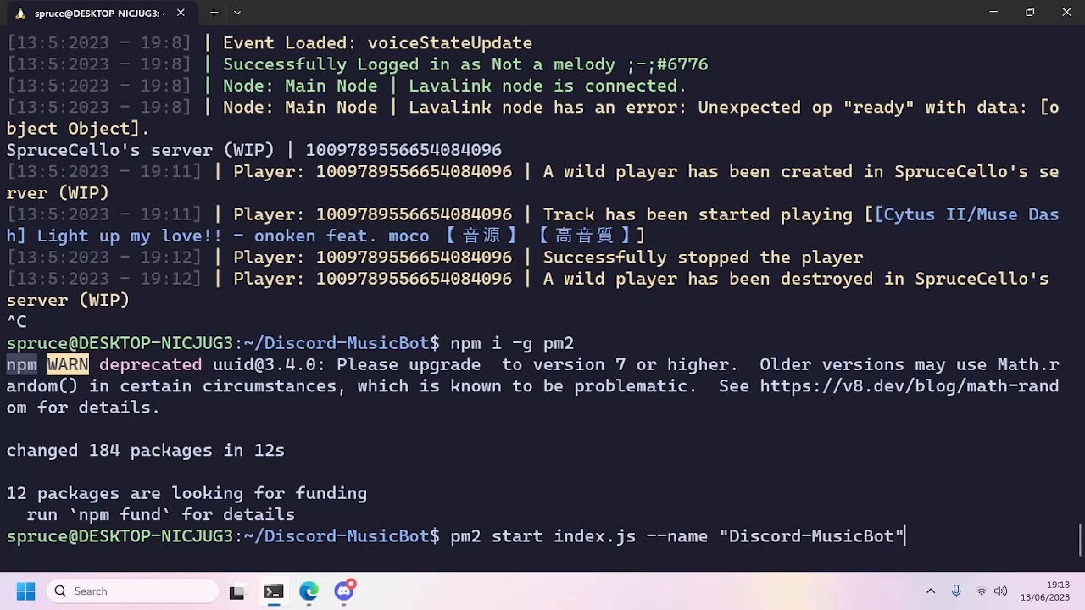
key("Return")
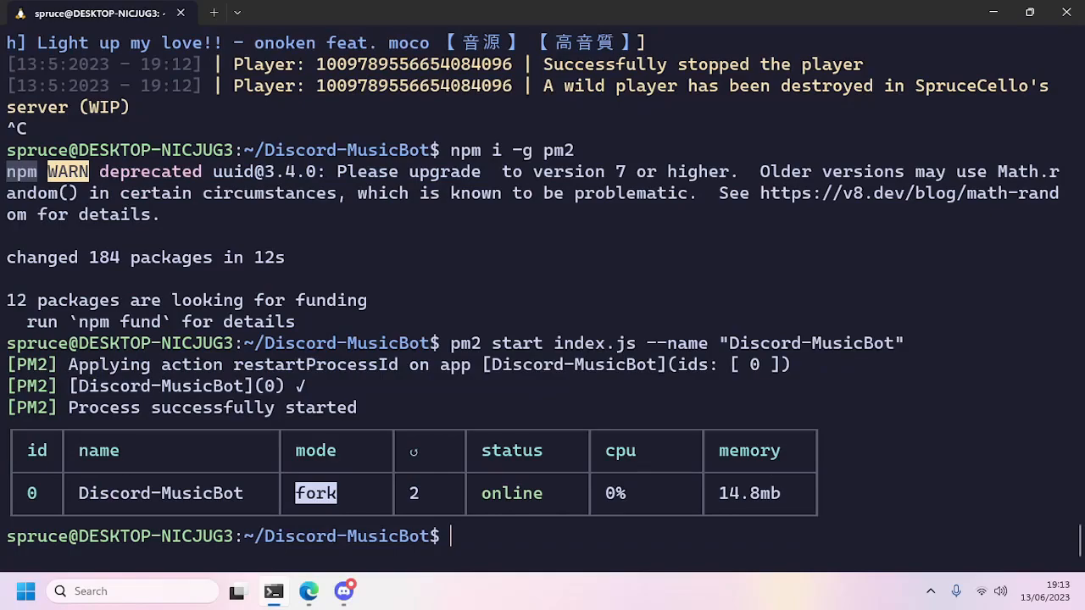
- Run /stats in the vent channel so Not a melody ;-; reports its fresh 9-second runtime
left_click(343, 589)
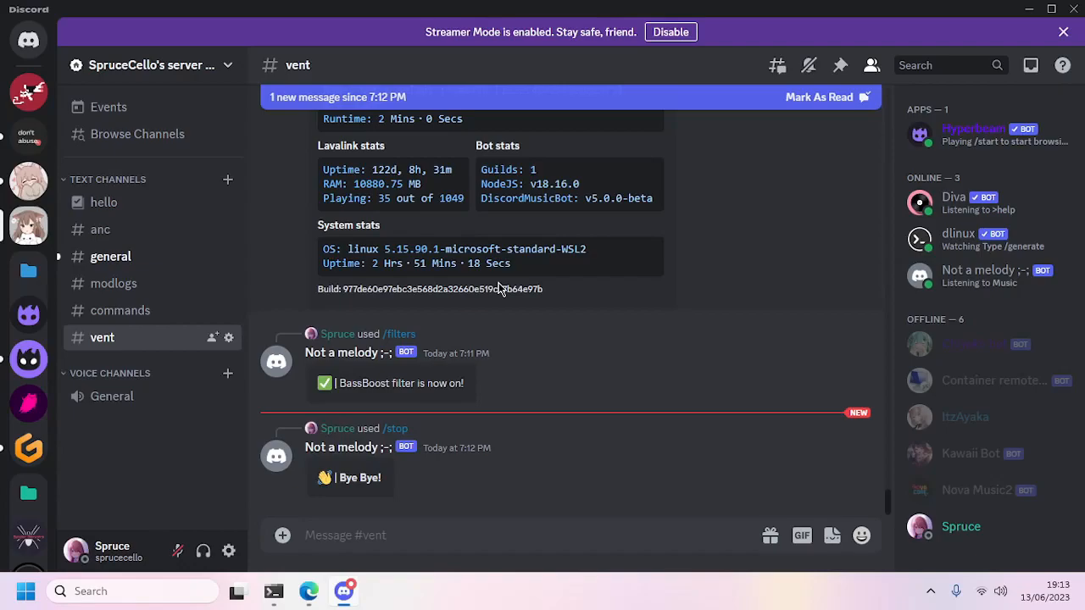
left_click(469, 536)
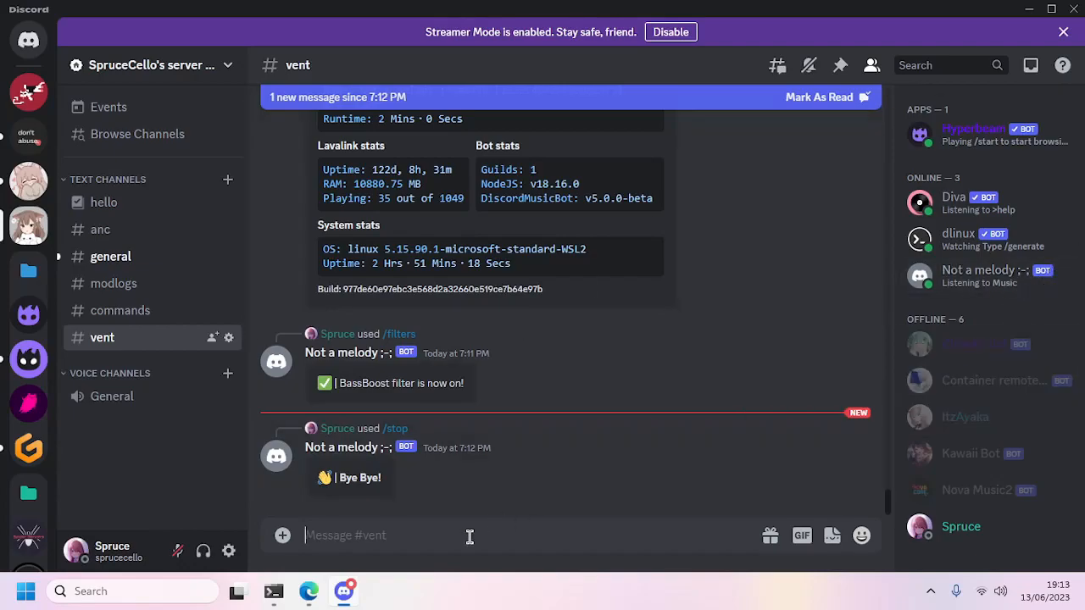
type("/stats")
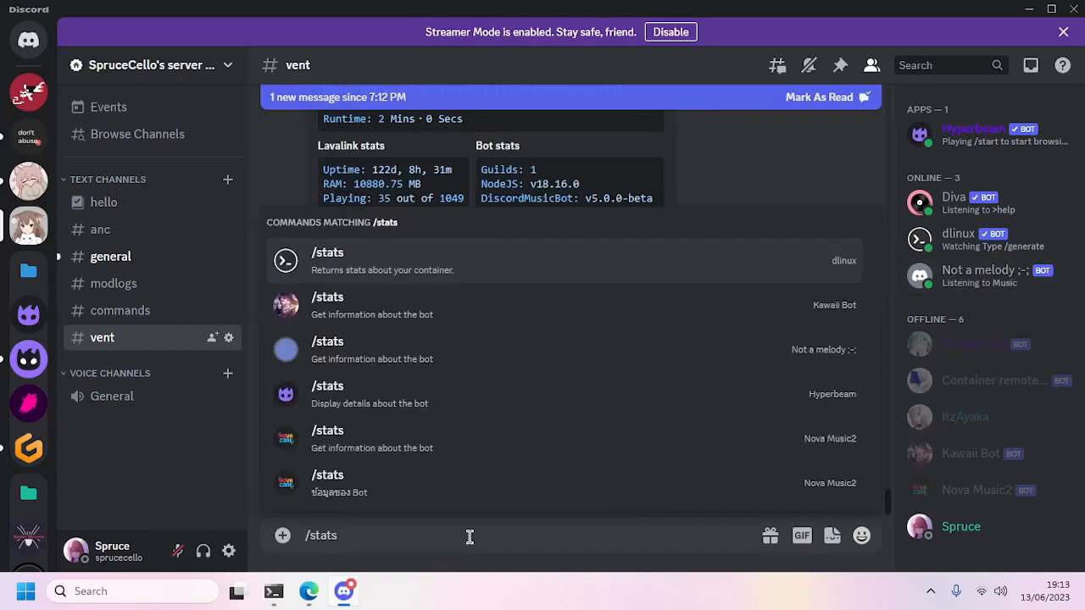
key("Return")
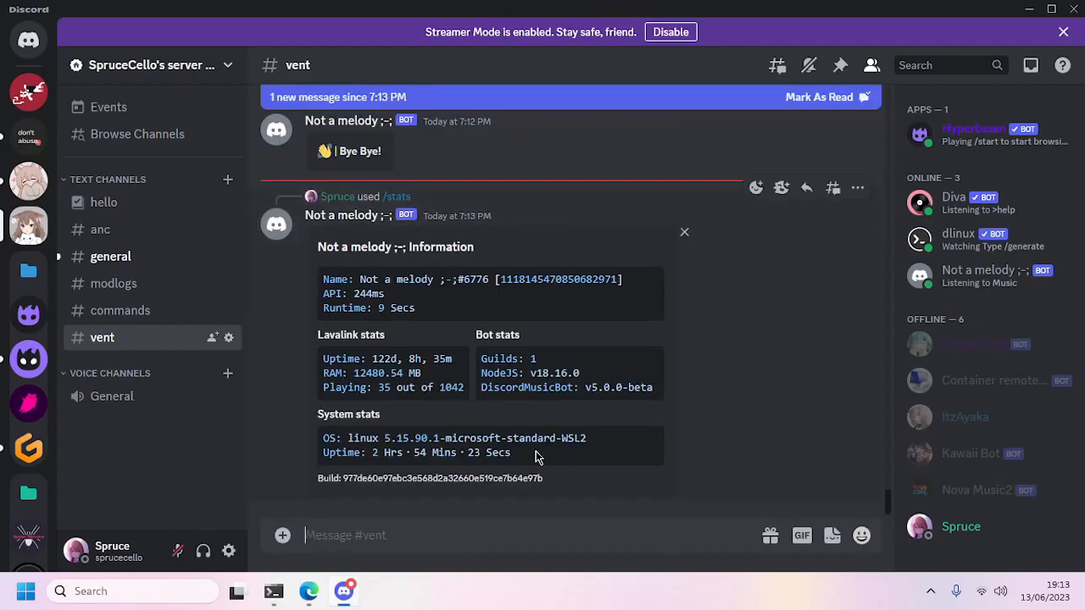
double_click(344, 308)
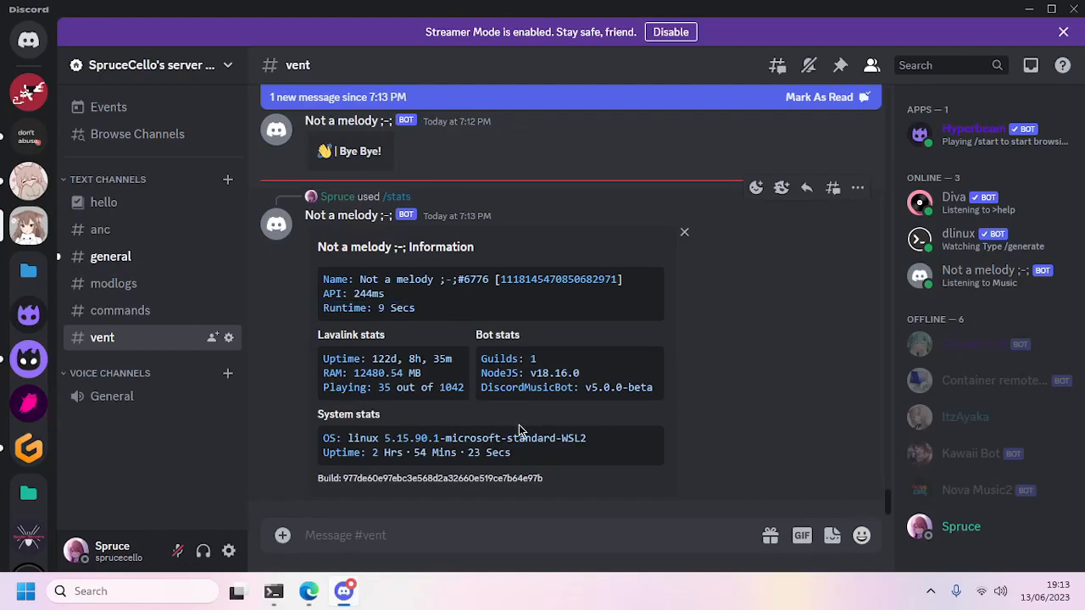
left_click(273, 589)
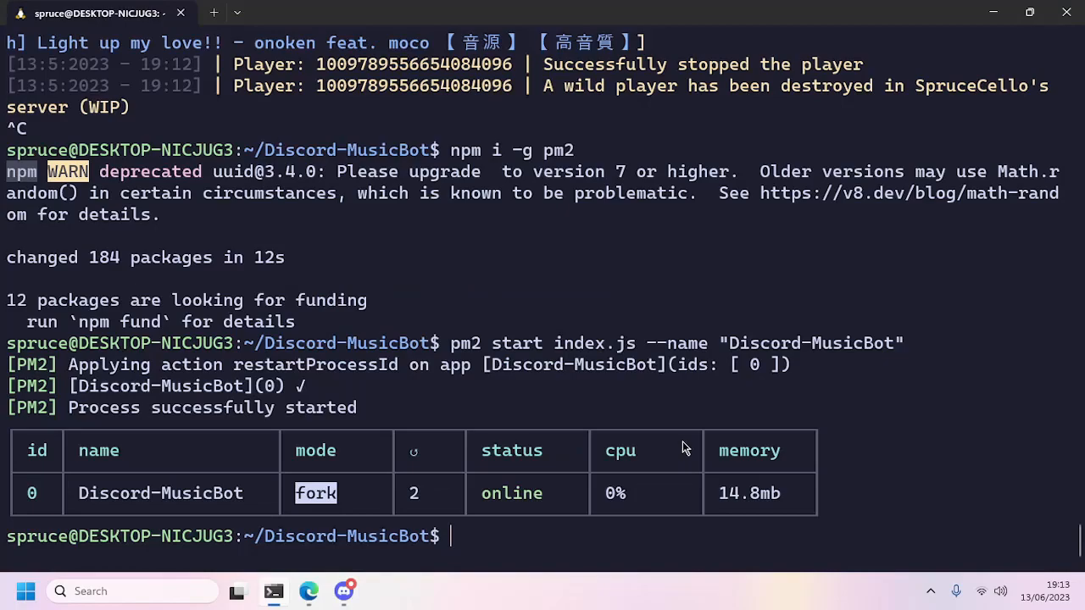
mouse_move(557, 244)
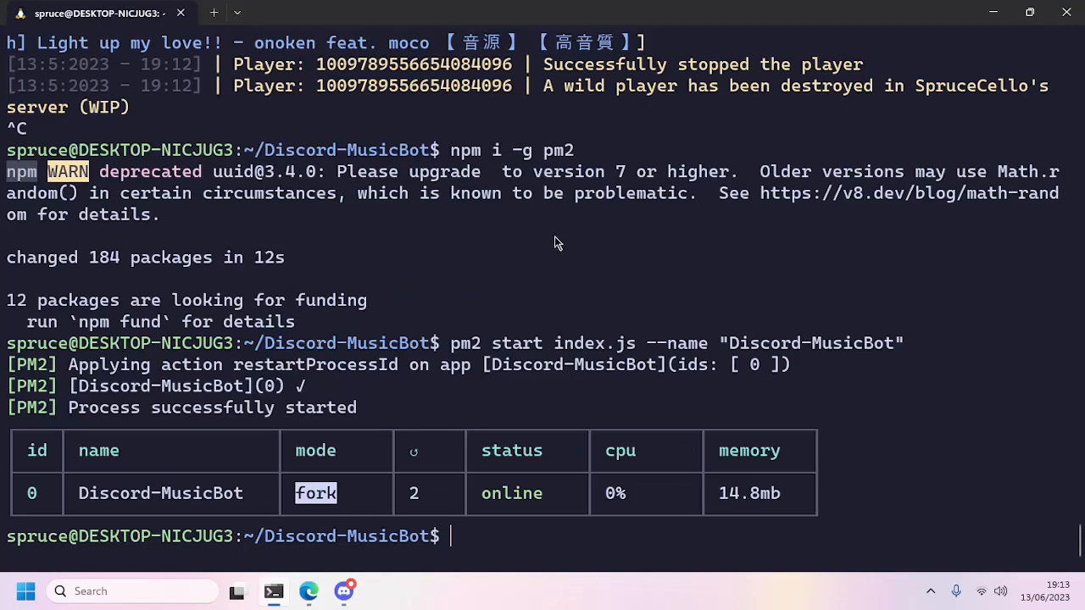
- View the pm2 logs confirming the bot logged in with Lavalink connected, then exit them
type("pm2")
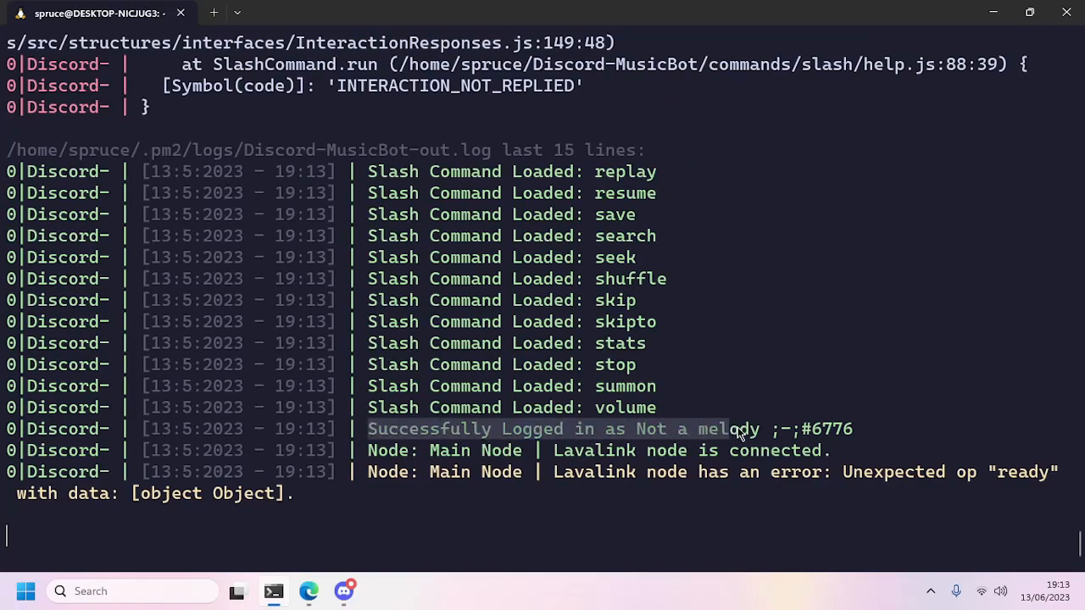
key("ctrl+c")
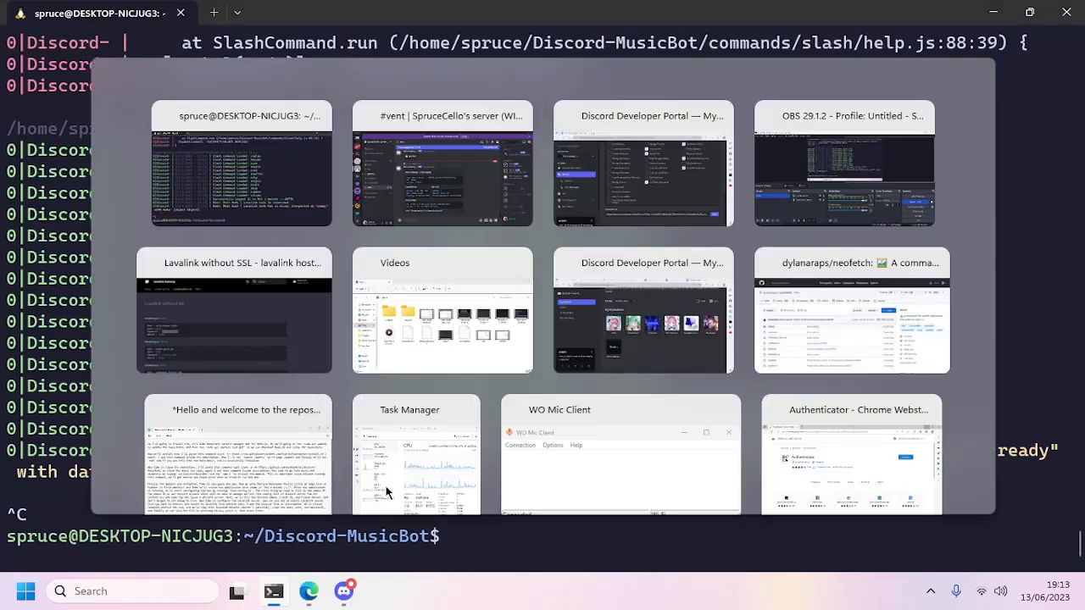
left_click(442, 162)
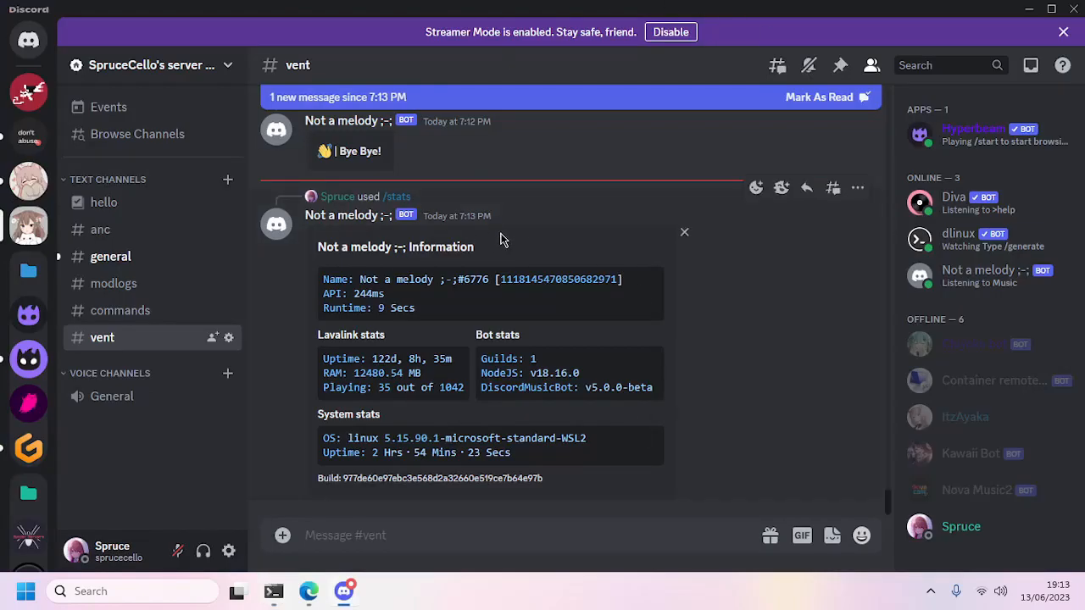